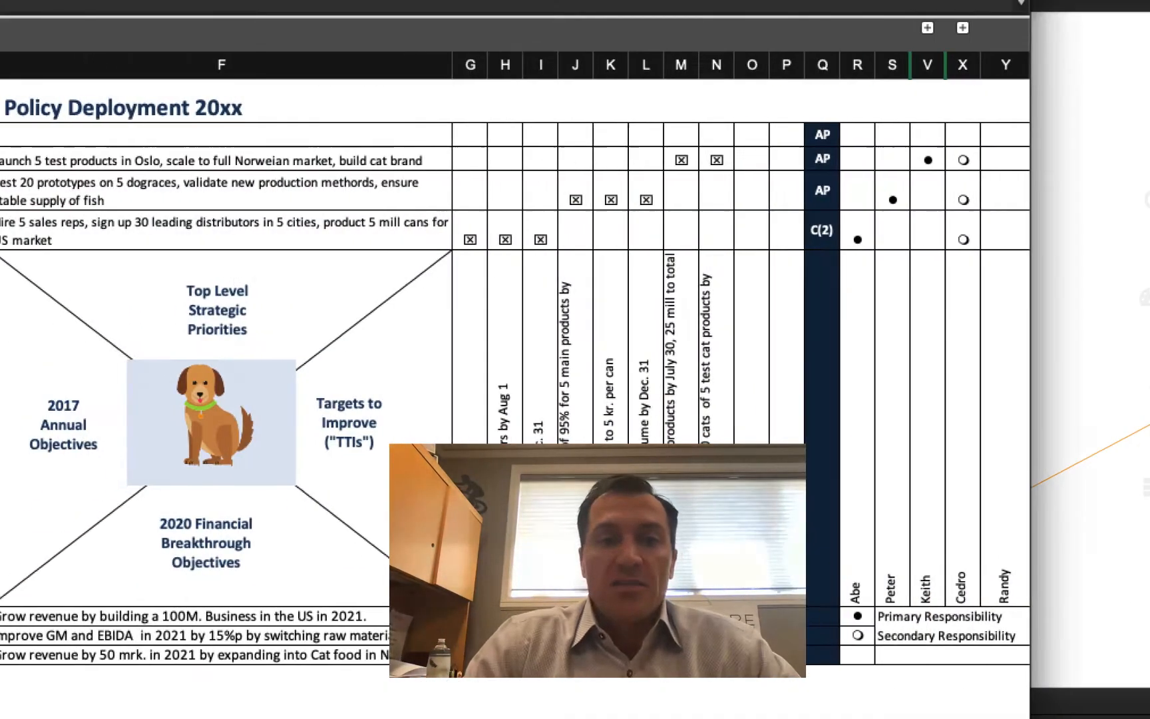
- Scroll across the Hot Dog Level1 X-matrix sheet to review it
scroll(left, 3)
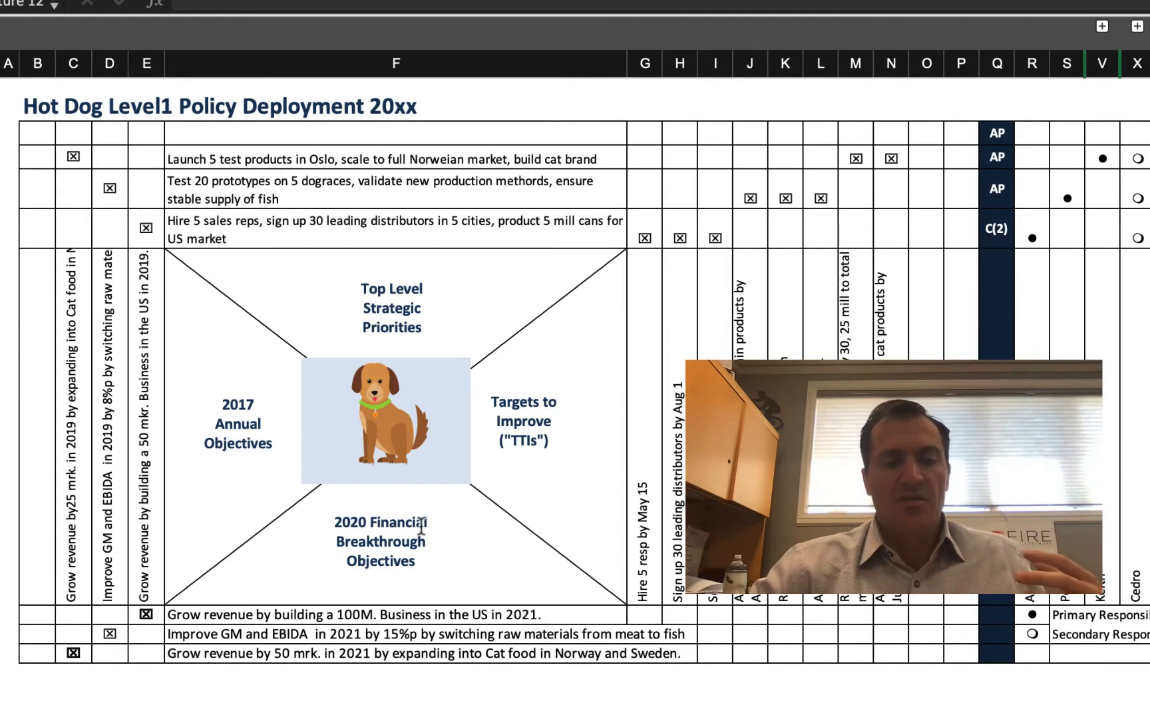
mouse_move(417, 614)
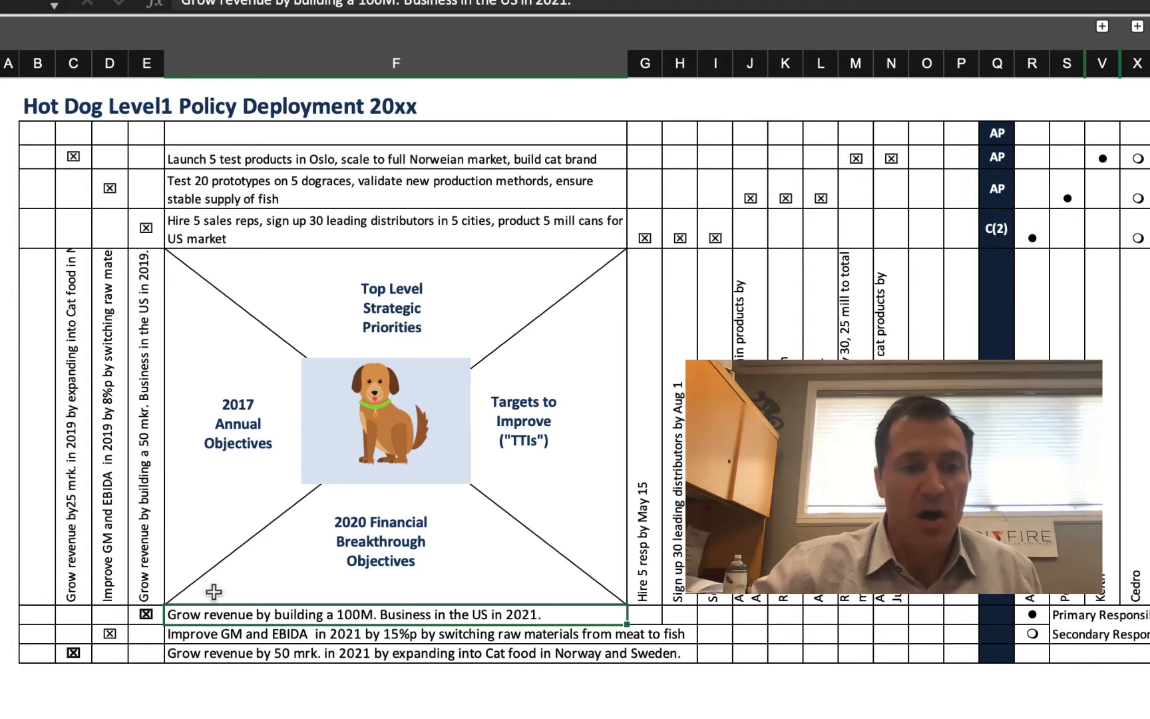
mouse_move(166, 359)
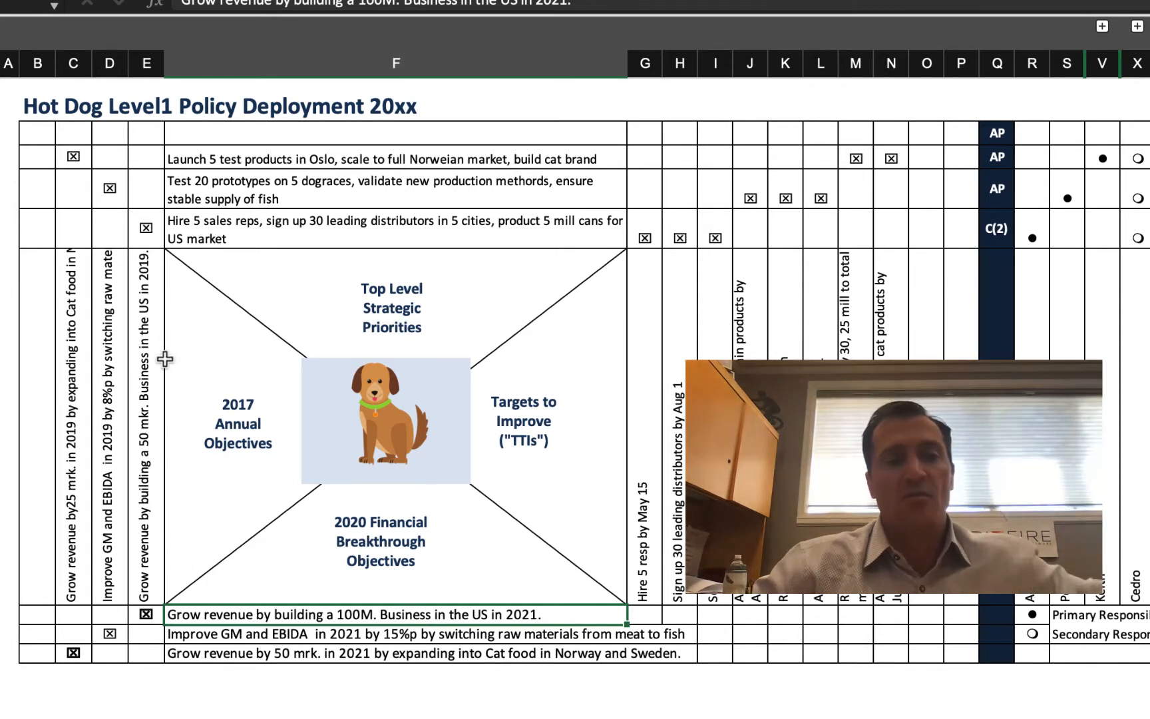
mouse_move(351, 238)
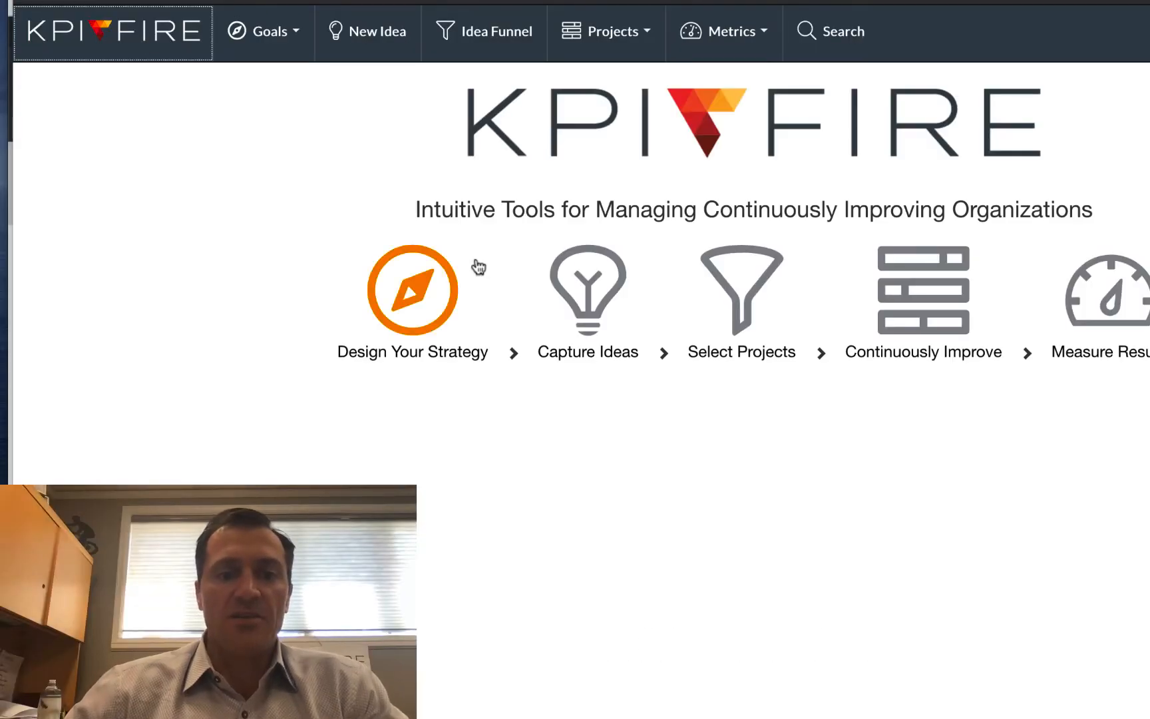
- Navigate via Metrics to the Dashboards page
click(727, 31)
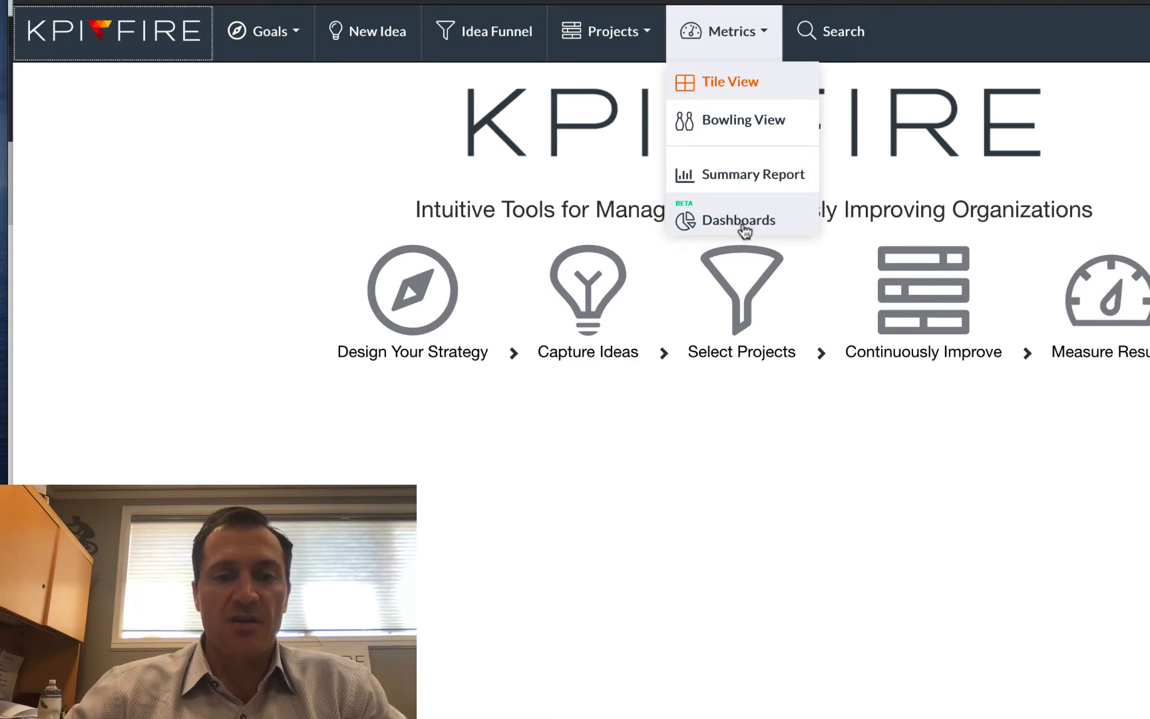
mouse_move(739, 207)
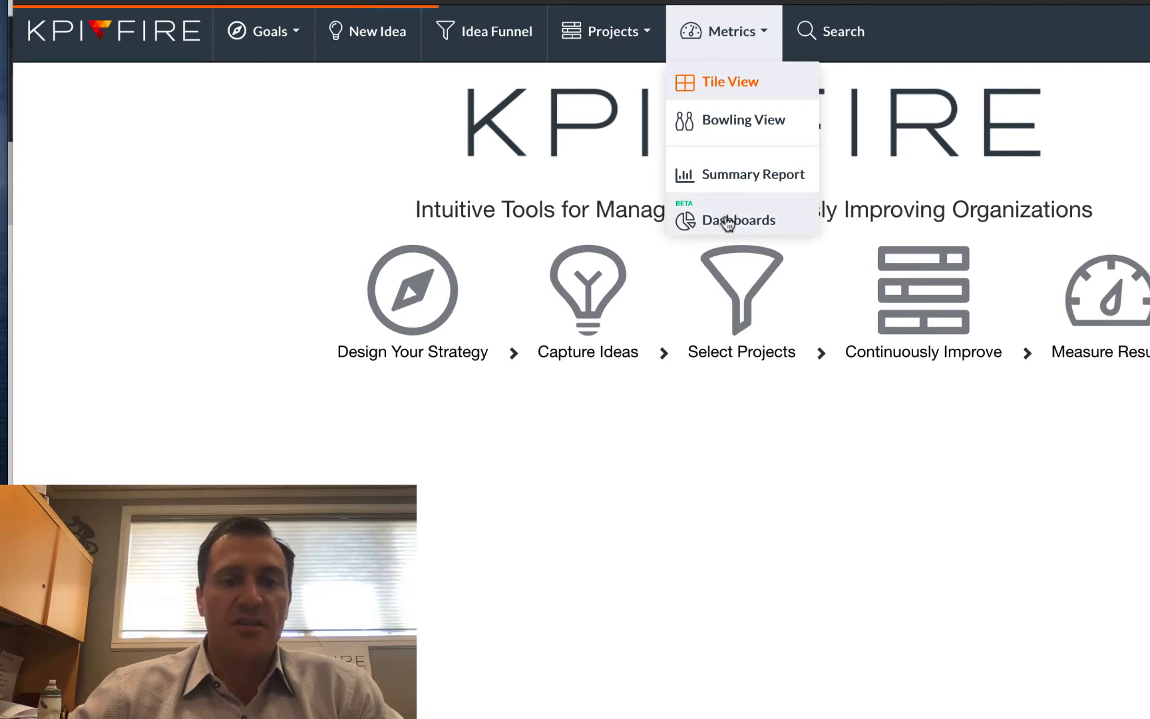
click(737, 220)
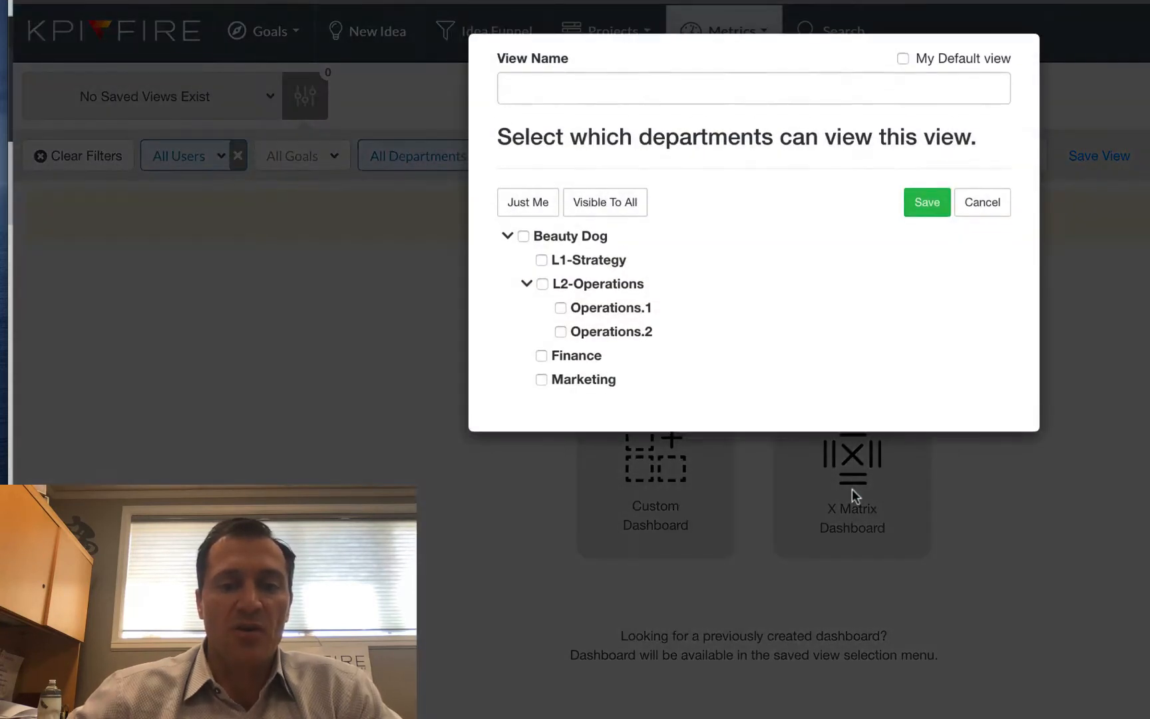
- Save a new dashboard view named 'Level 1 xmatrix' visible to all departments
click(752, 89)
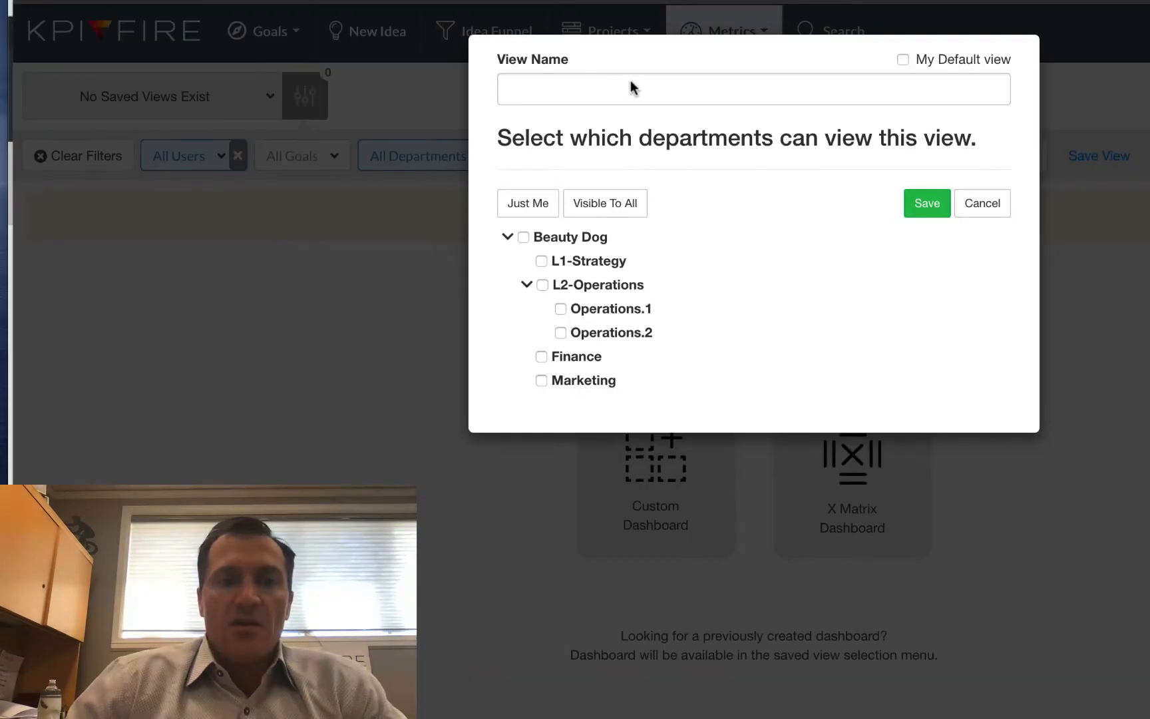
text(Level 1 x)
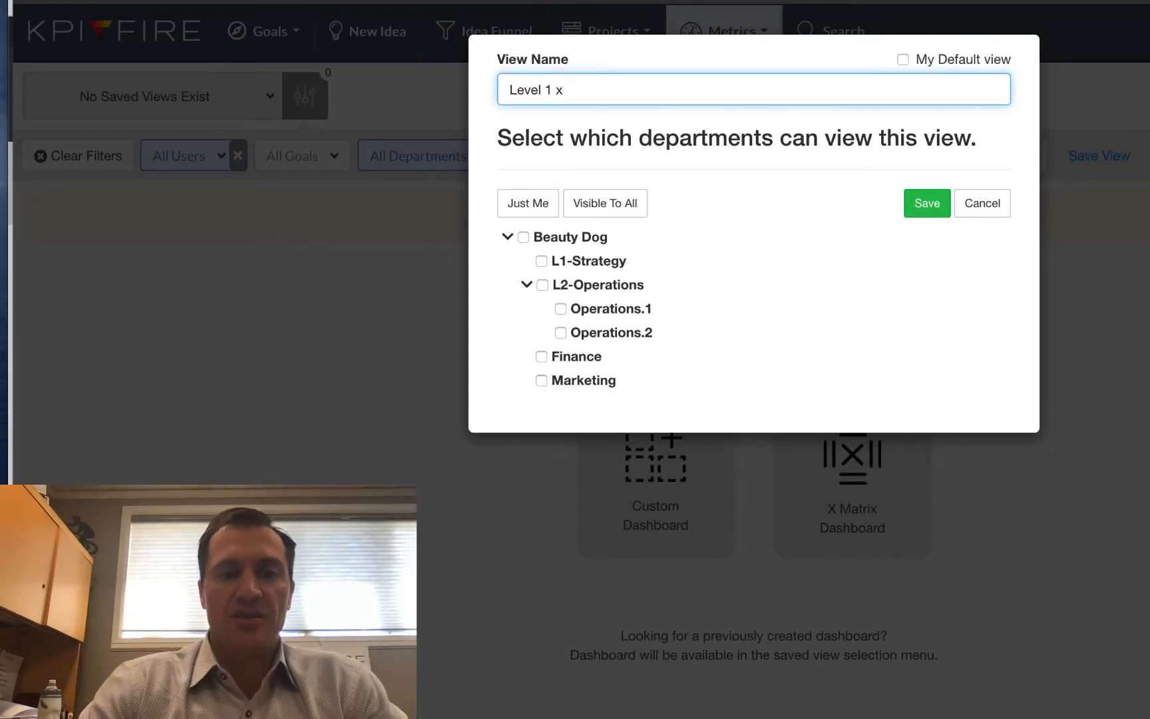
text(matrix)
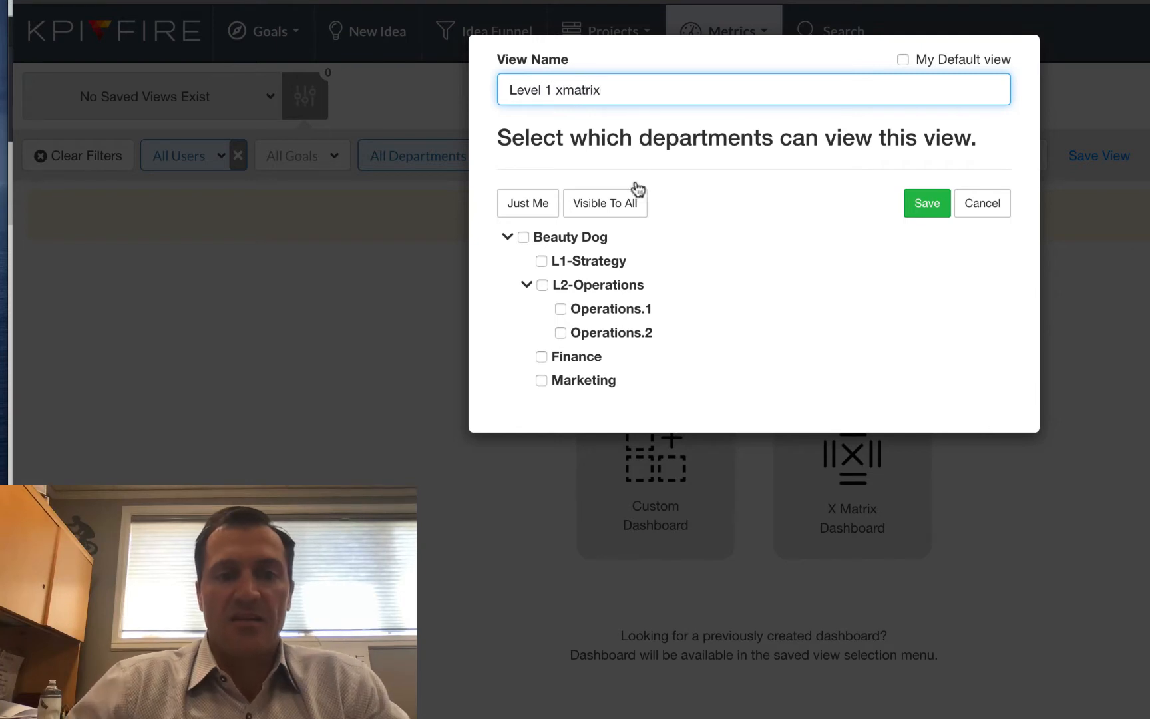
click(604, 204)
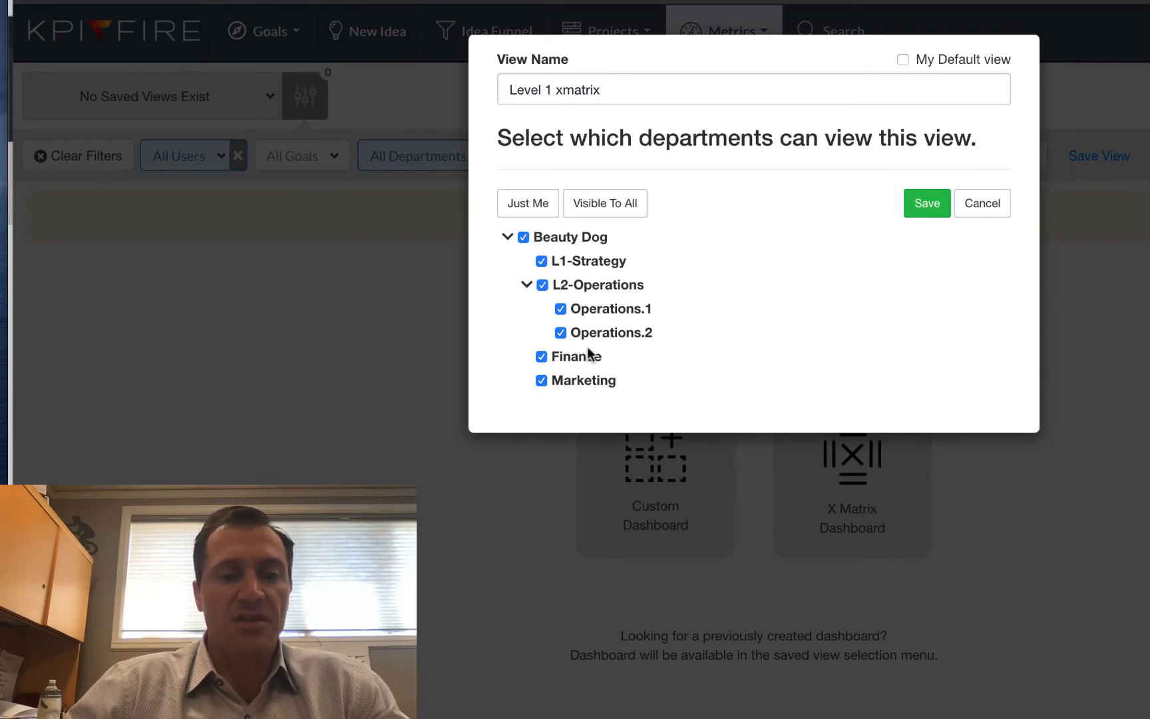
mouse_move(582, 329)
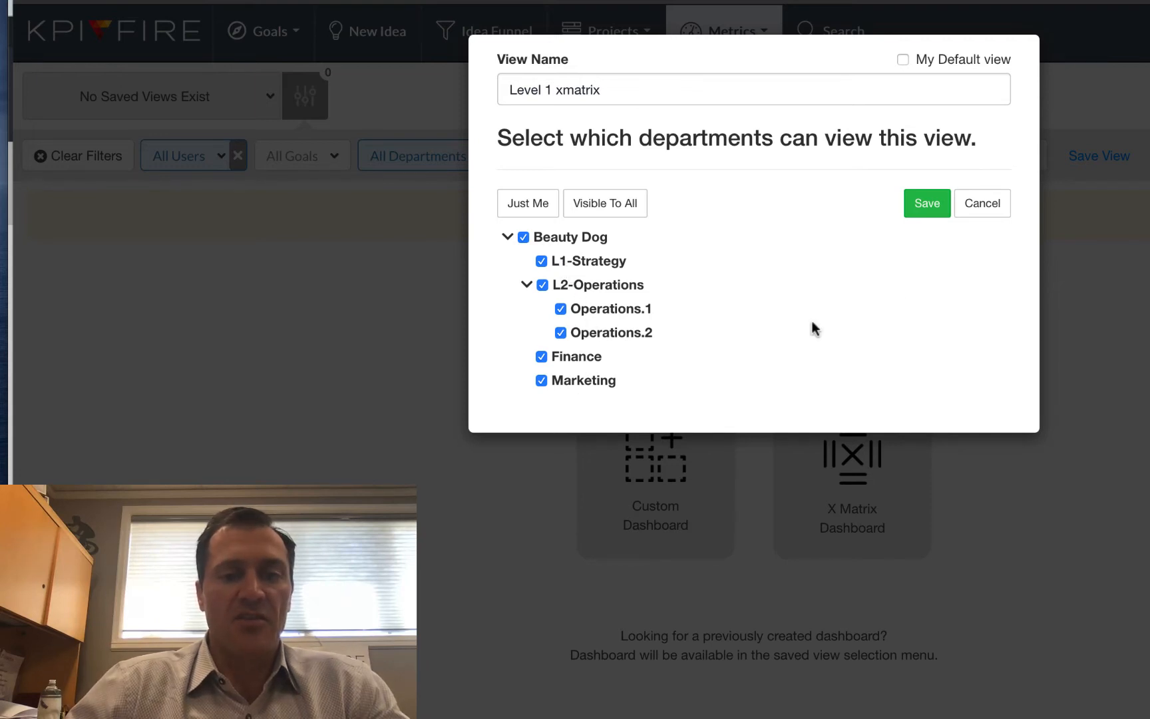
click(925, 204)
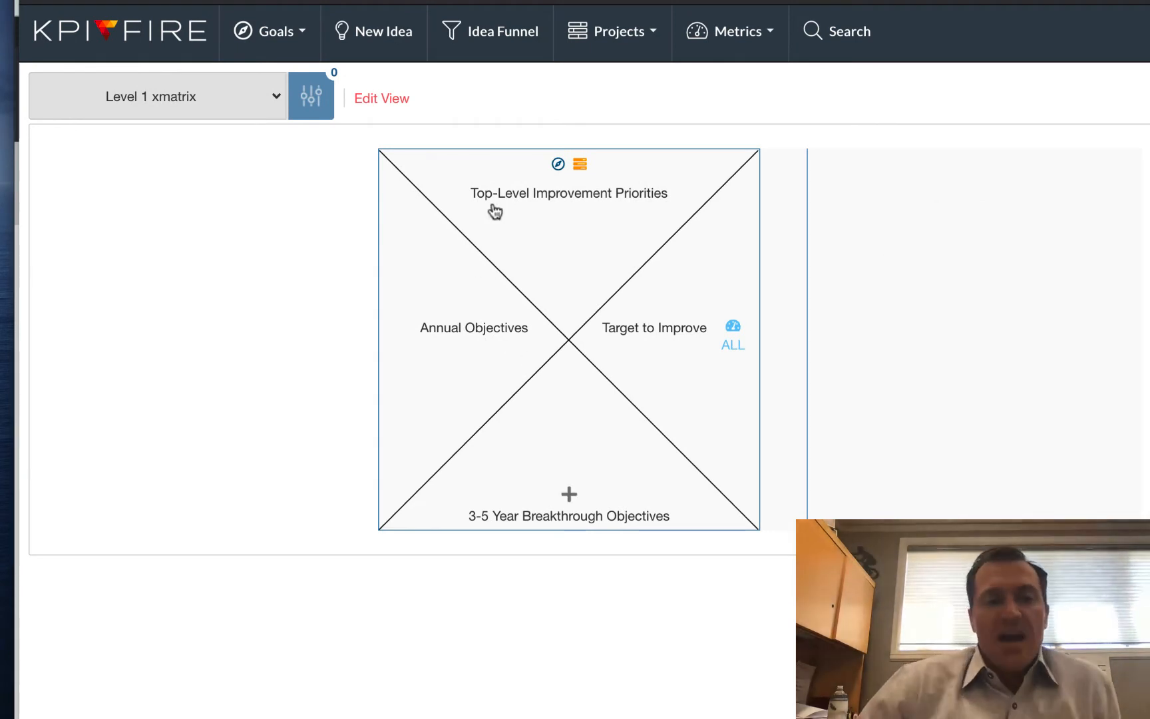
mouse_move(598, 338)
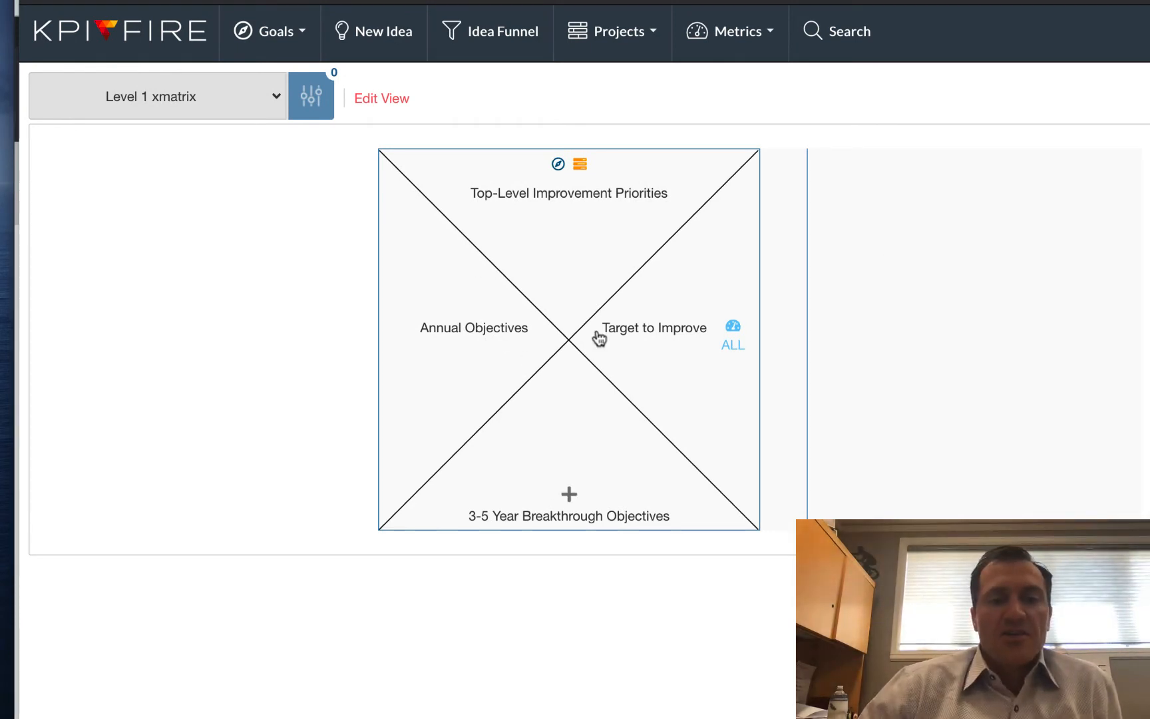
mouse_move(573, 309)
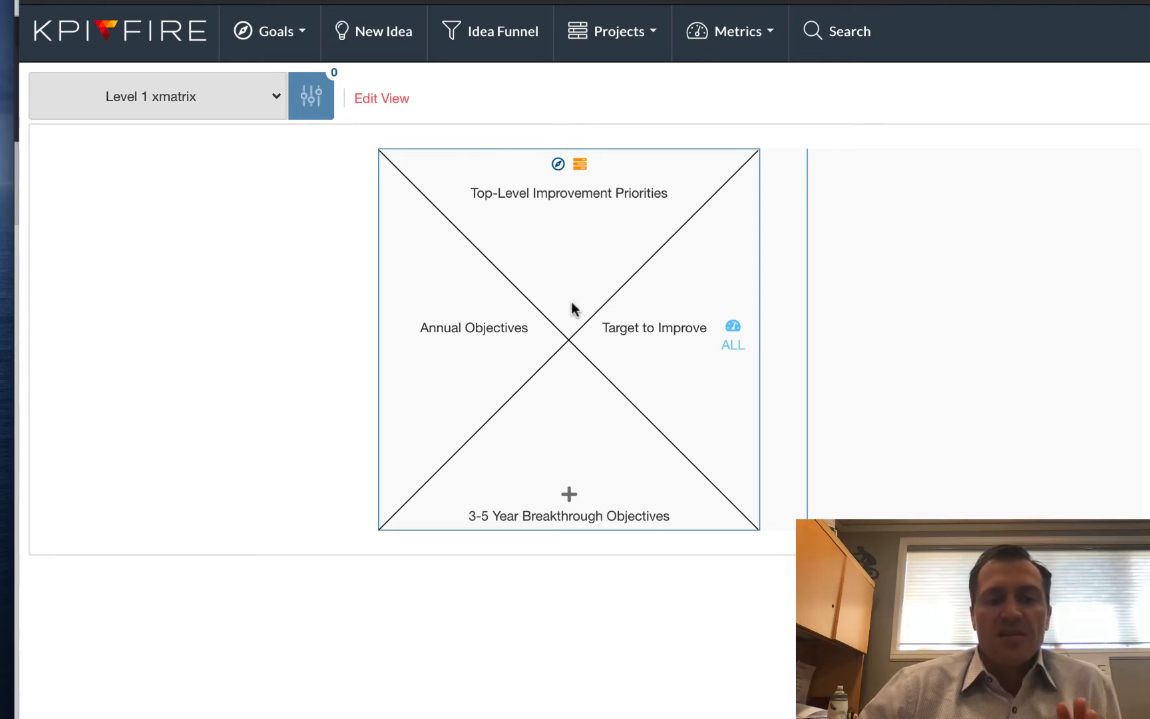
mouse_move(582, 443)
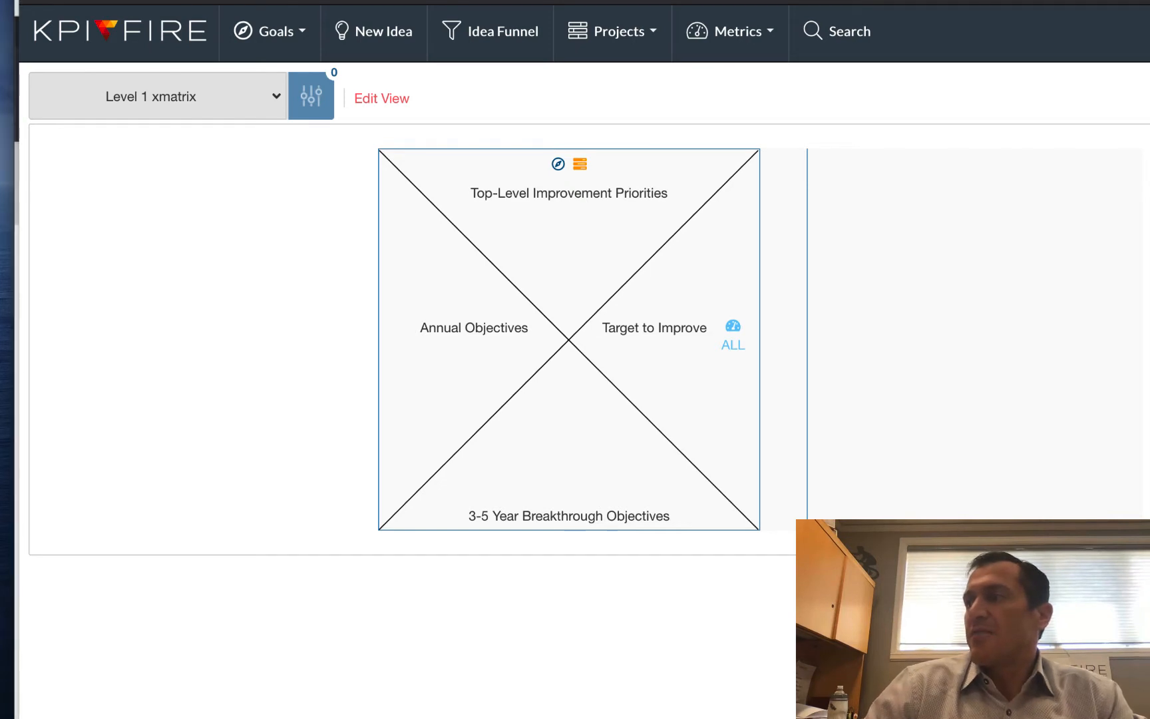
mouse_move(587, 505)
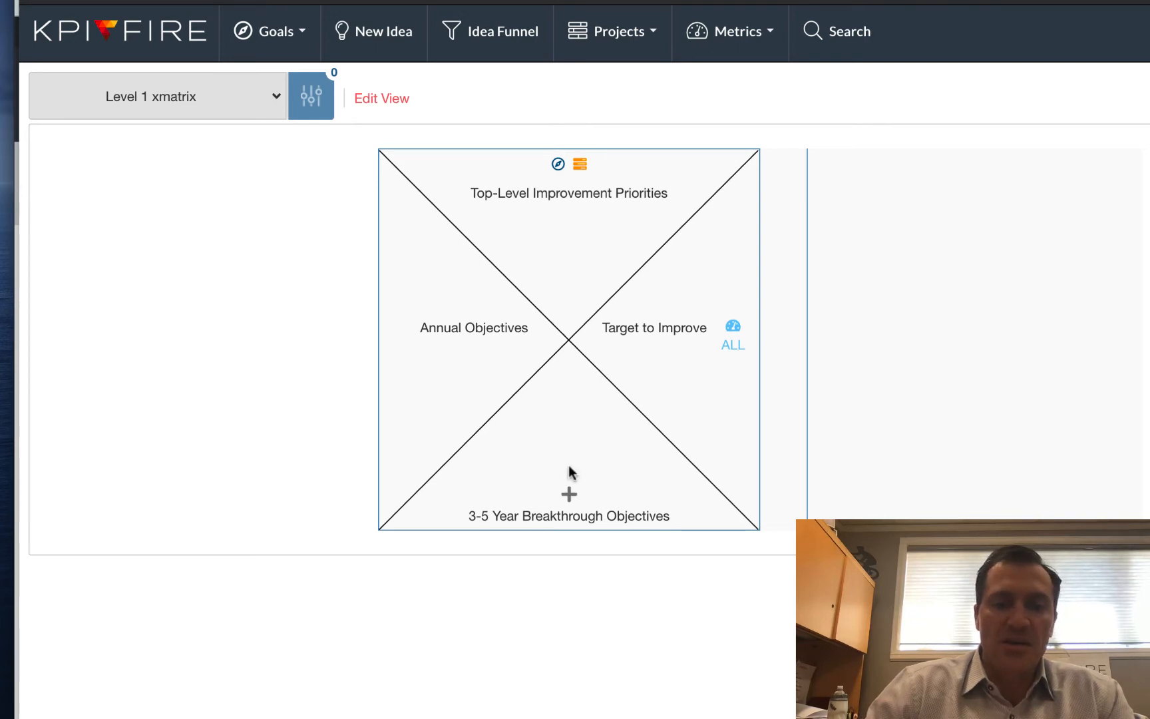
- Add breakthrough objective 'Grow revenue by building a 100M. Business in the US in 2021.' under L1-Strategy
click(569, 492)
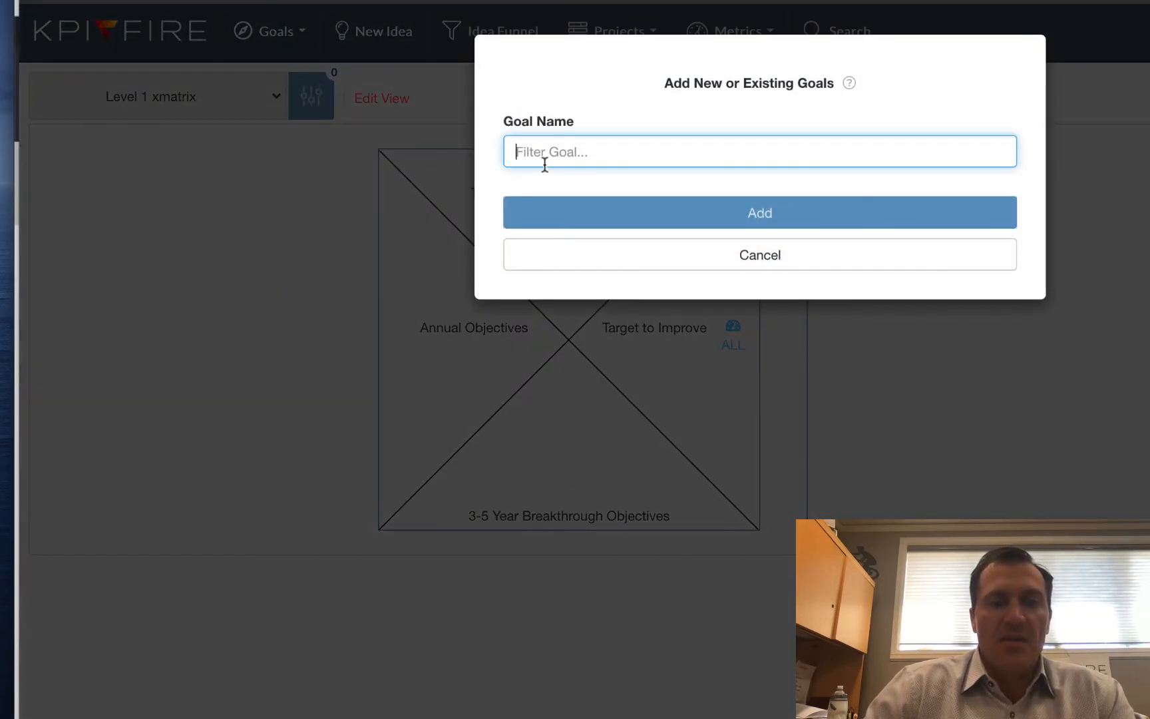
text(Grow revenue by building a 100M. Business in the US in 2021.)
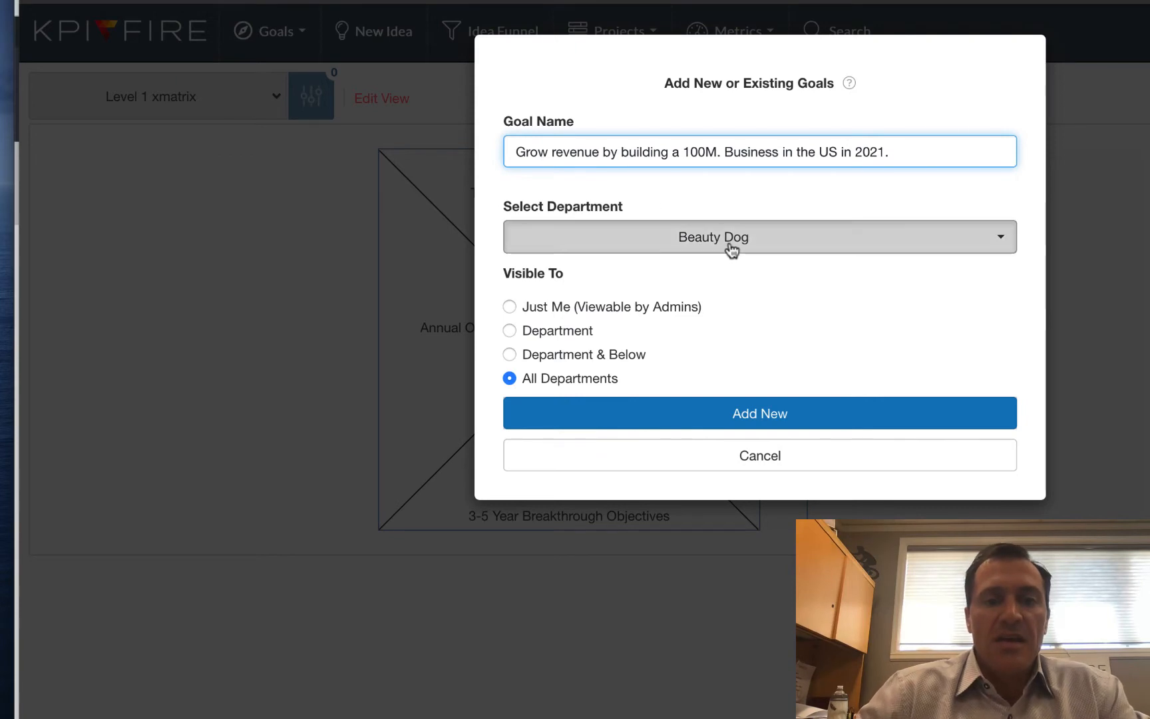
click(760, 236)
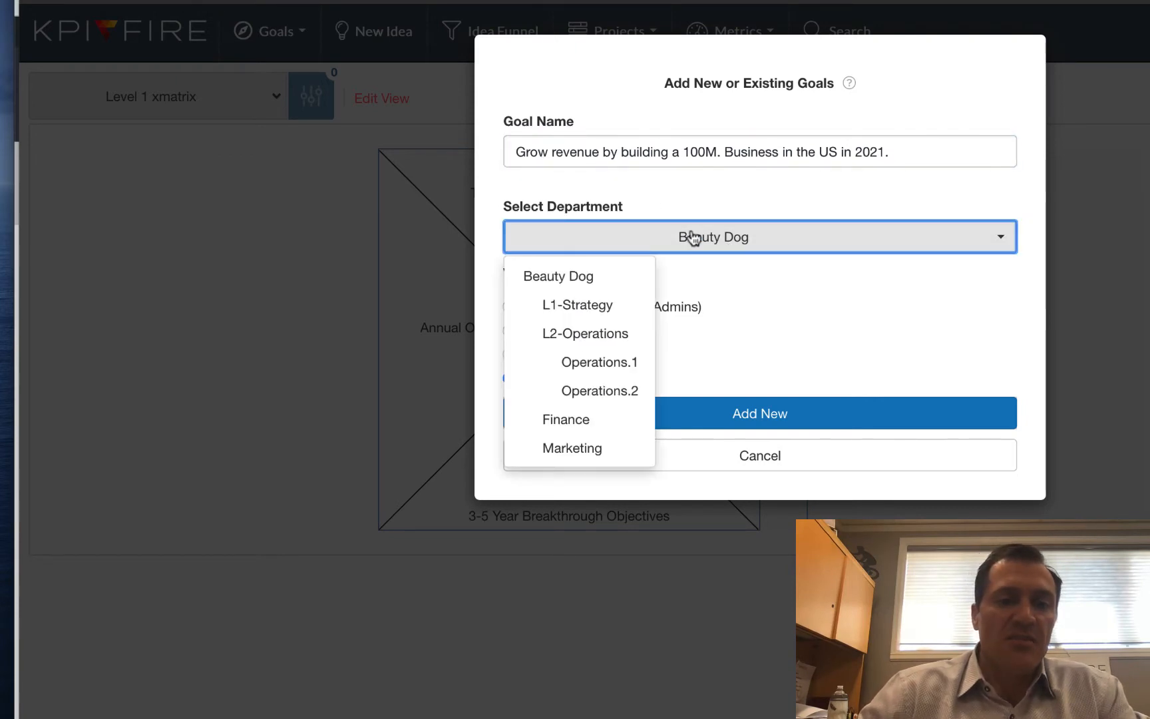
mouse_move(563, 311)
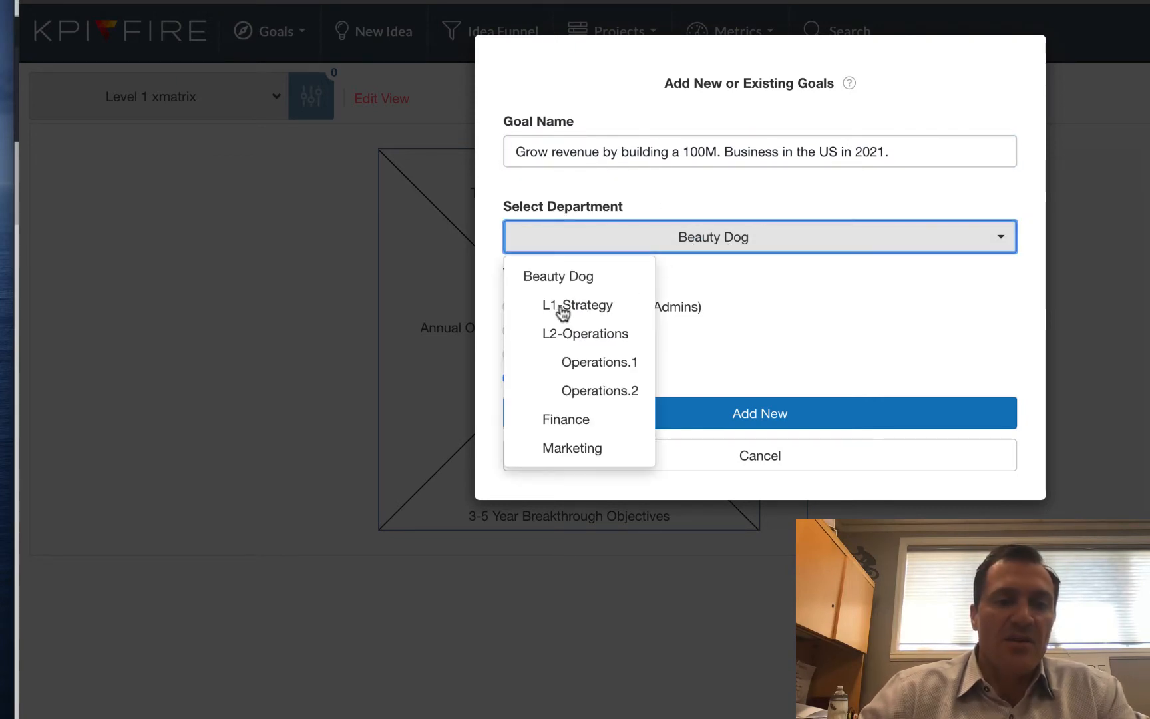
click(578, 305)
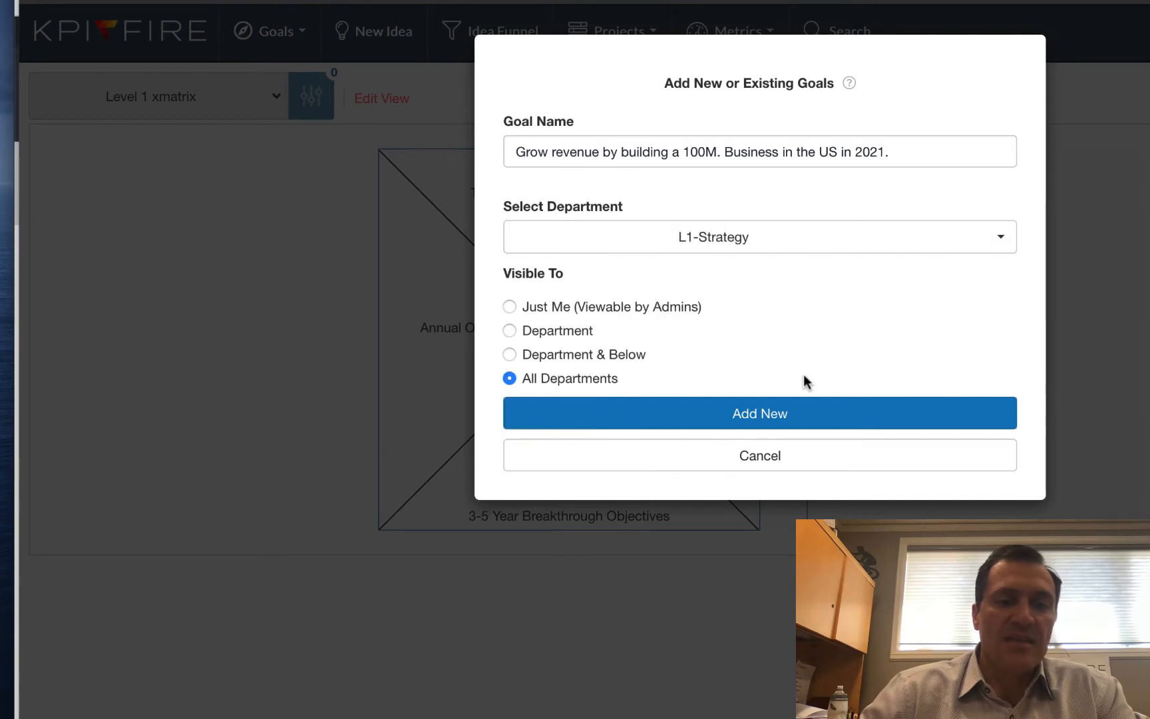
click(759, 412)
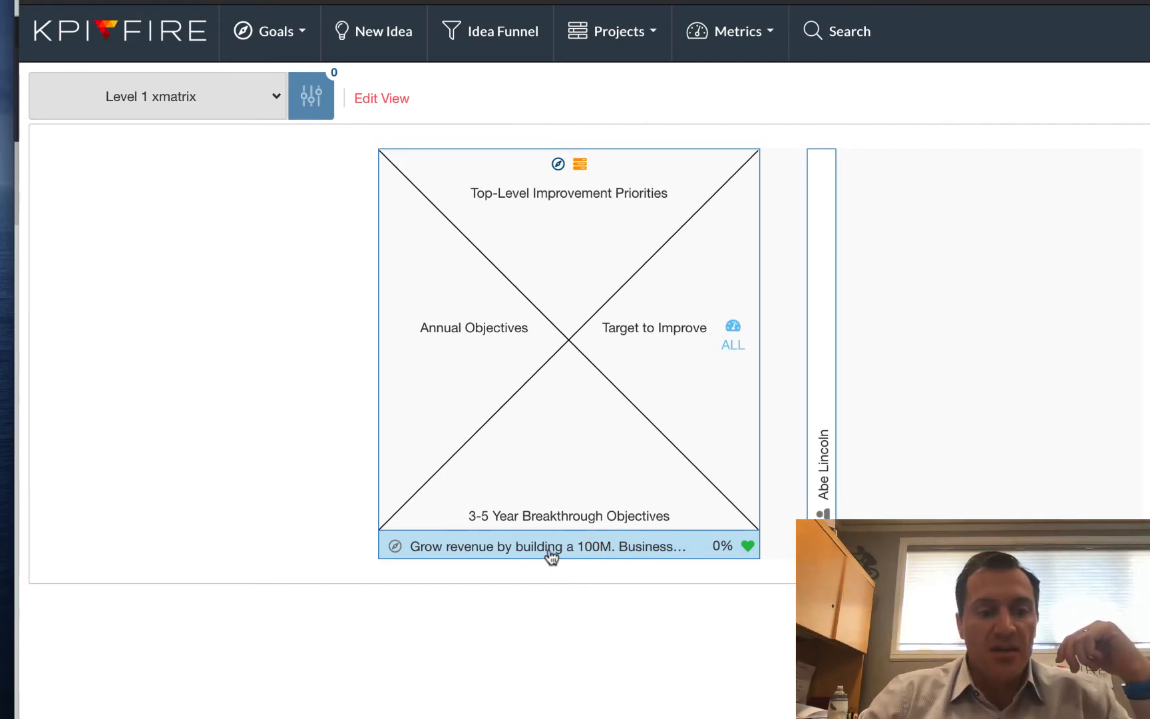
- Link a child goal for a 50 mkr. US business in 2019 under L1-Strategy to the 2021 revenue goal
click(545, 546)
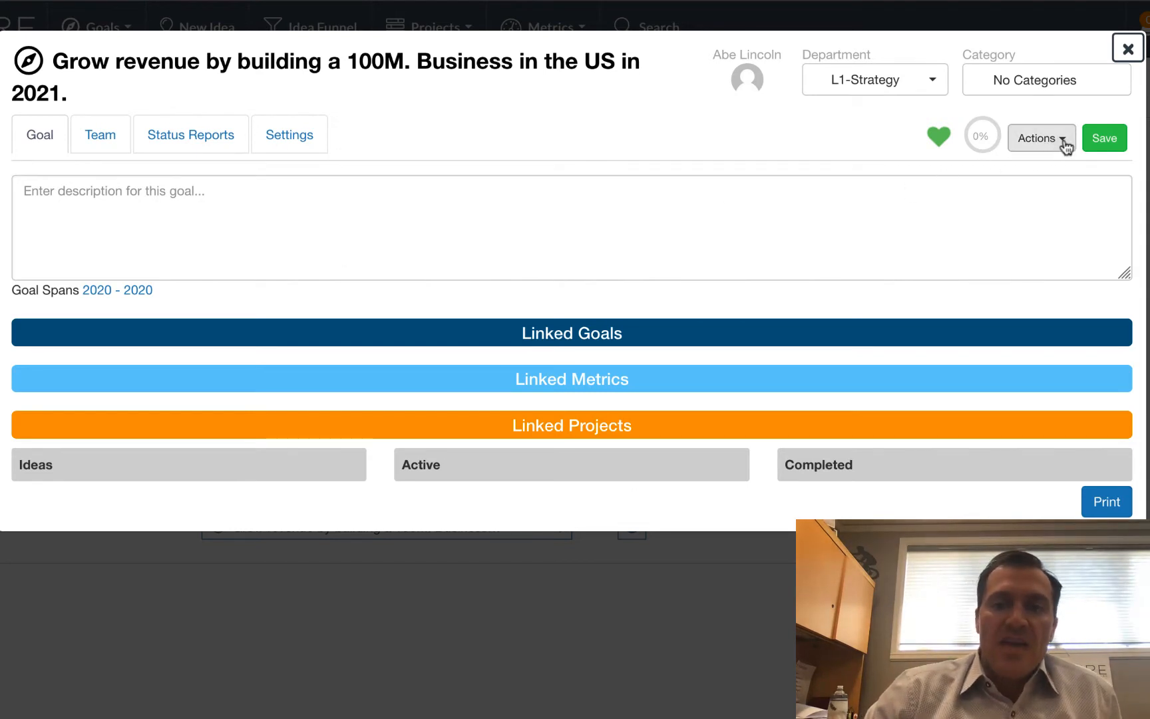
click(1041, 139)
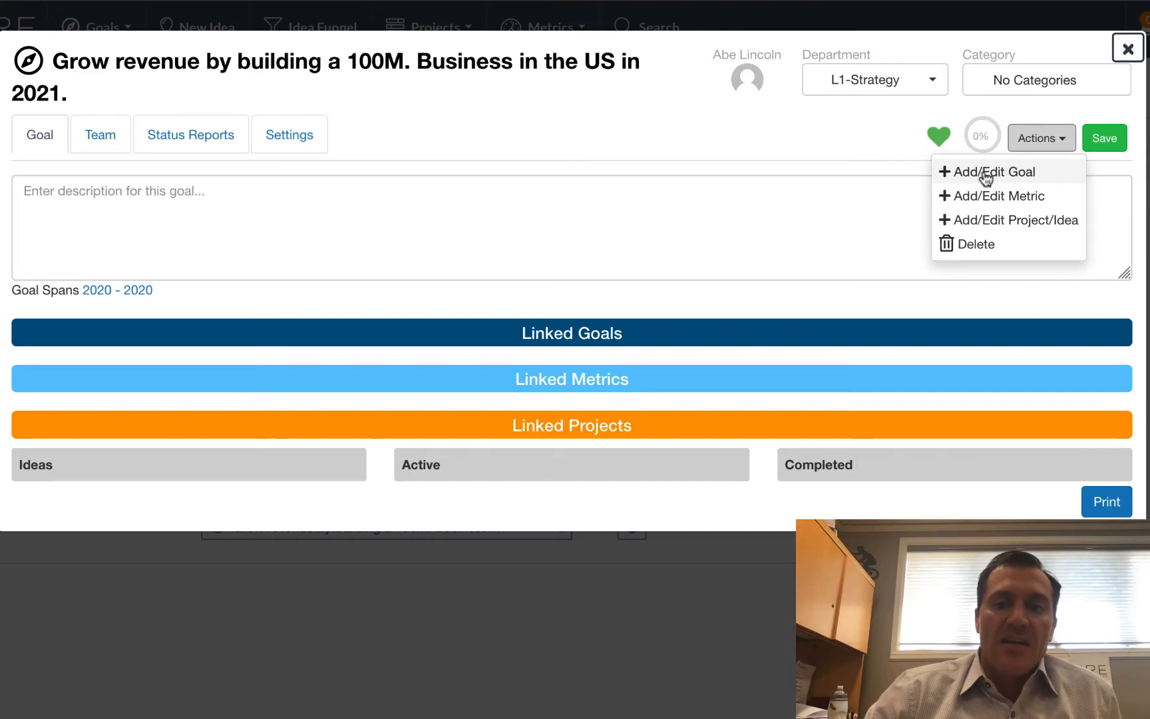
click(994, 170)
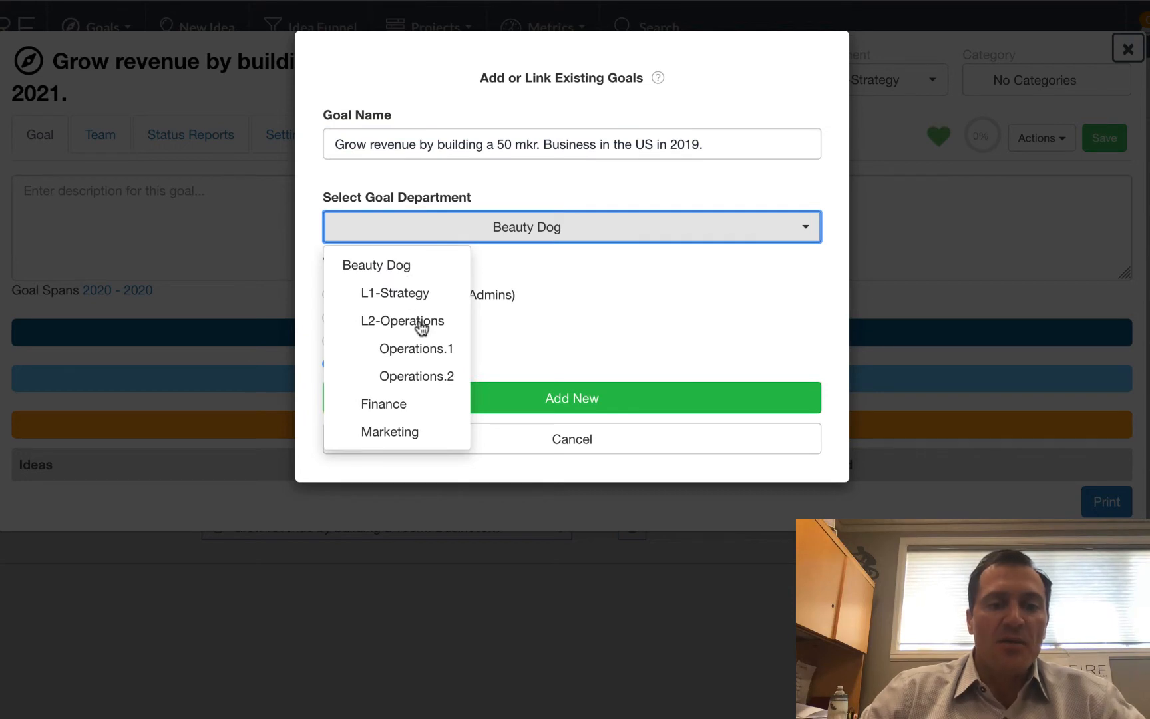
mouse_move(433, 327)
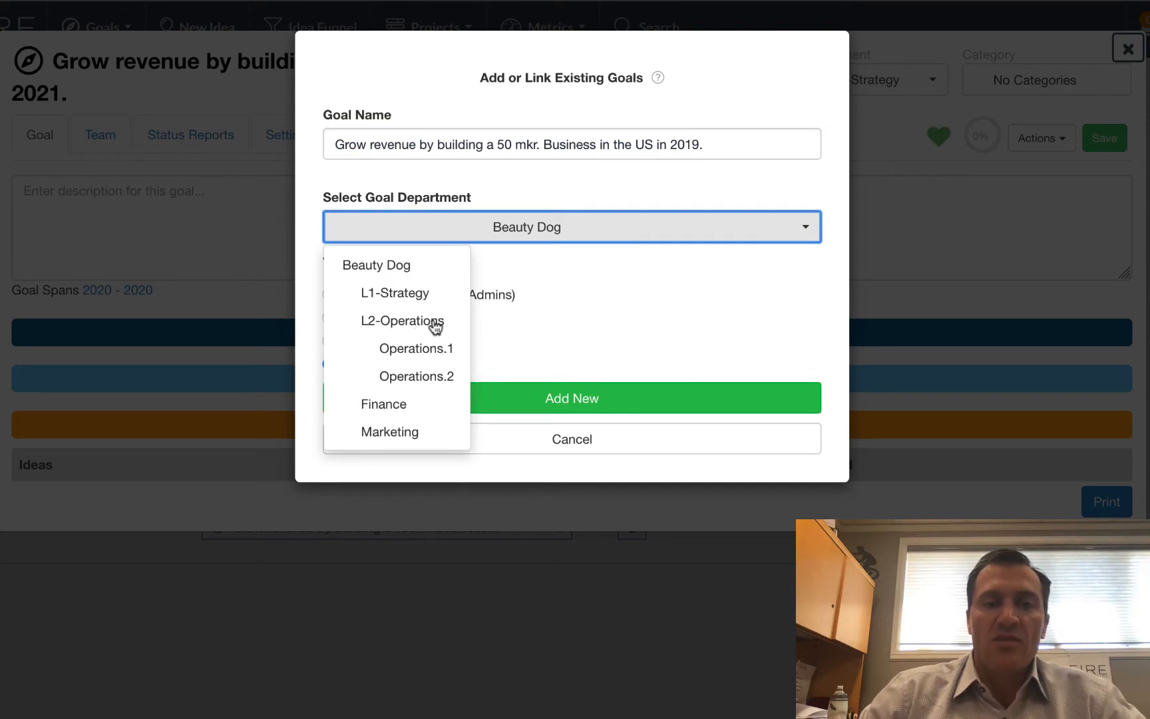
mouse_move(416, 296)
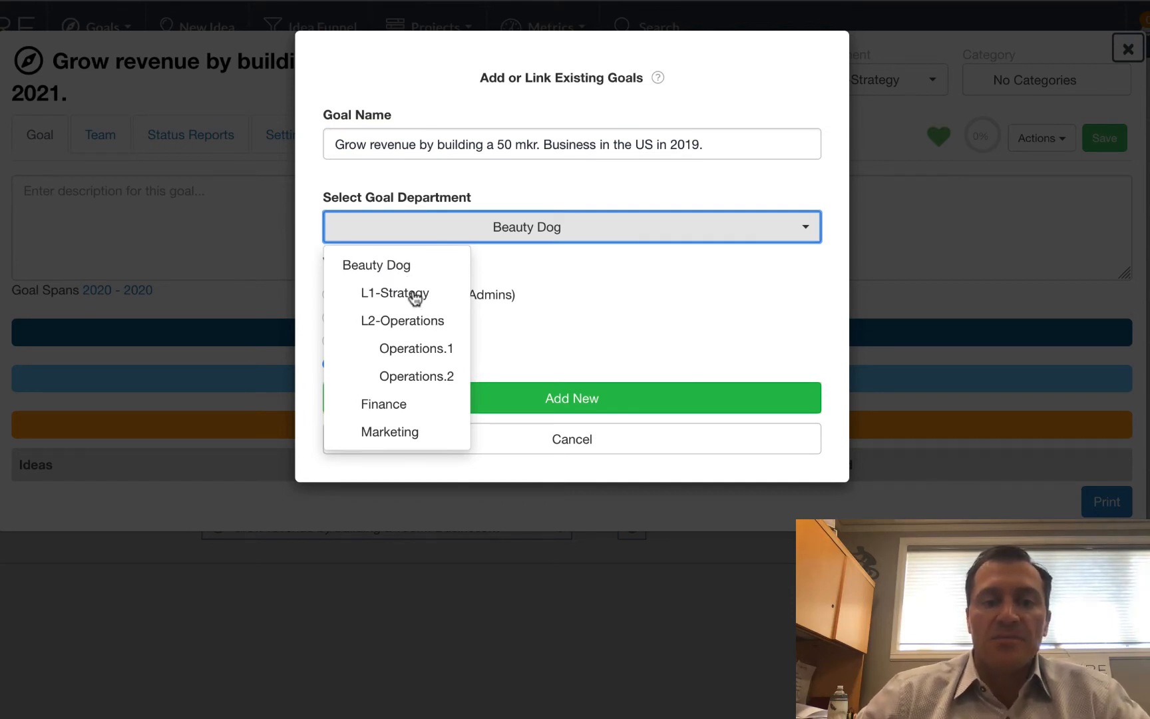
click(394, 293)
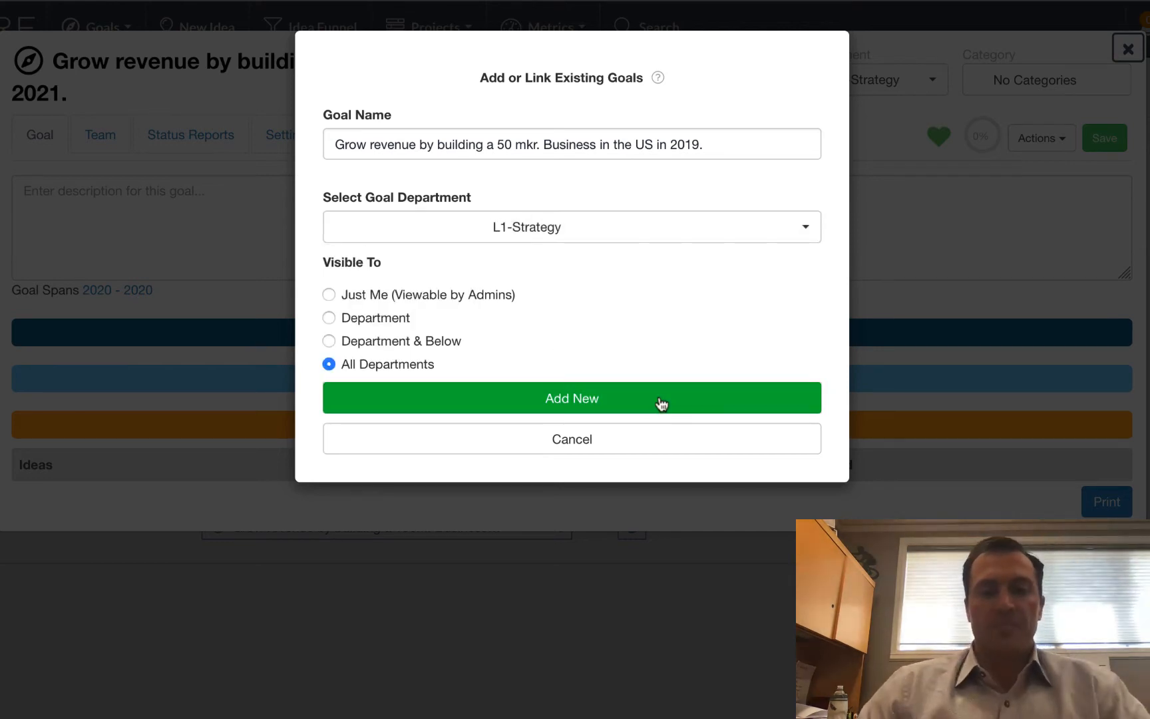
click(571, 398)
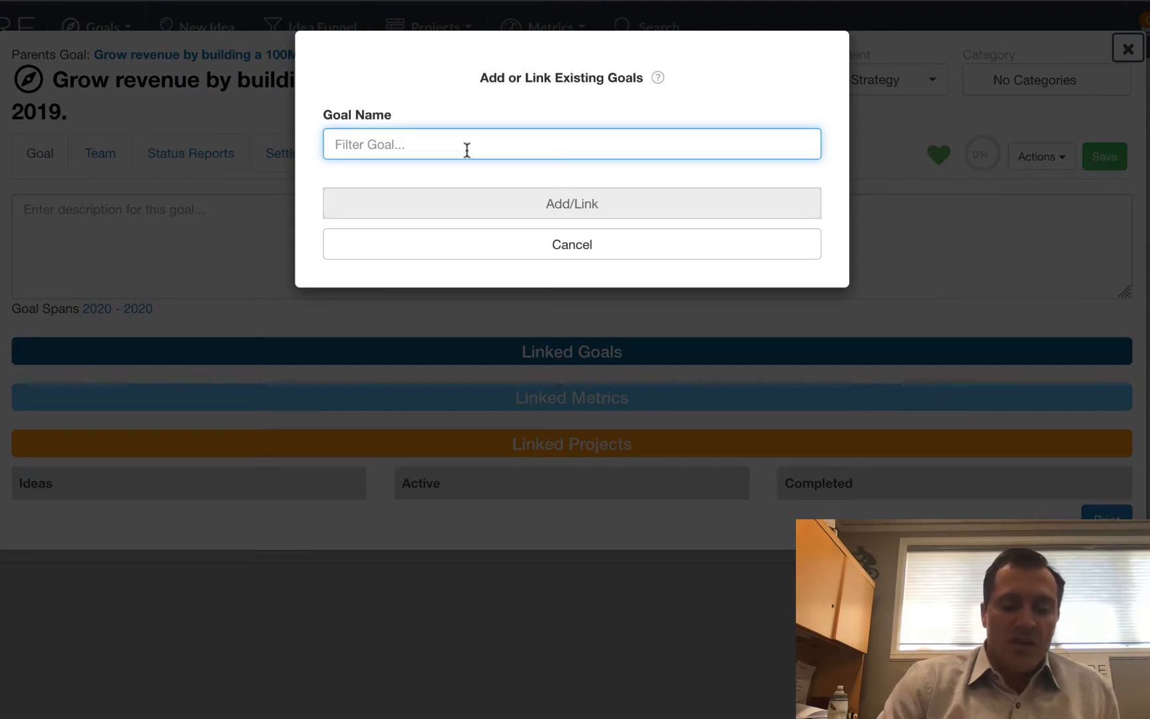
- Add the hiring goal (5 sales reps, 30 distributors in 5 cities, 5 mill cans) as an L2-Operations child
text(reps, sign up 30 leading distributors in 5 cities, product 5 mill cans for US market)
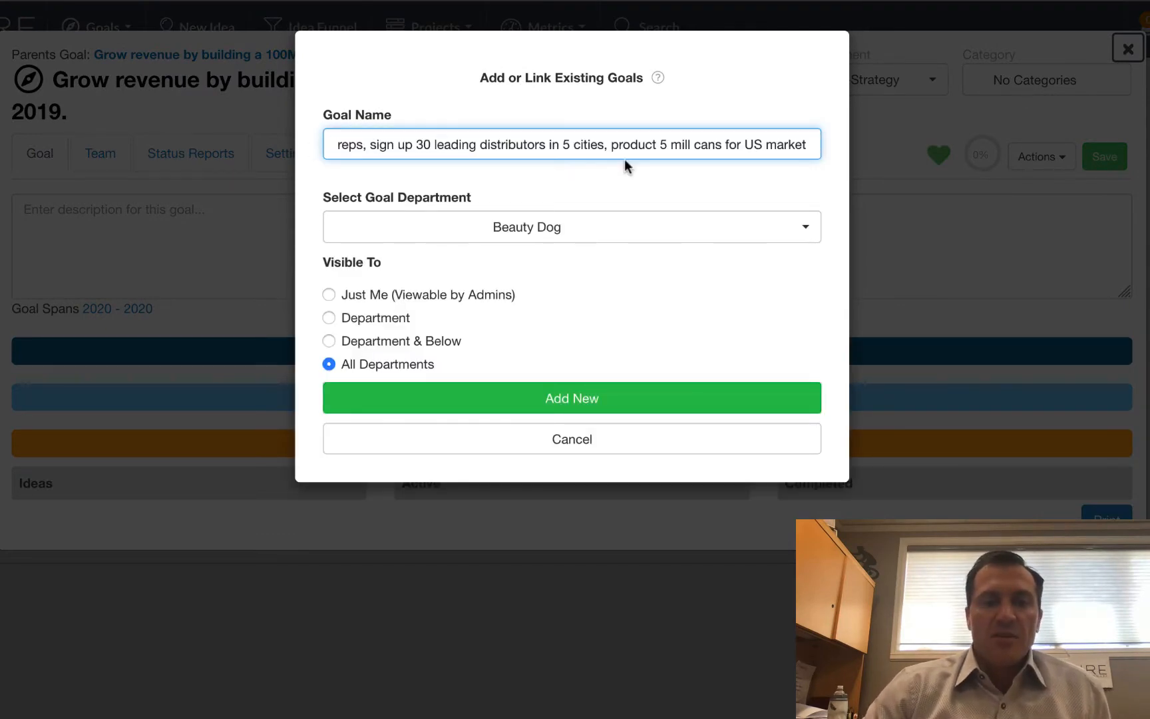
click(571, 226)
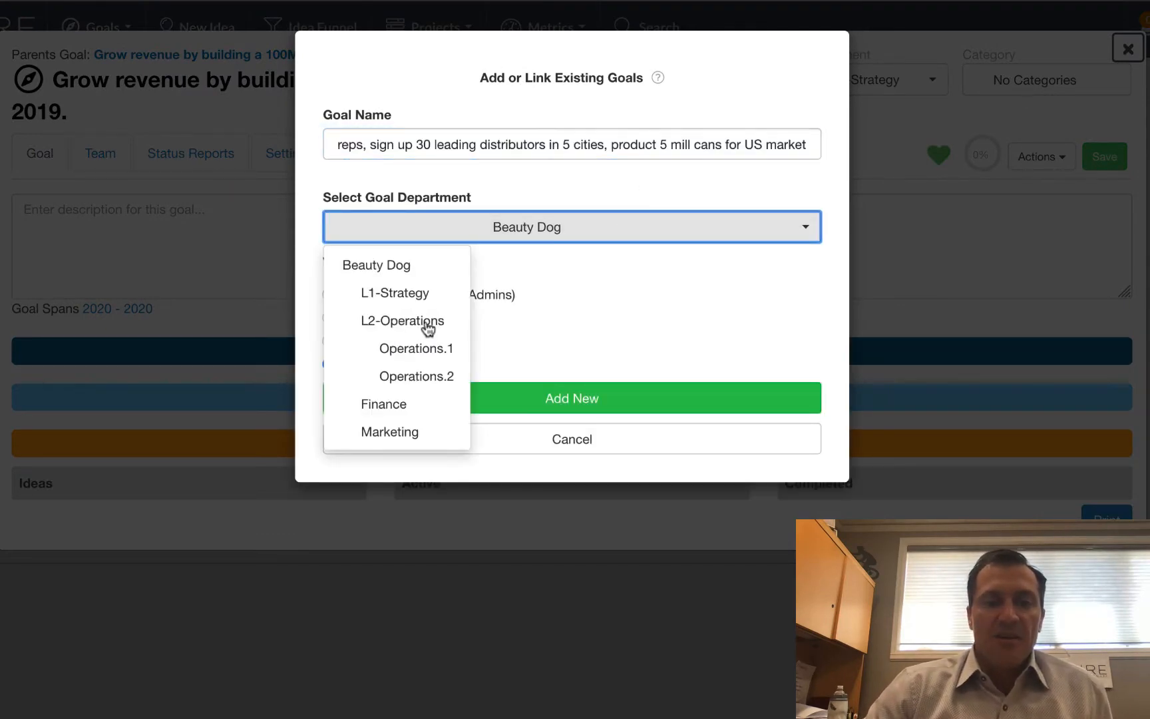
click(401, 321)
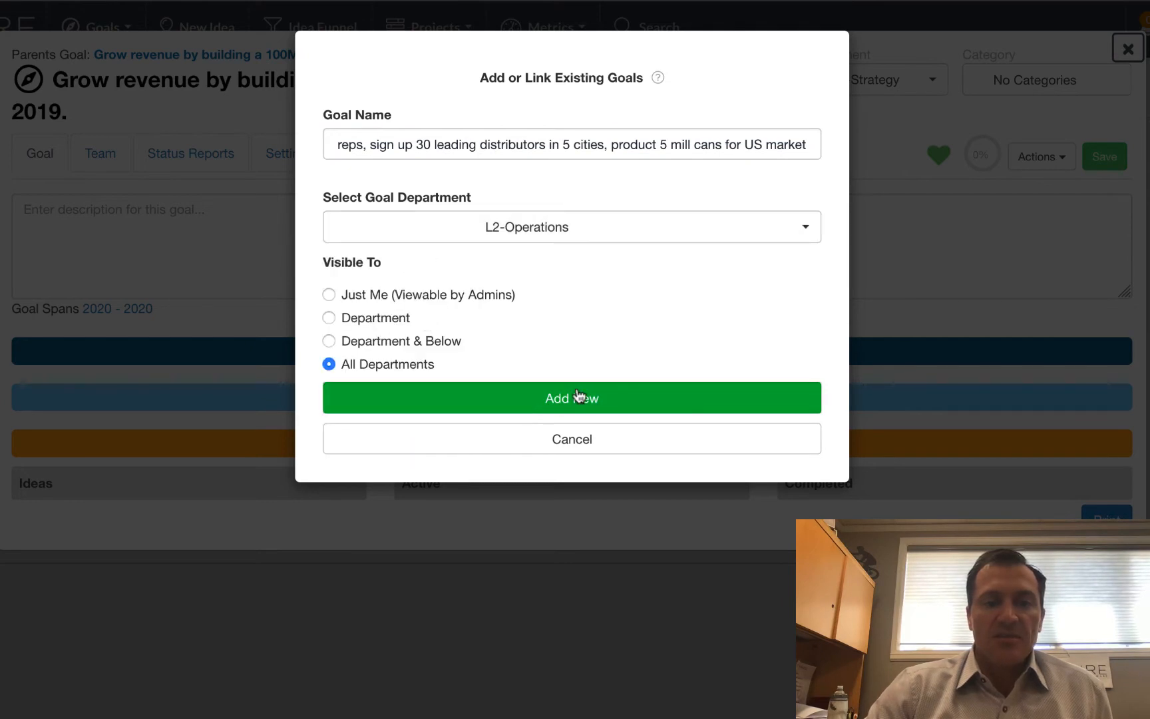
click(571, 398)
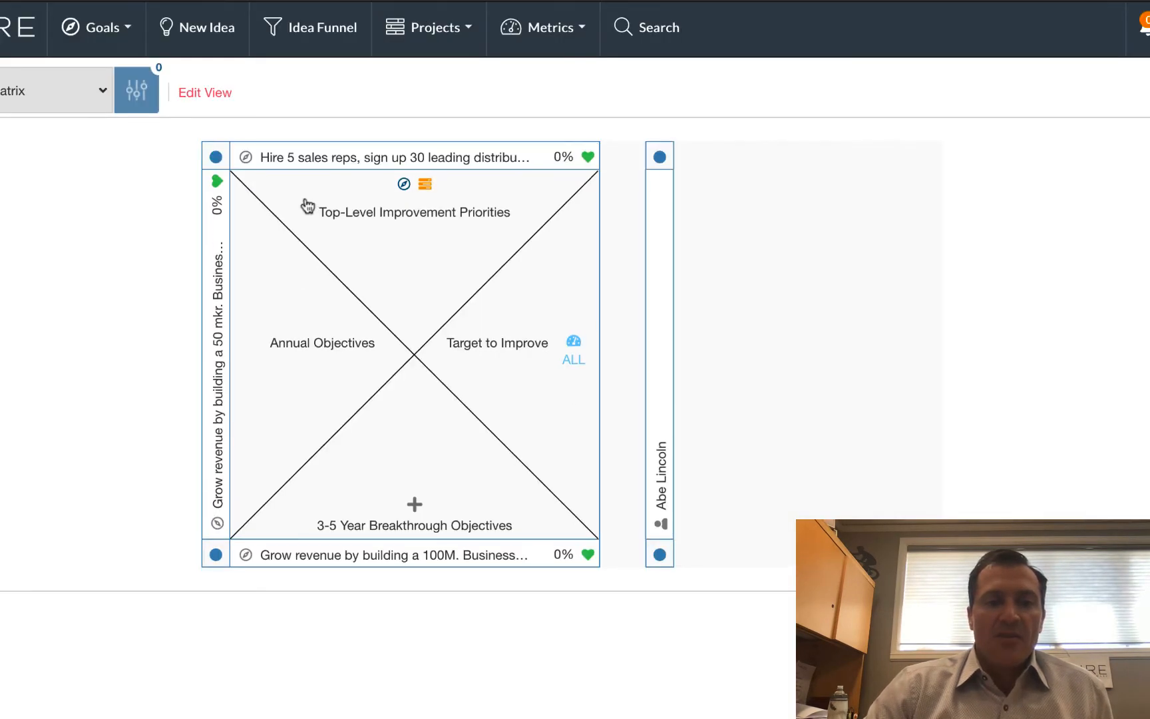
mouse_move(539, 515)
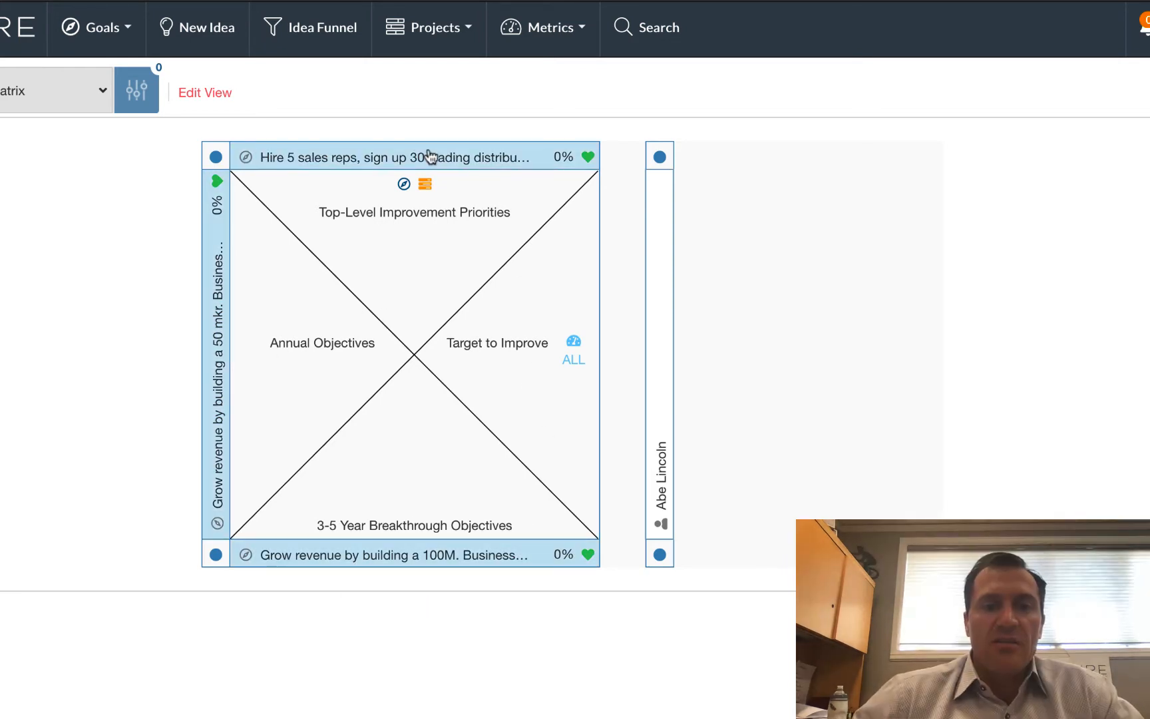
- Add the metric 'Hire 5 resp by May 15' to the hiring goal and show its linked metrics
click(393, 157)
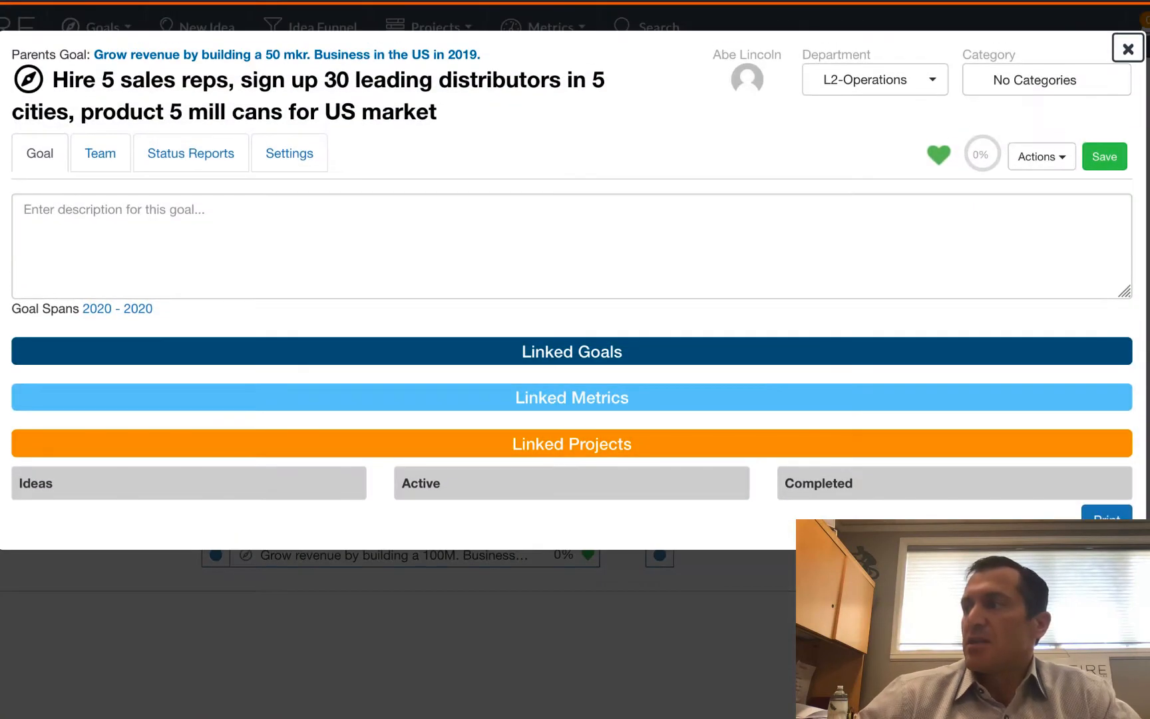
mouse_move(326, 66)
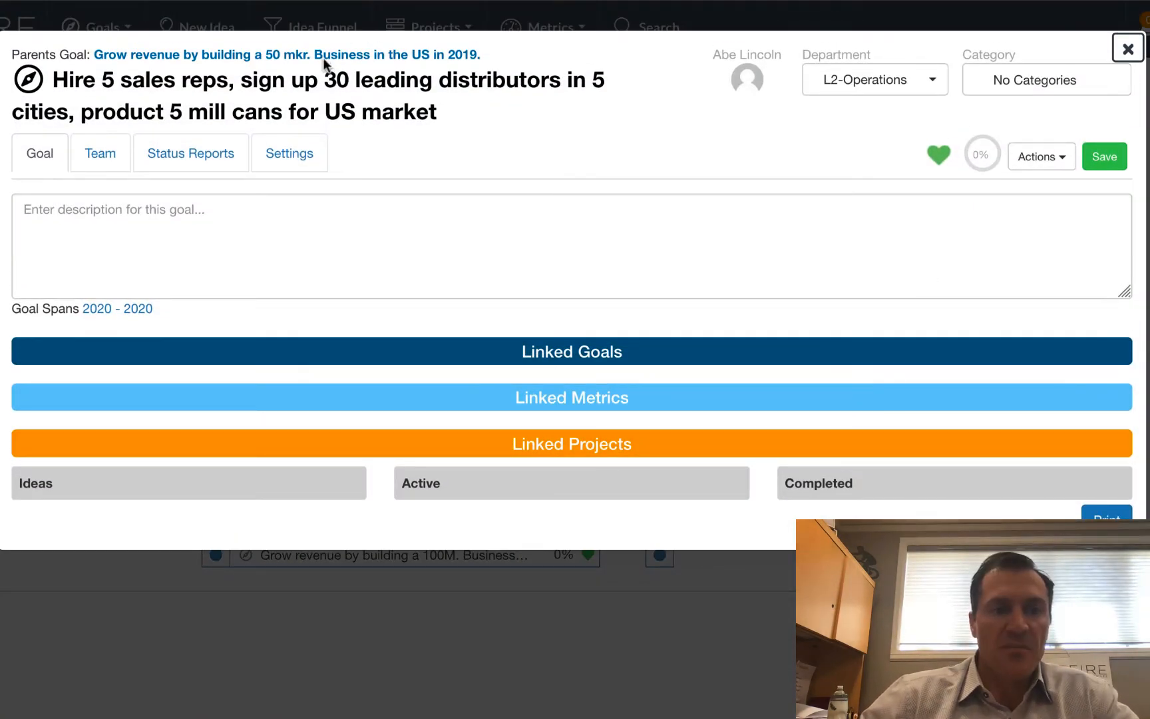
click(1040, 156)
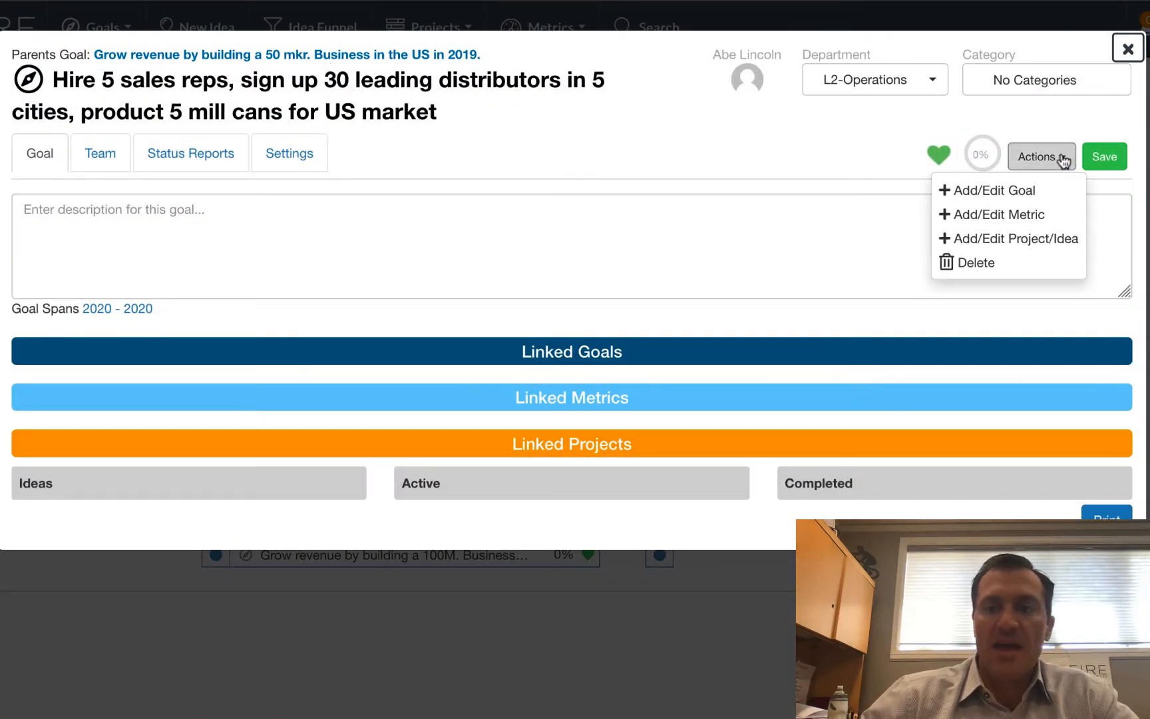
click(998, 214)
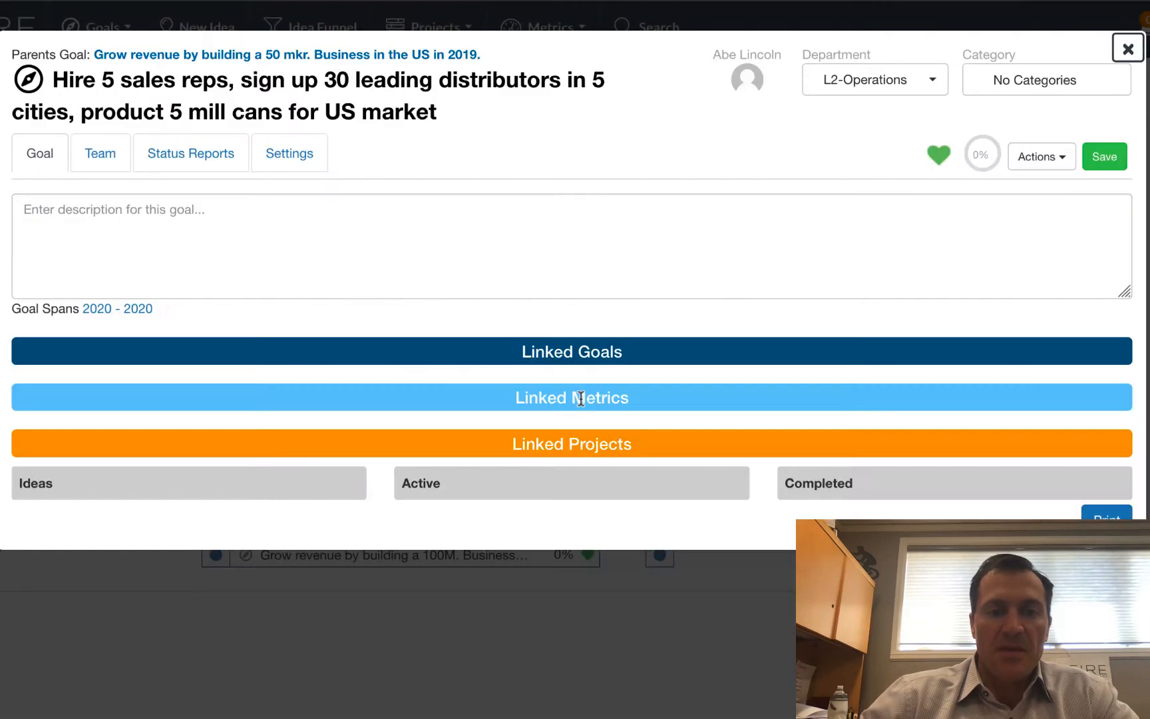
click(1127, 48)
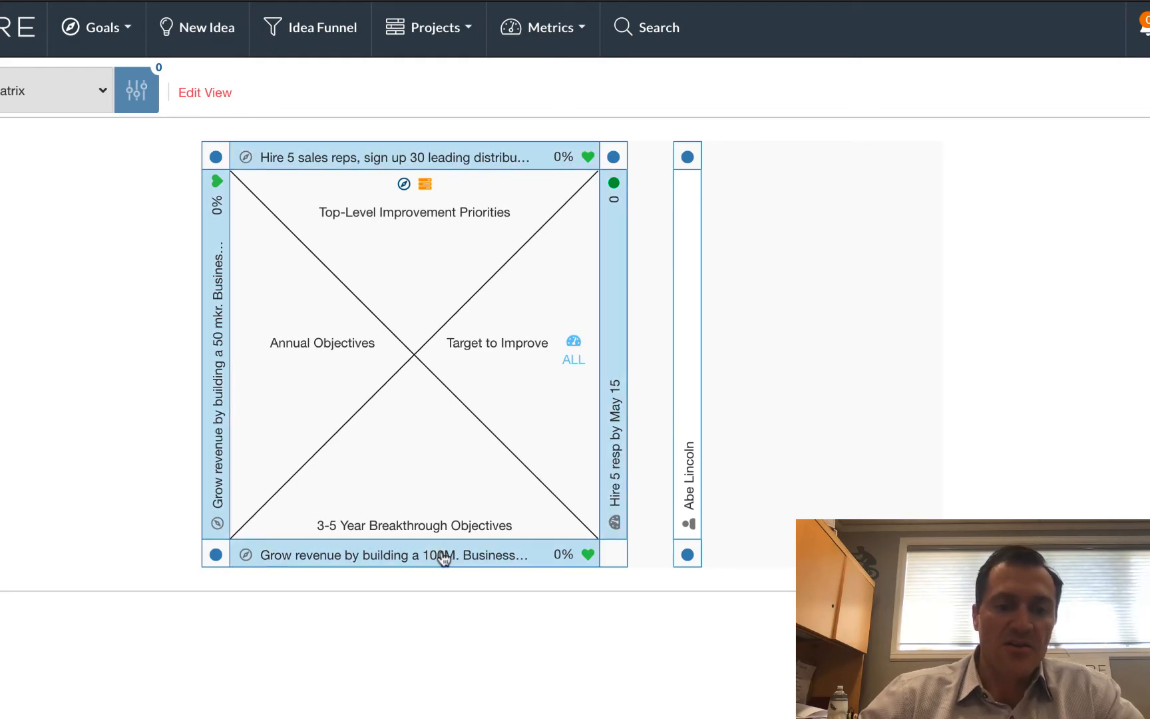
mouse_move(441, 555)
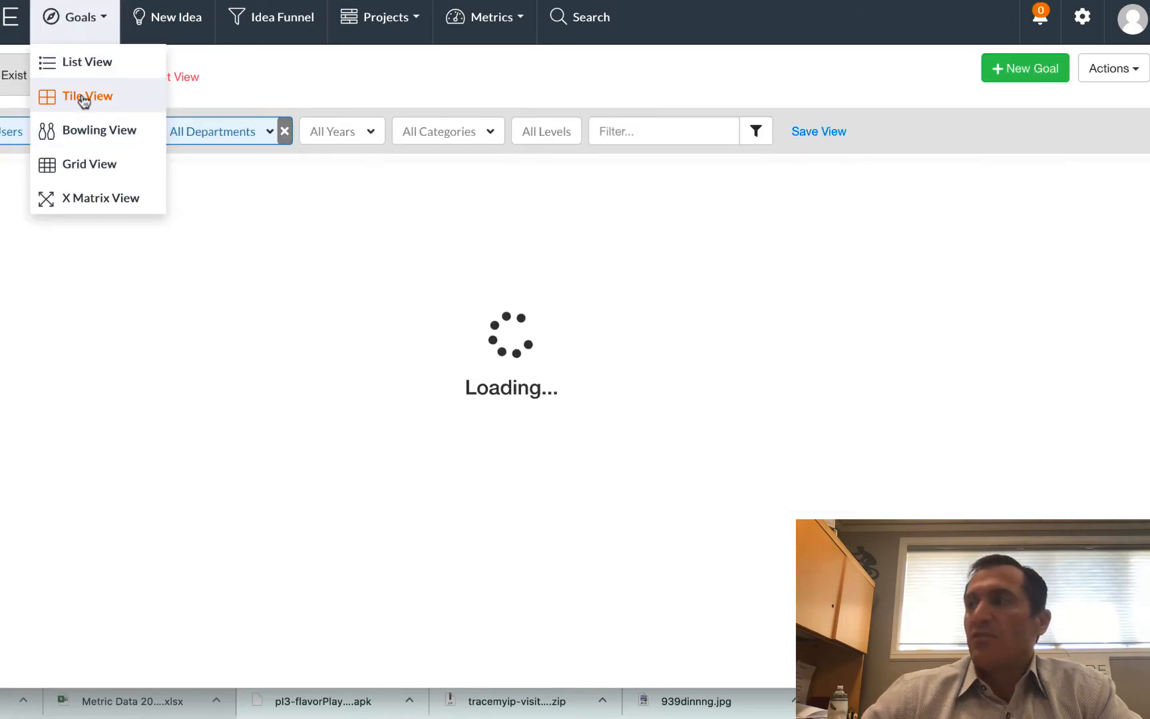
- Create a new 2021 GM and EBIDA goal from the goals tile view with its department set
click(88, 96)
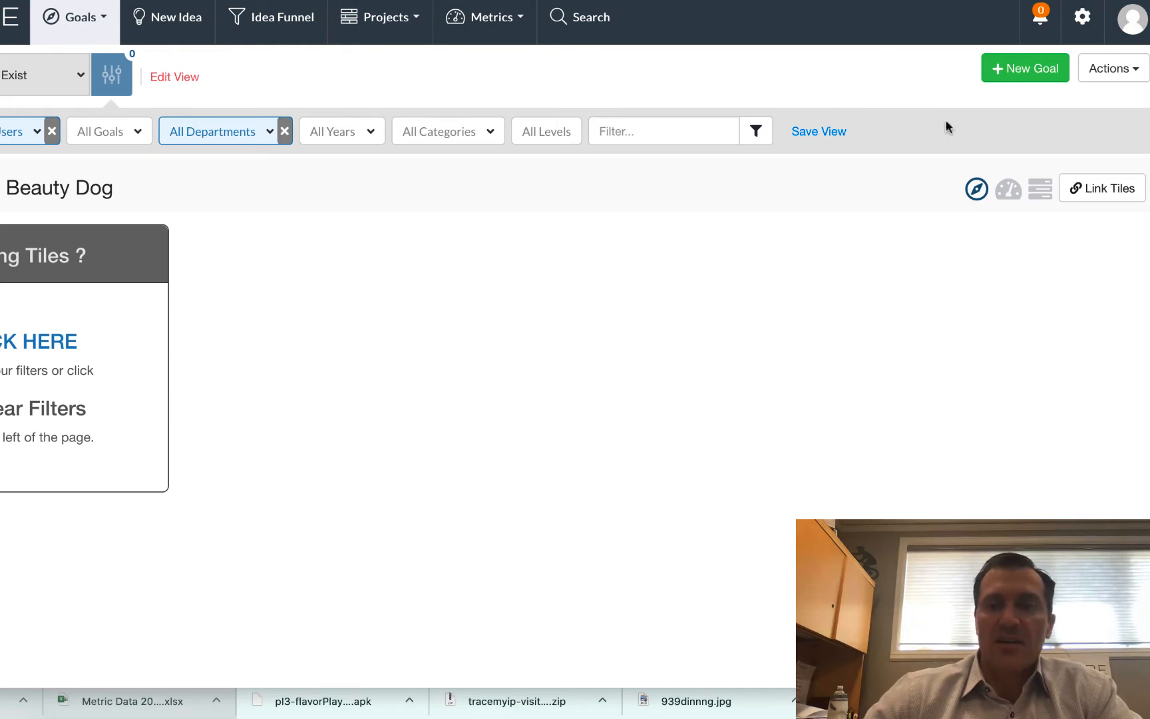
click(1025, 68)
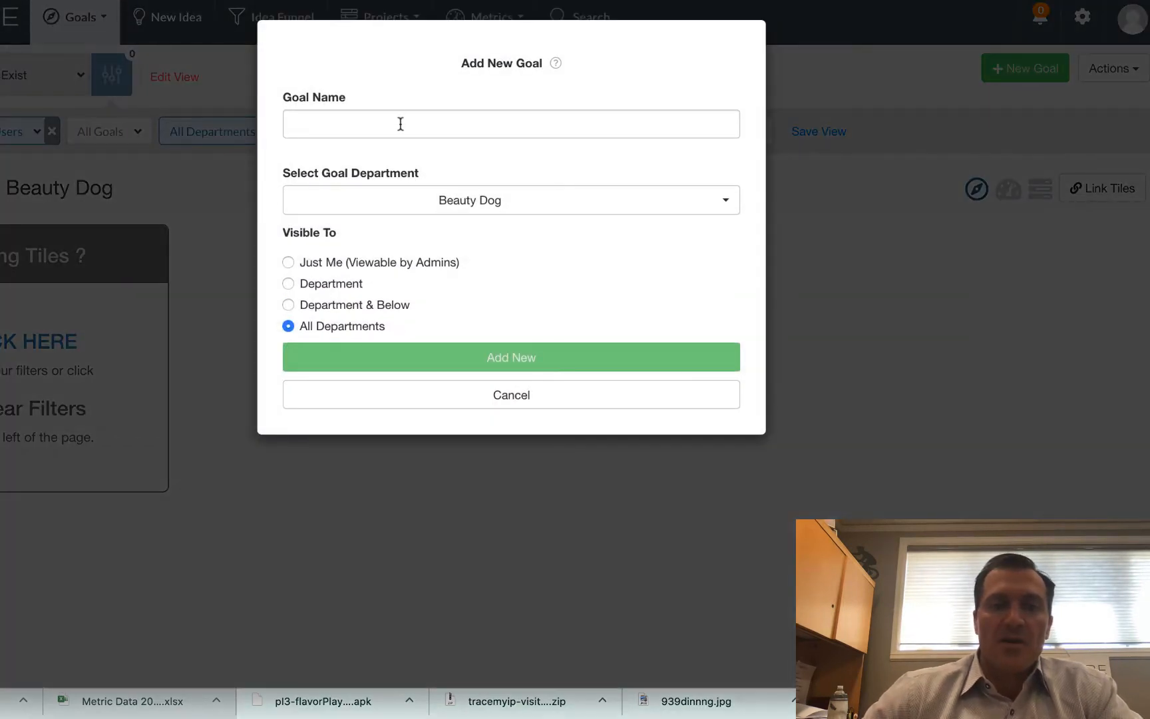
click(509, 200)
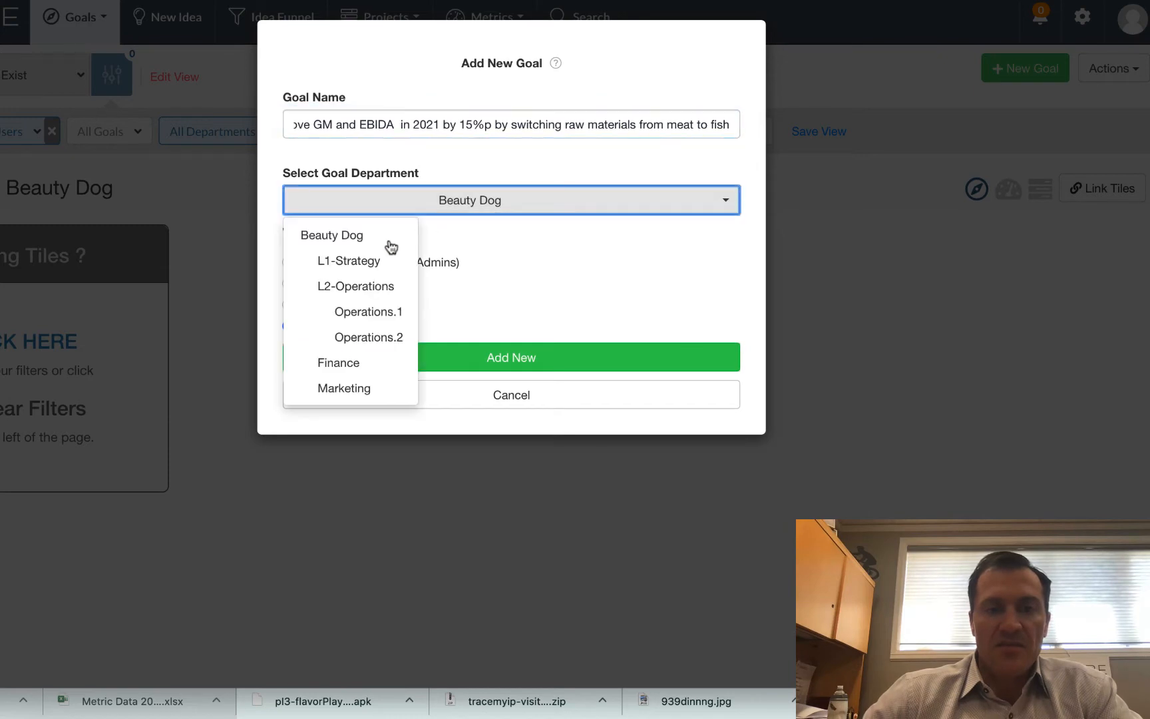
click(511, 356)
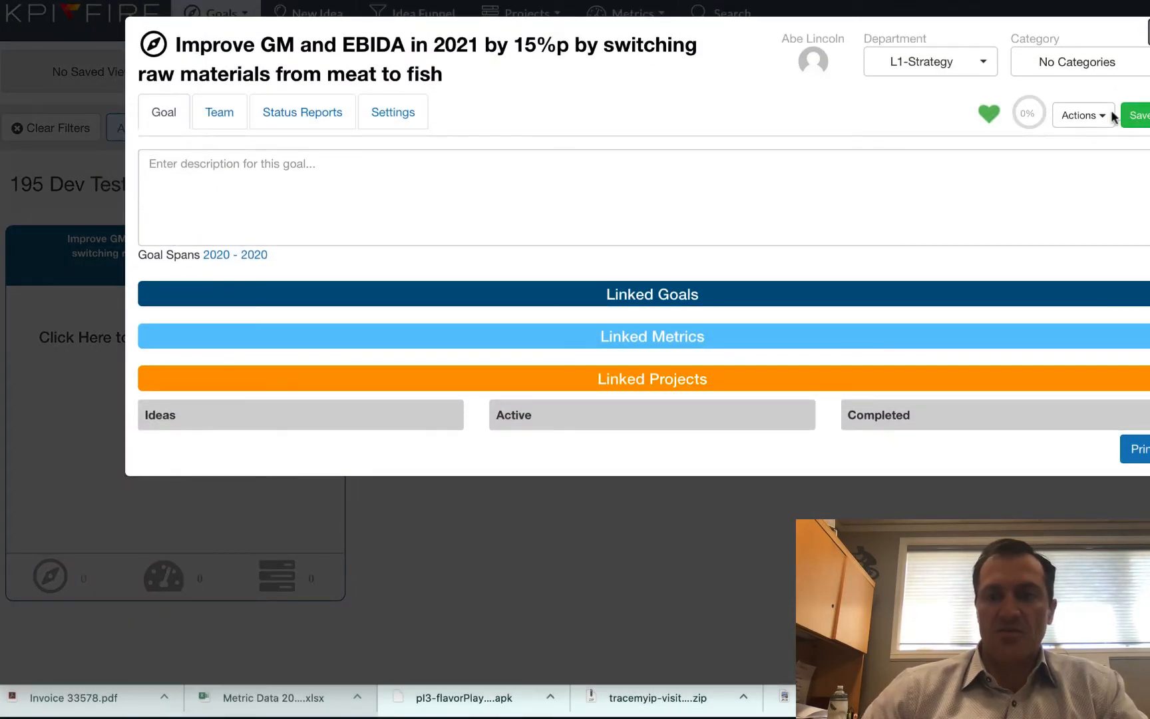
- Add the 2019 'Improve GM and EBIDA by 8%p' child goal, then start its prototype-testing child goal
click(651, 294)
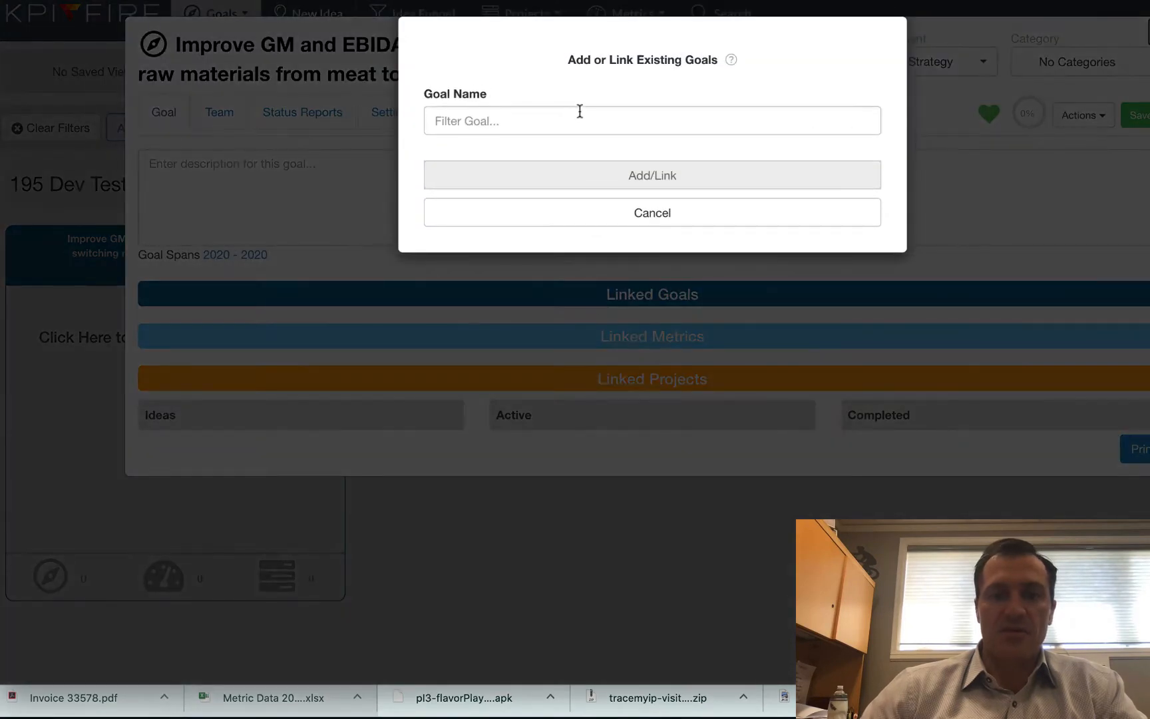
text(rove GM and EBIDA  in 2019 by 8%p by switching raw materials from meat to fish)
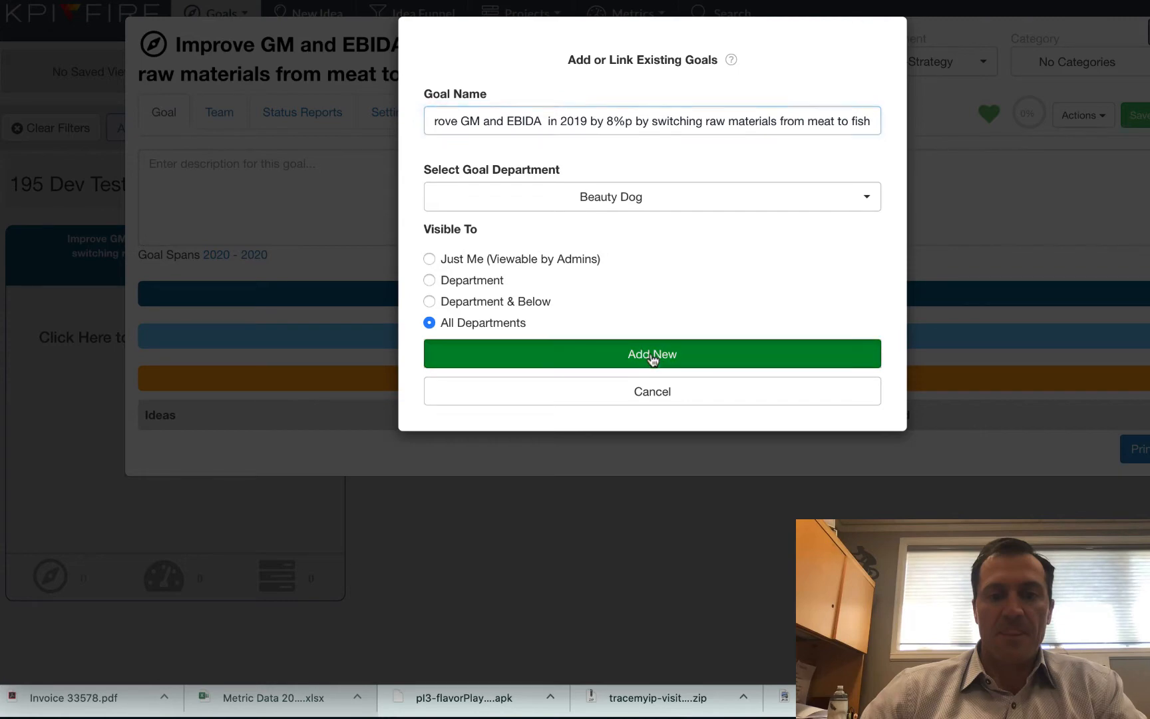
click(651, 354)
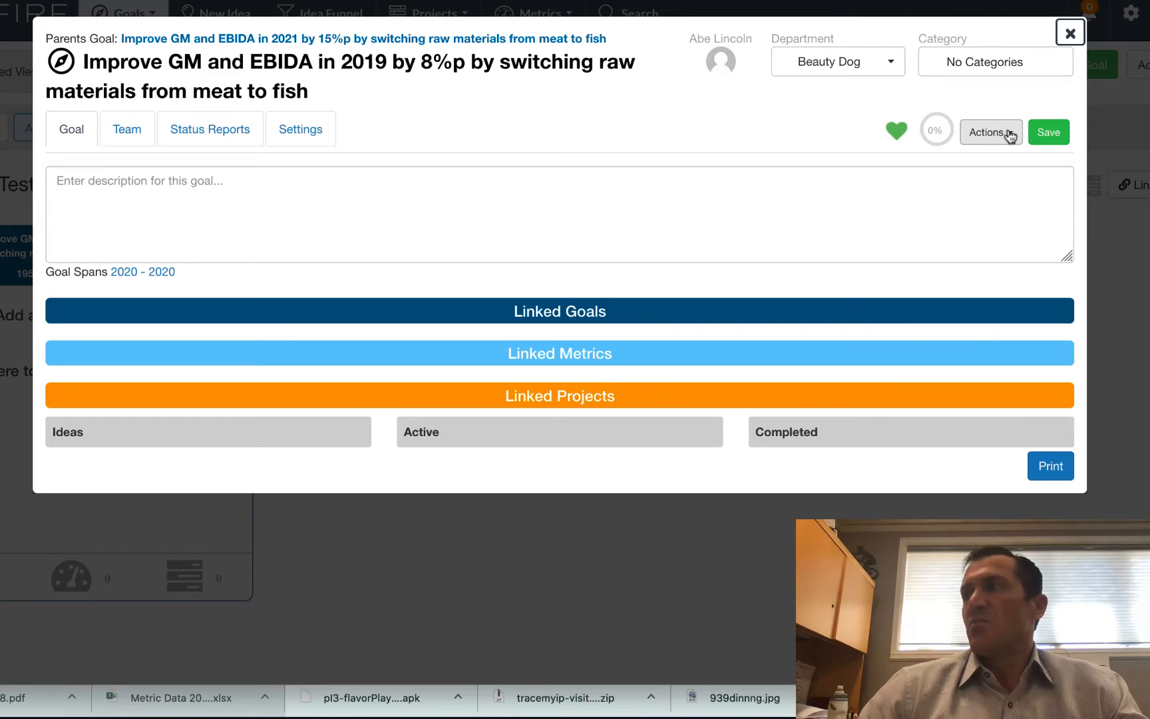
click(989, 132)
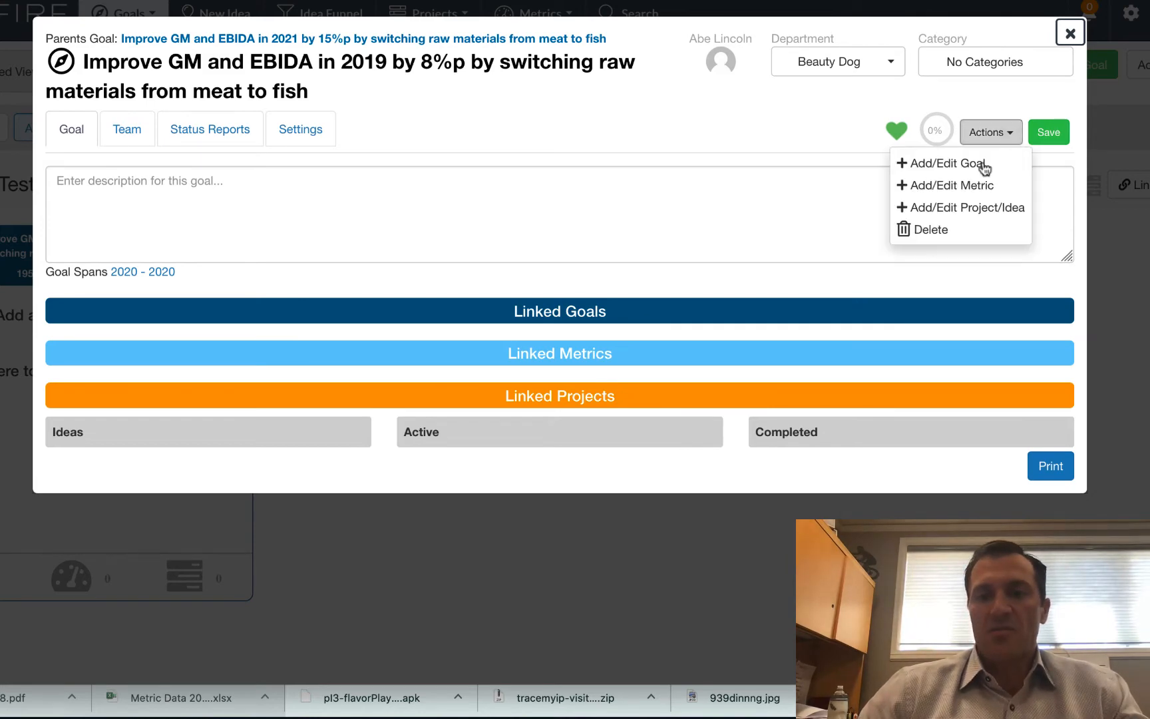
click(945, 162)
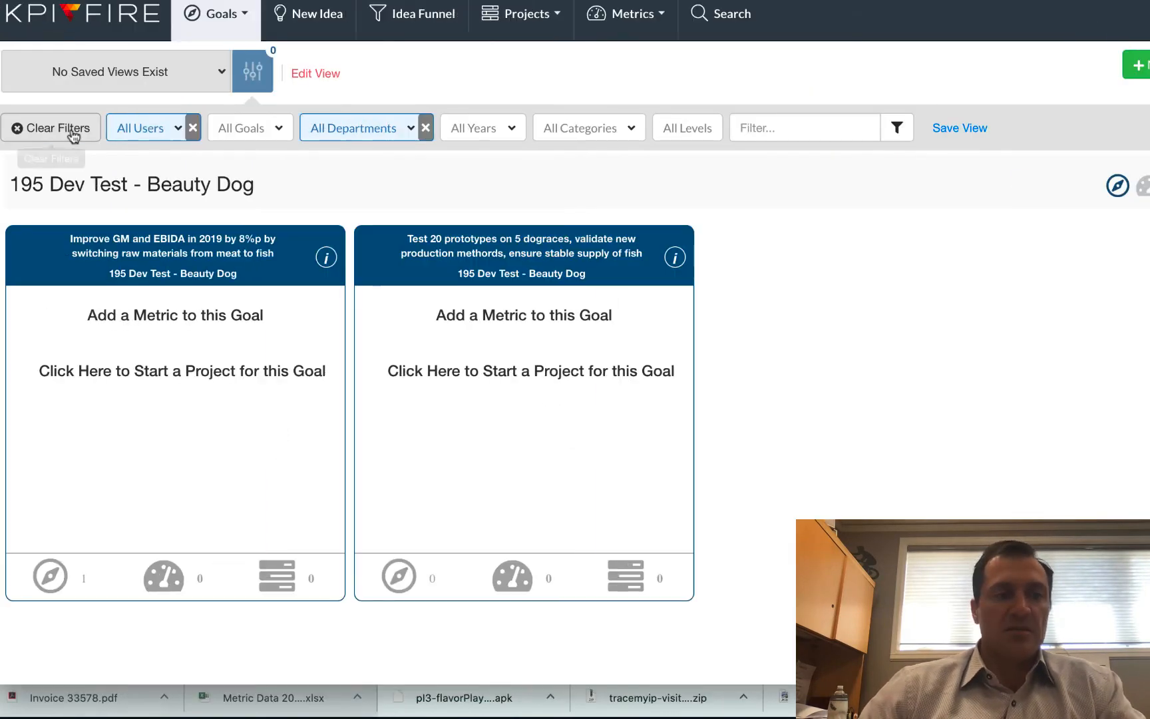
click(218, 13)
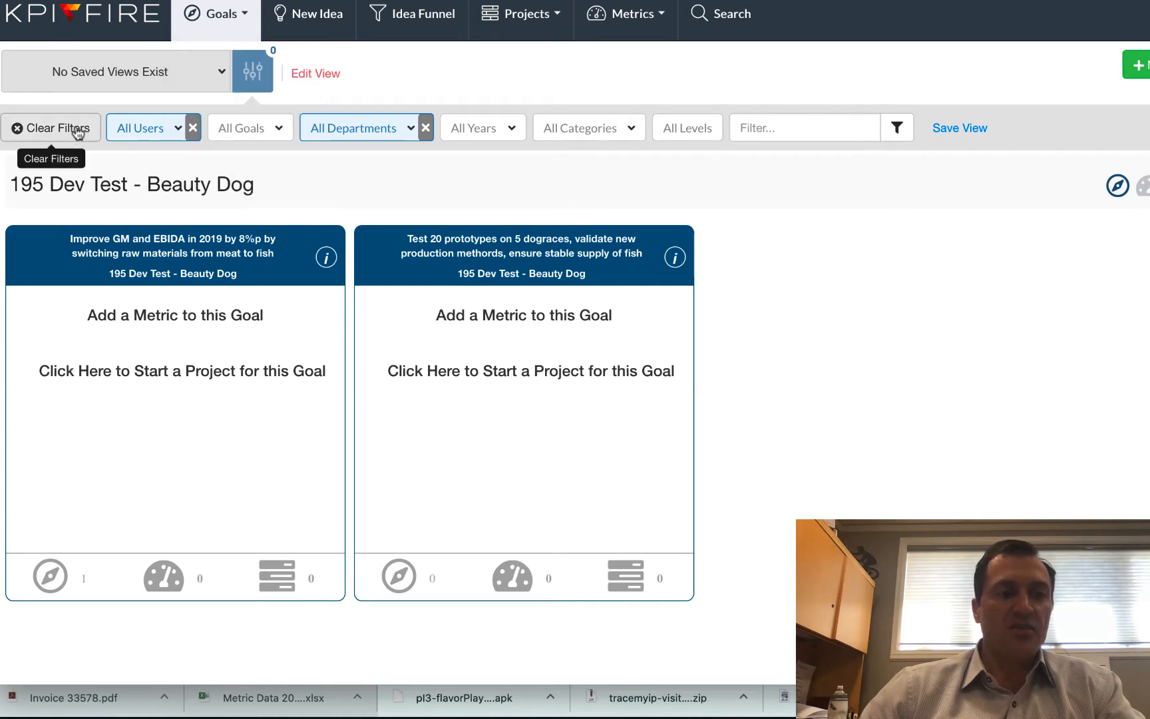
click(215, 13)
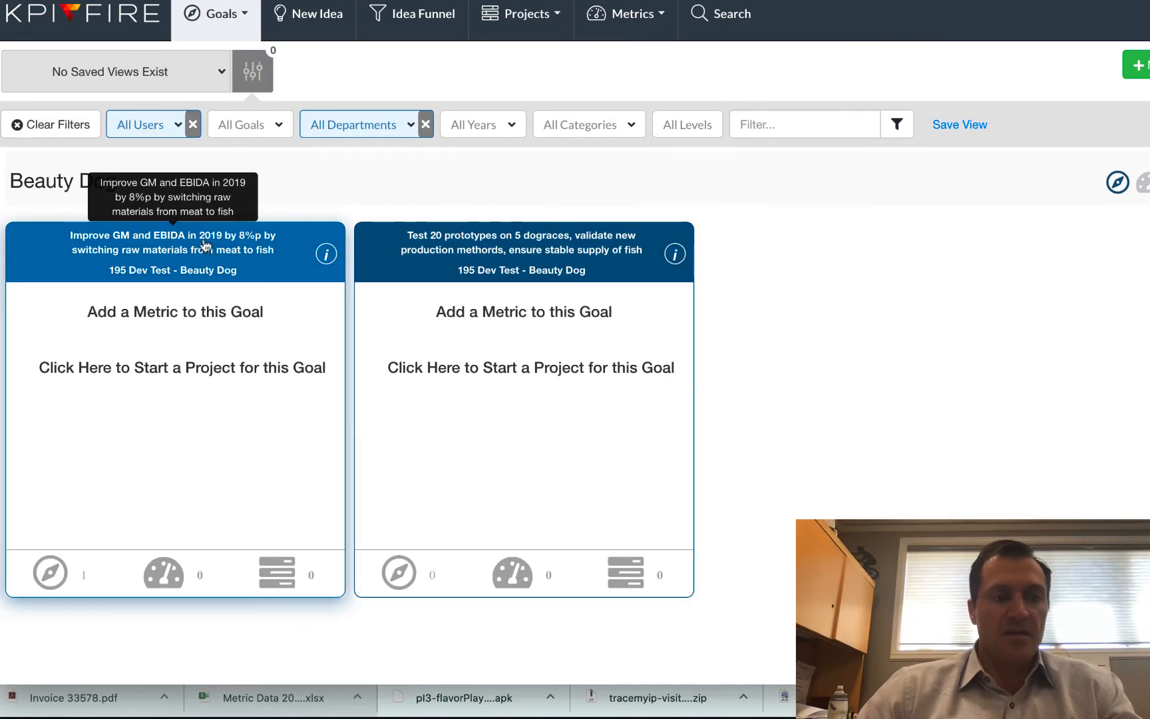
click(174, 249)
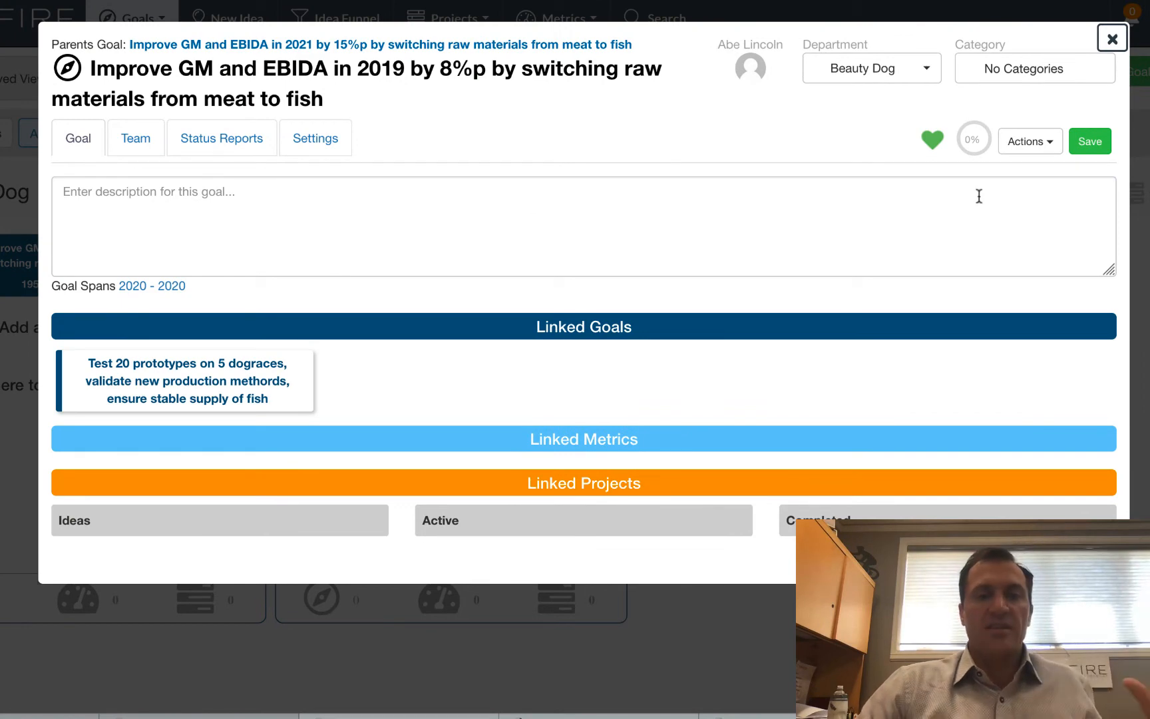
mouse_move(218, 299)
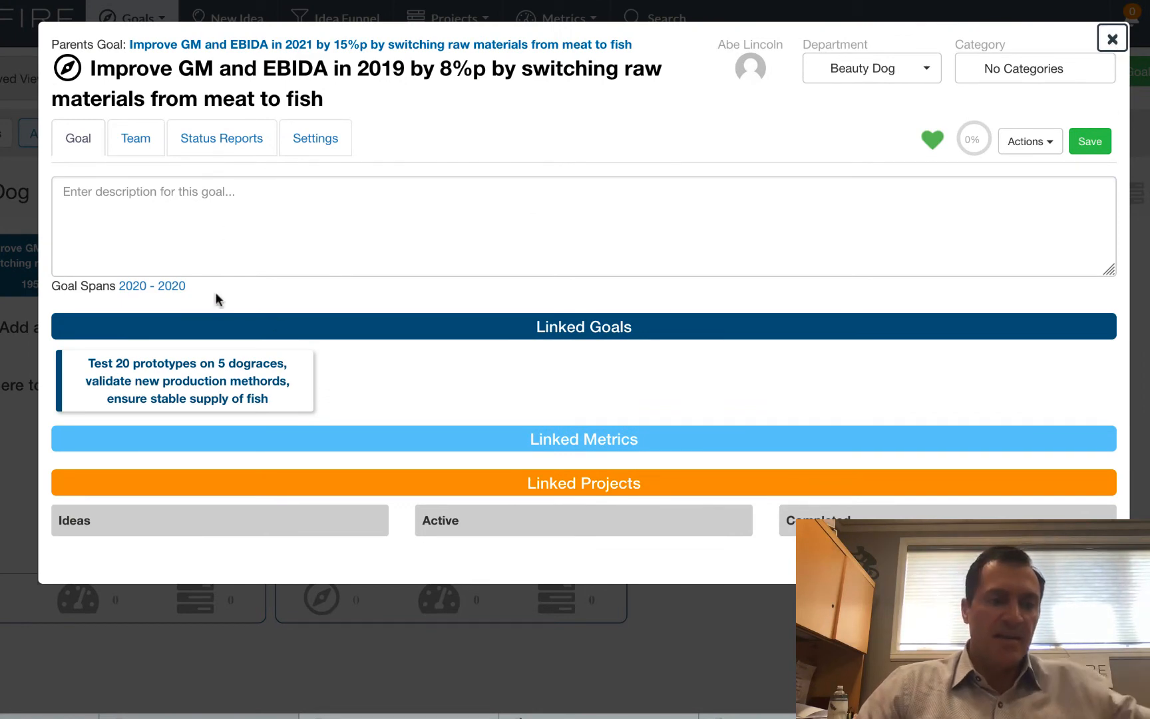
click(187, 380)
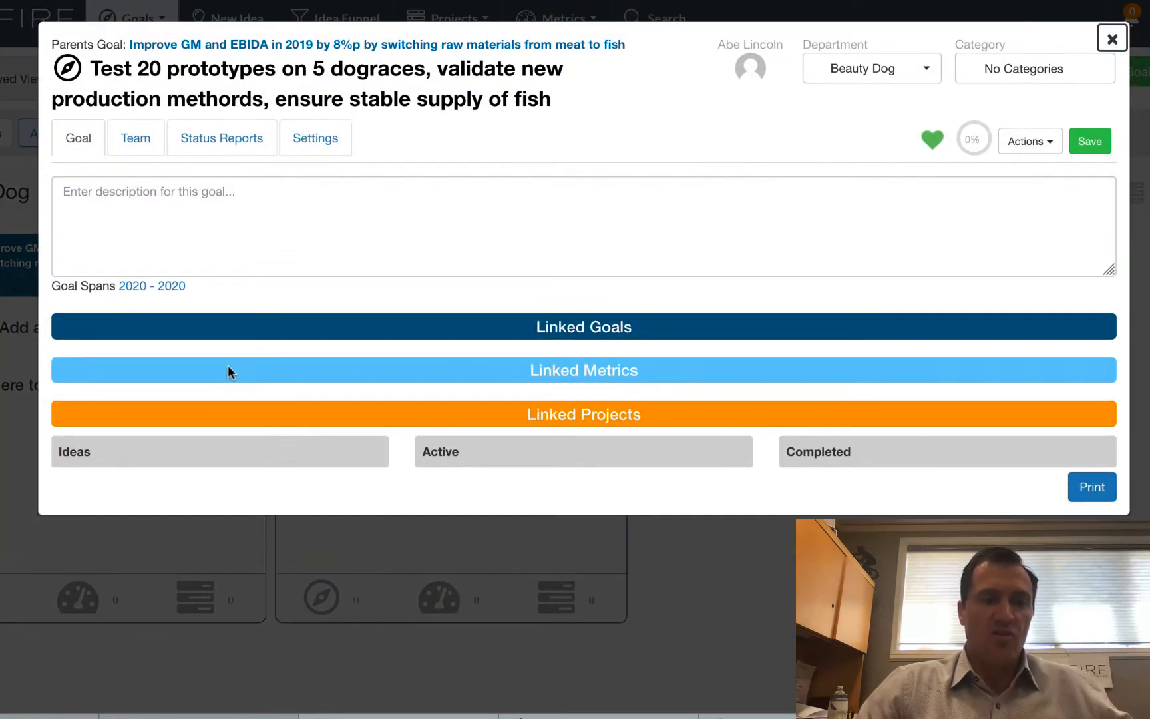
click(1111, 38)
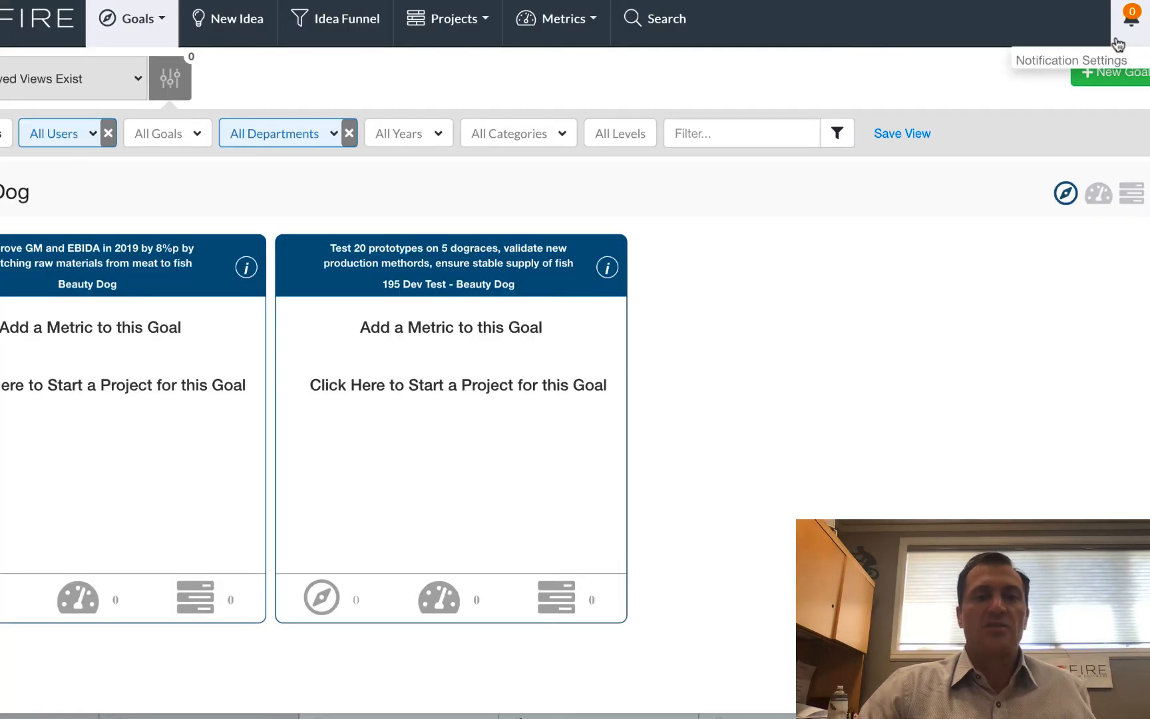
mouse_move(872, 361)
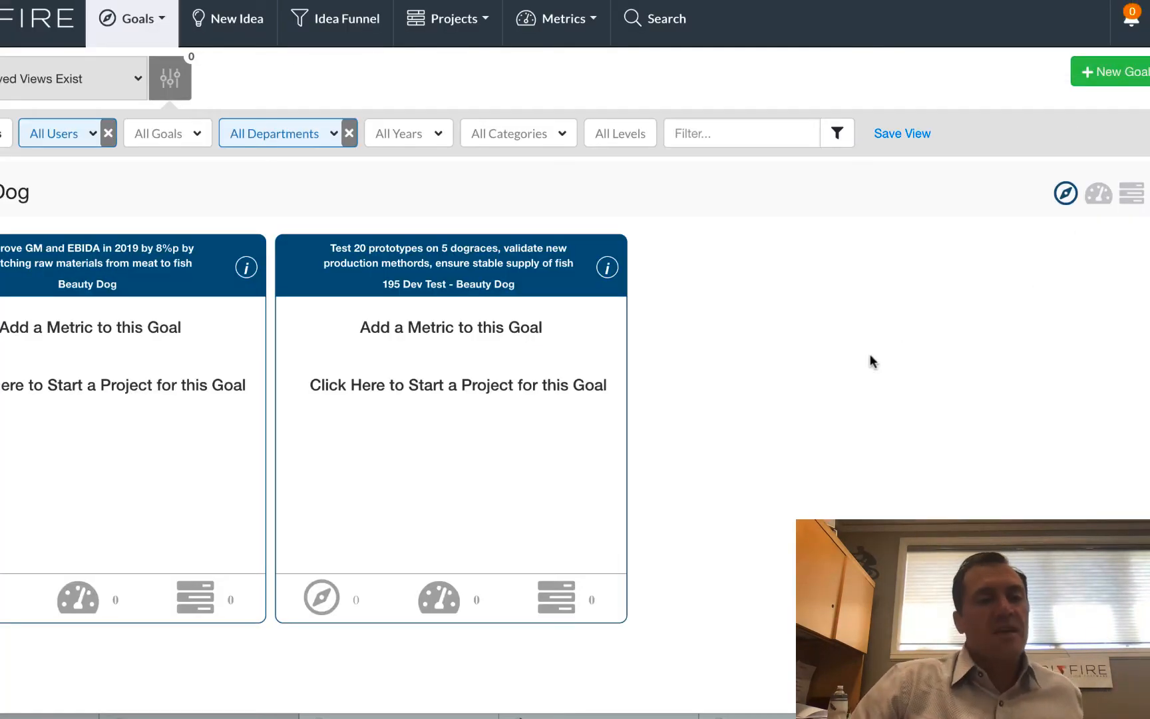
- Return via Metrics > Dashboards to the saved Level 1 xmatrix dashboard
click(564, 19)
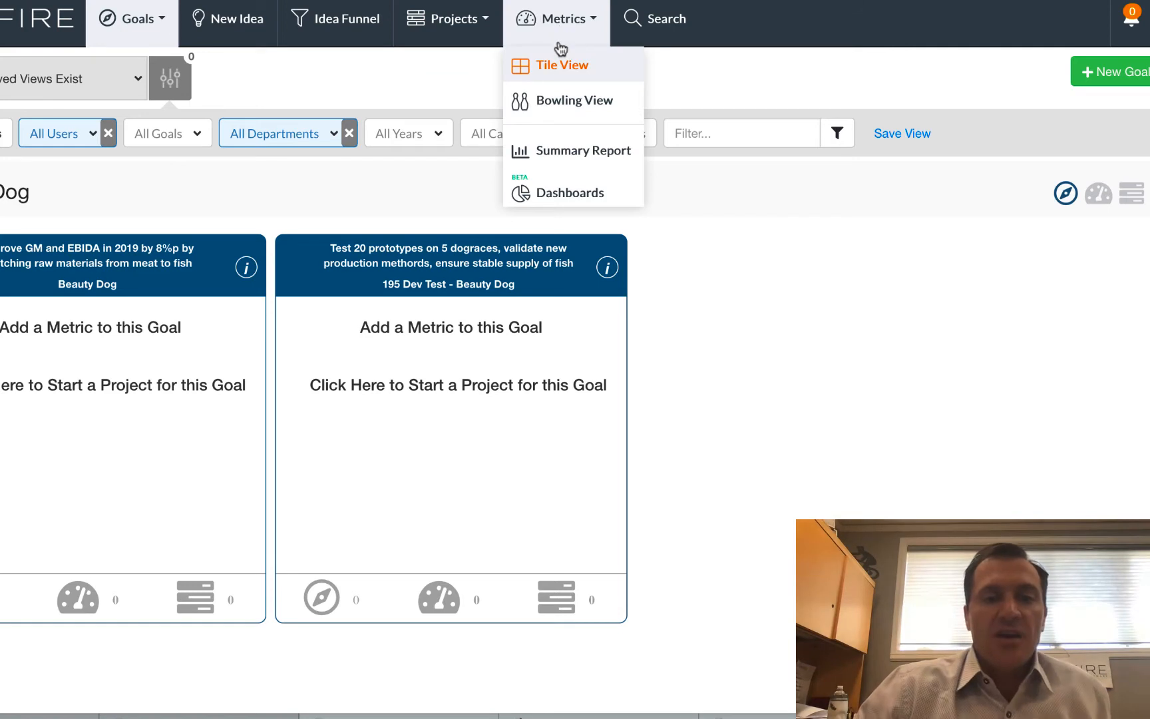
click(571, 191)
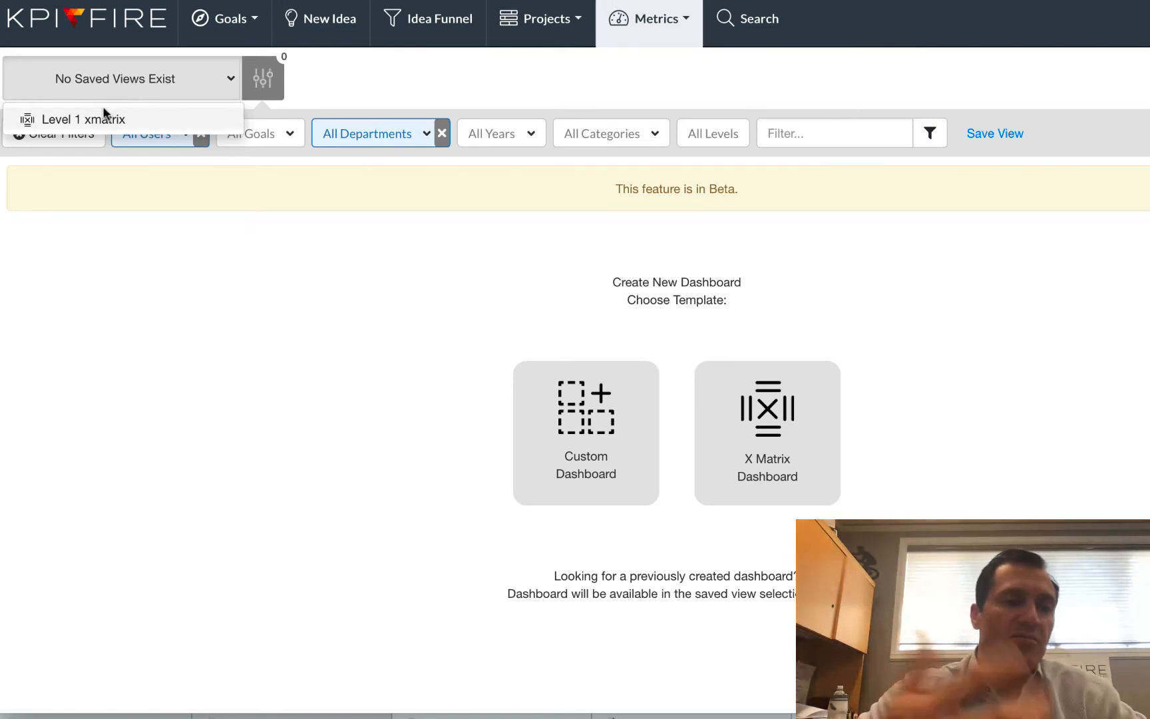
click(84, 118)
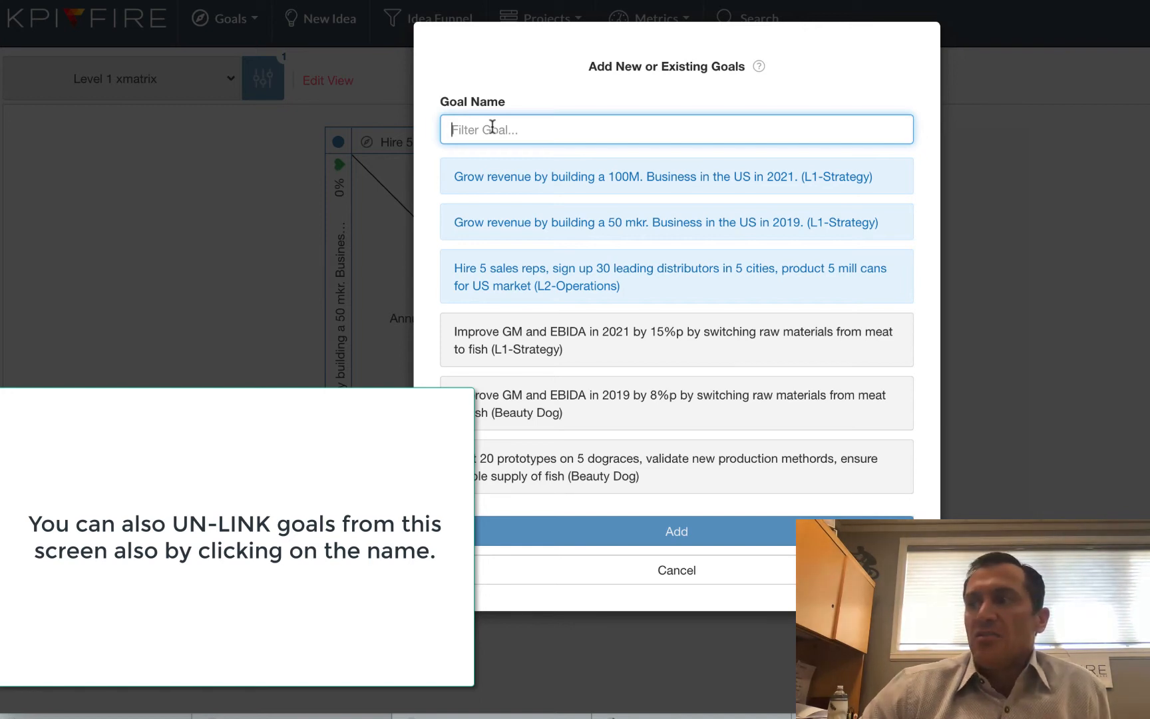
mouse_move(578, 332)
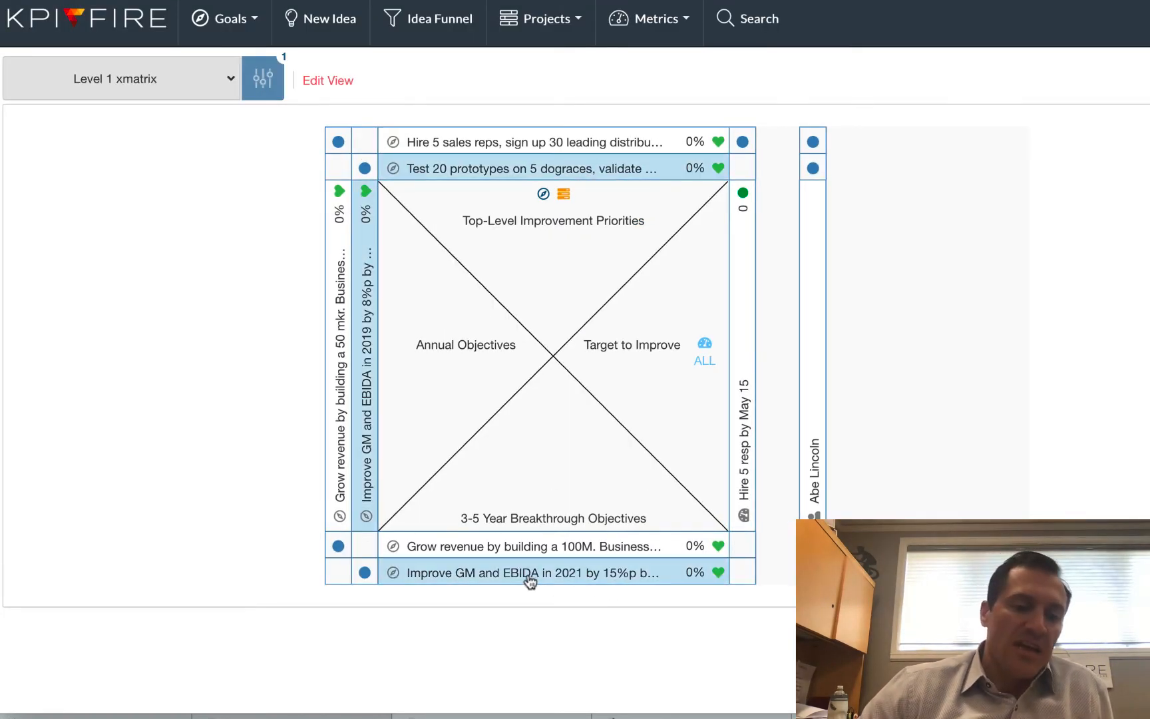
mouse_move(523, 572)
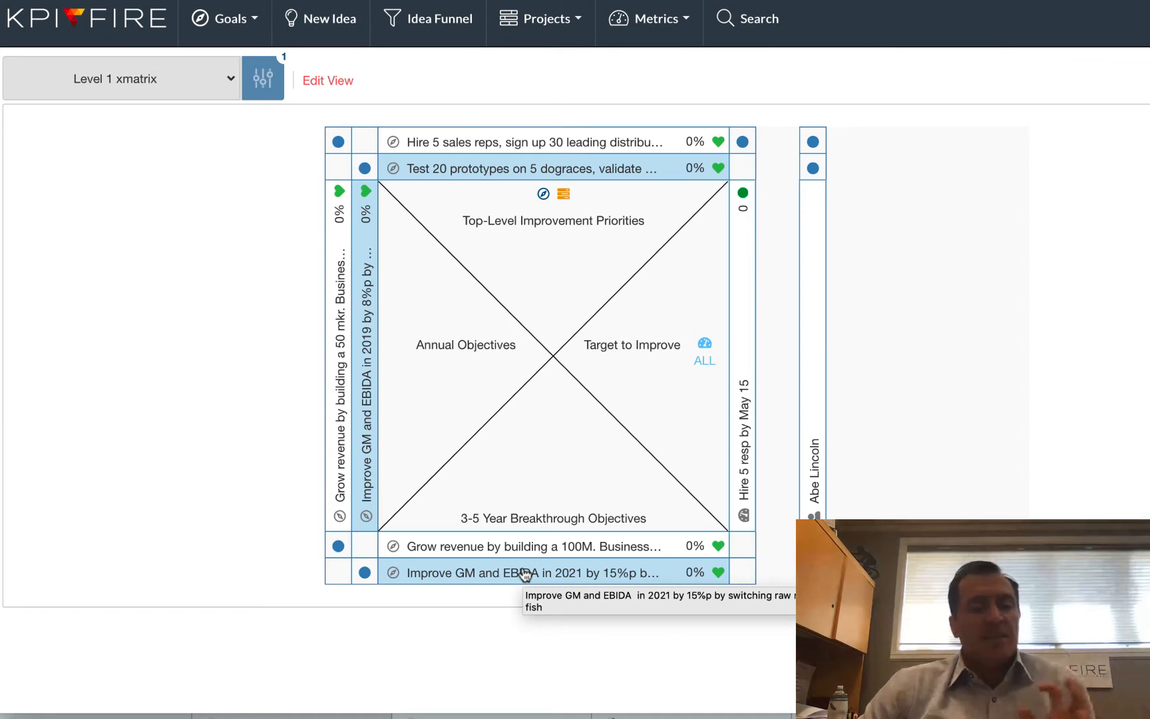
mouse_move(476, 579)
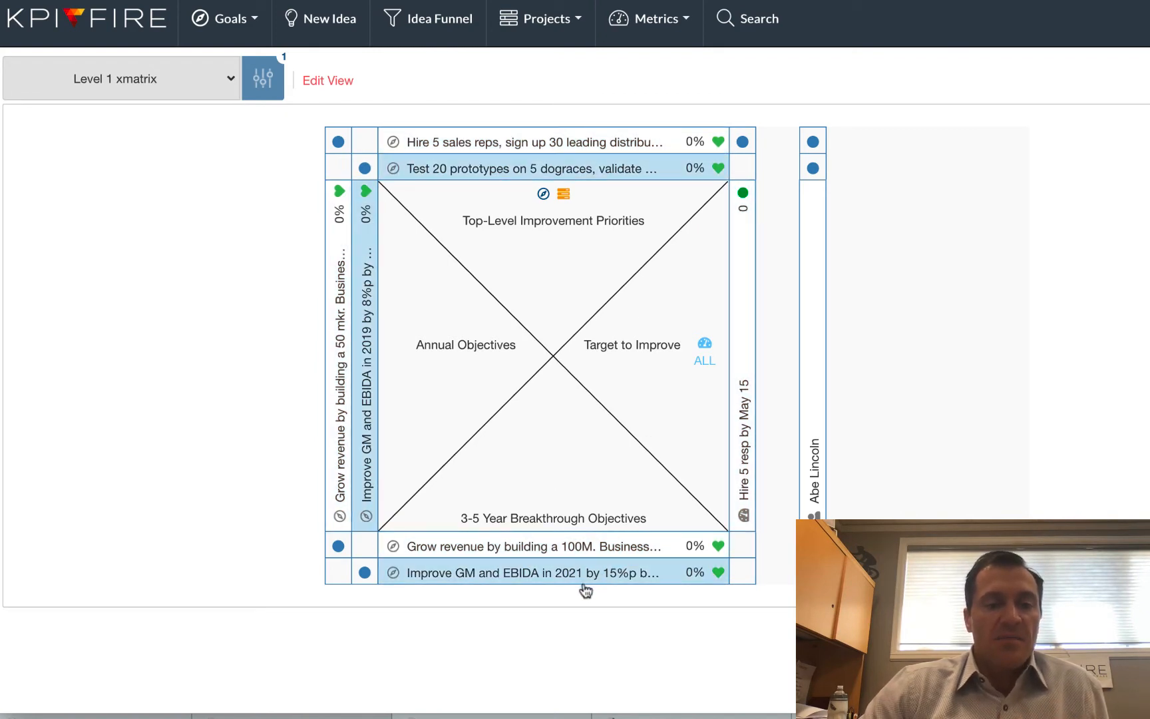
mouse_move(586, 572)
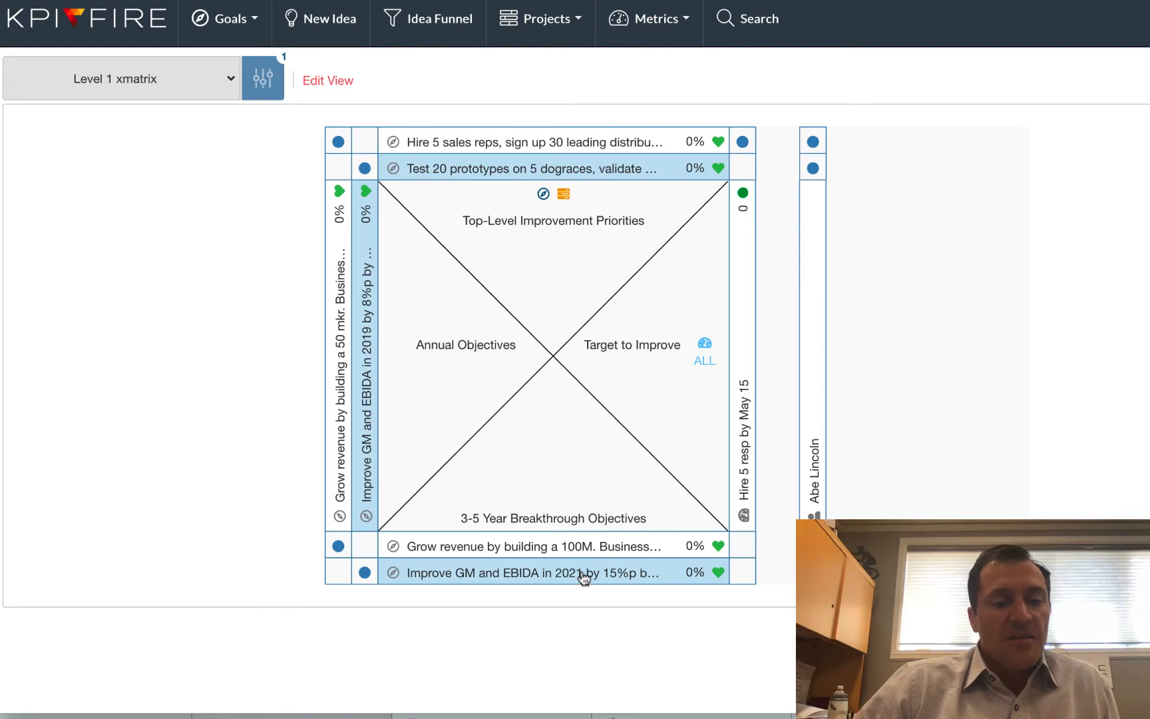
mouse_move(582, 574)
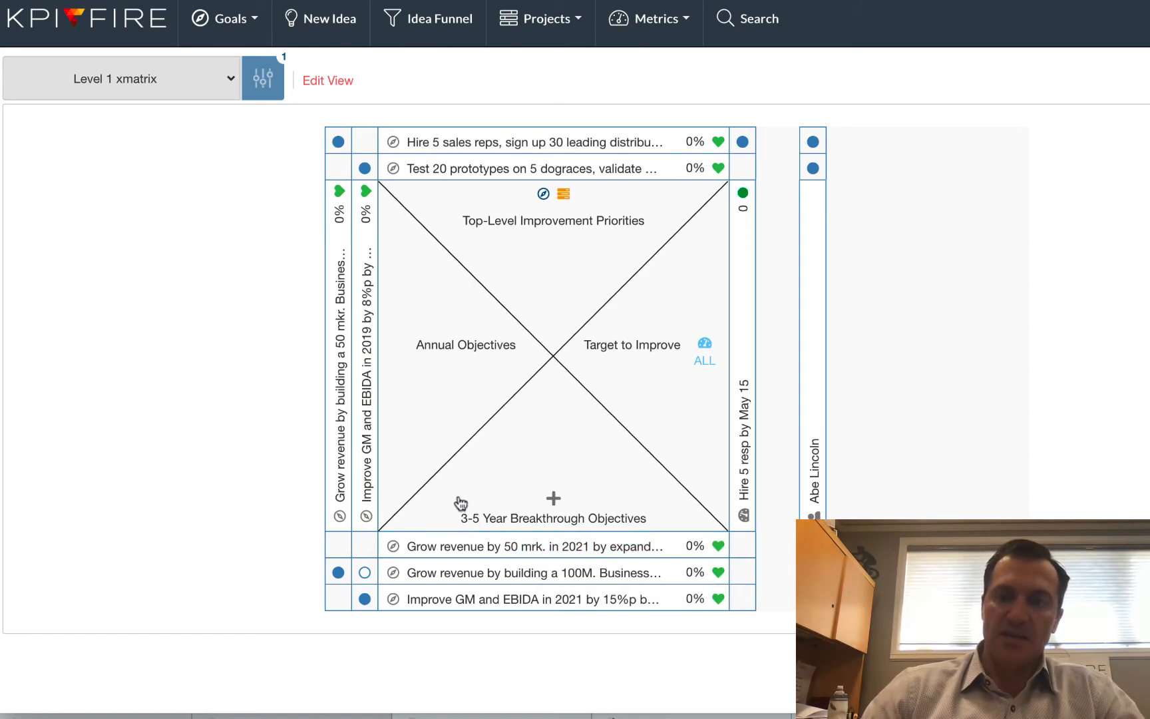
- Add the 'Launch 5 test products in Oslo' project to the revenue goal, started from scratch
click(527, 546)
text(Launch 5 test products in Oslo, scale to full Norweian market, build cat brand)
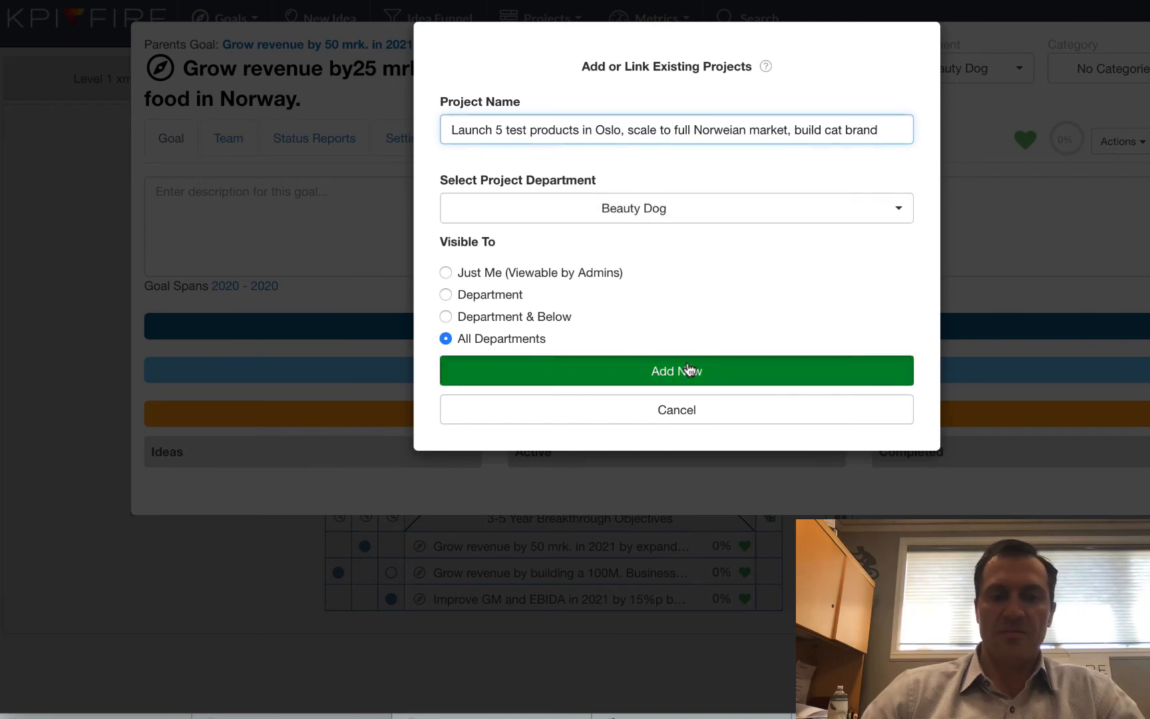
click(675, 370)
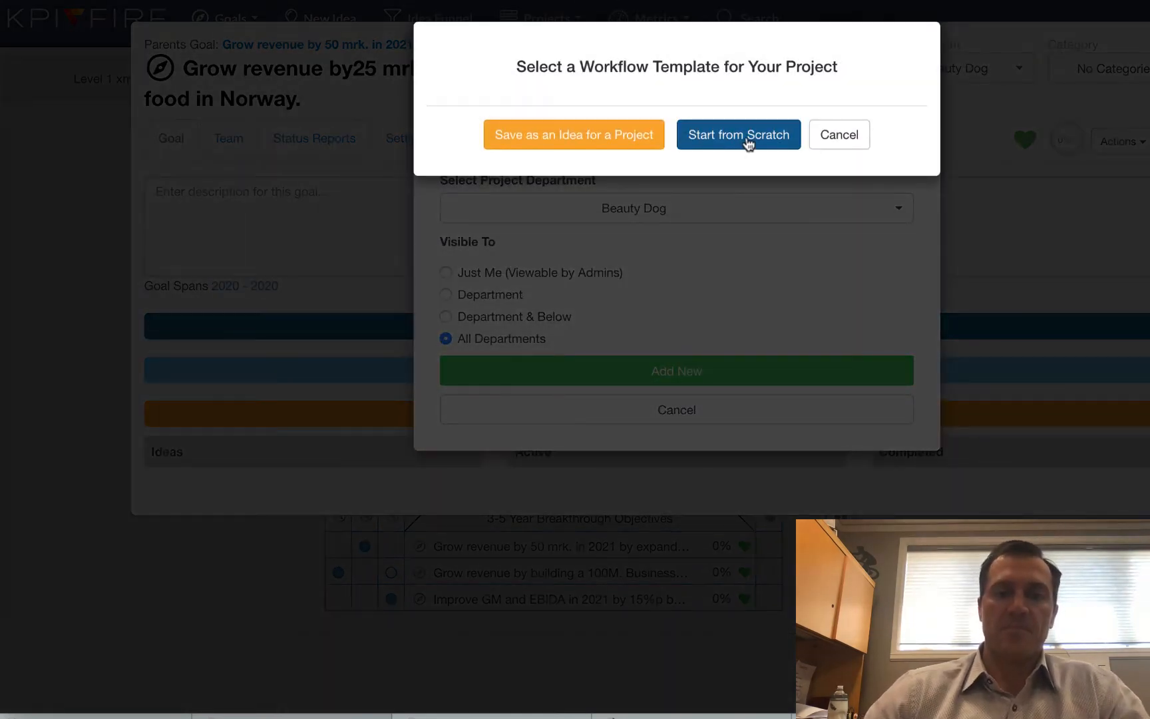
click(737, 134)
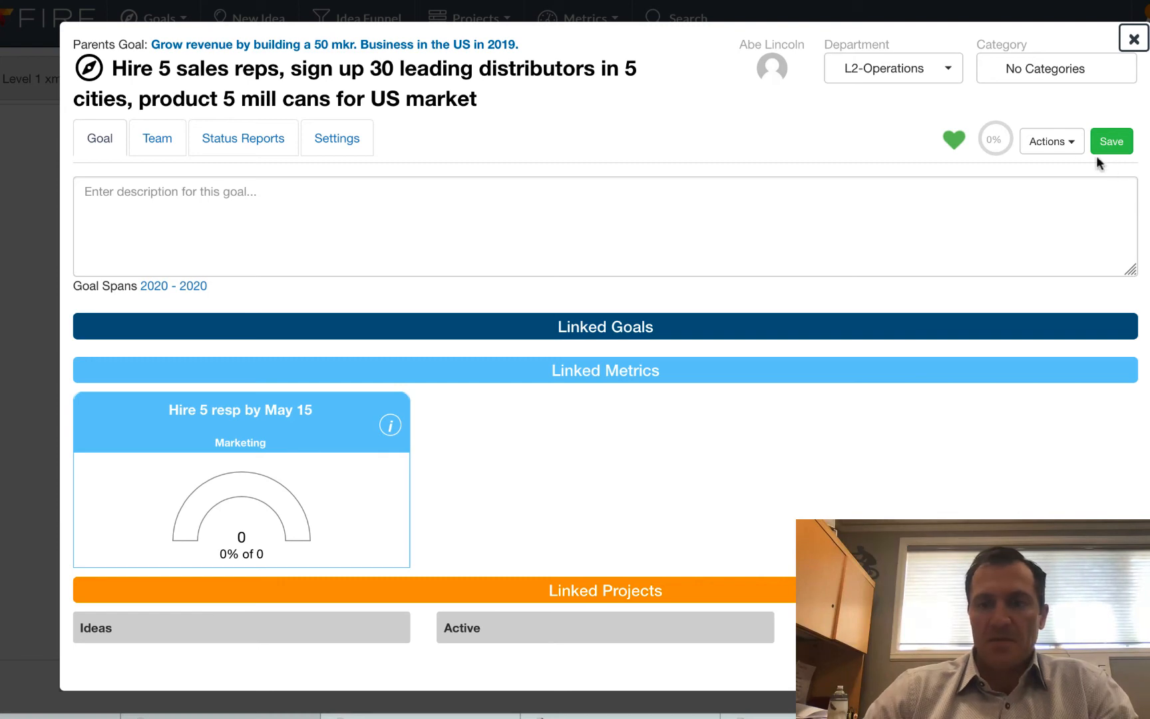
- Add the 'Sign up 30 leading distributors by Aug 1' metric to the hiring goal under Marketing
click(604, 370)
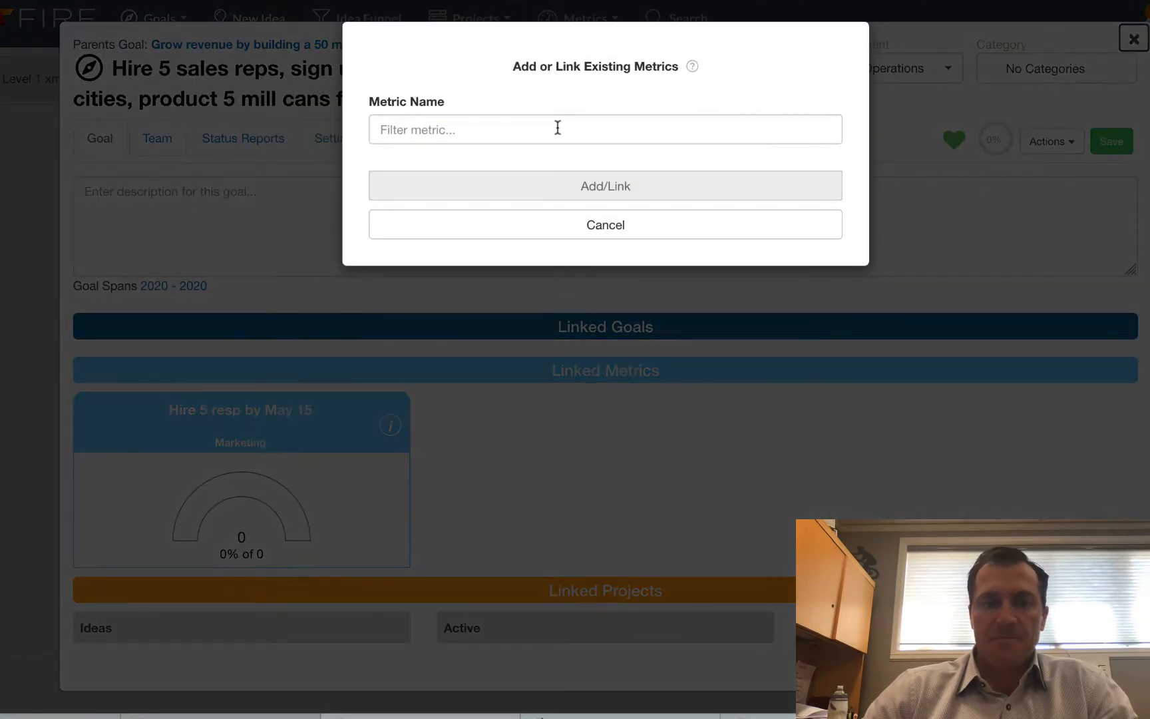
click(604, 207)
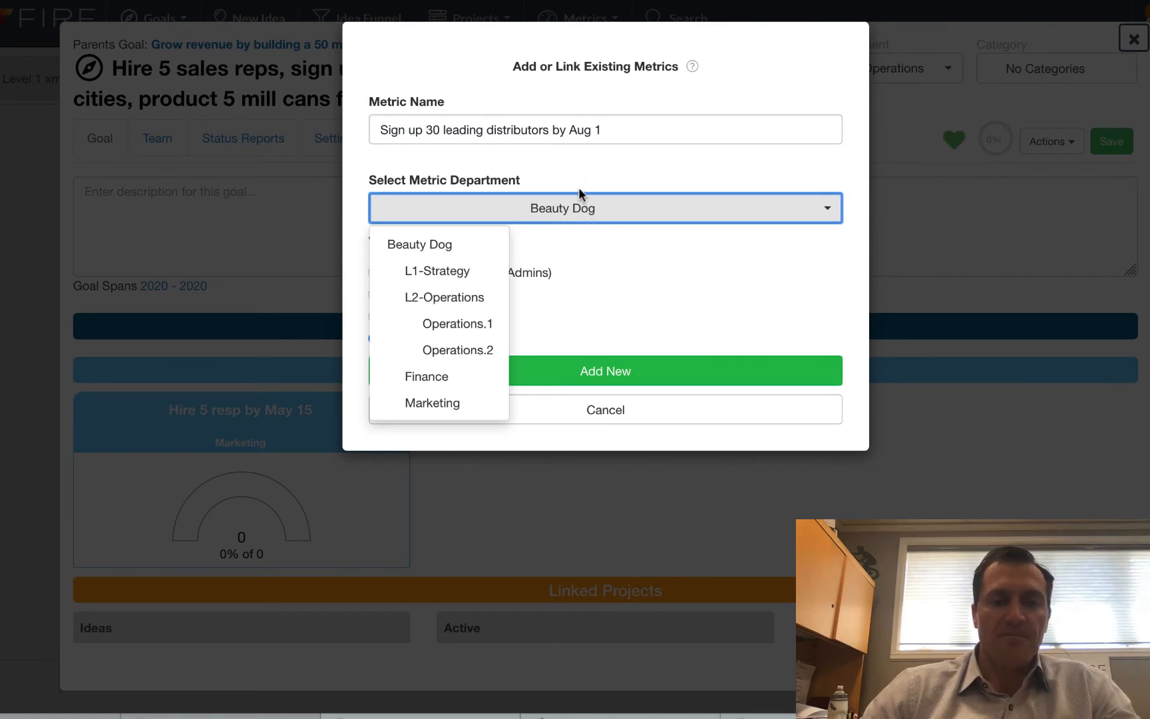
click(432, 404)
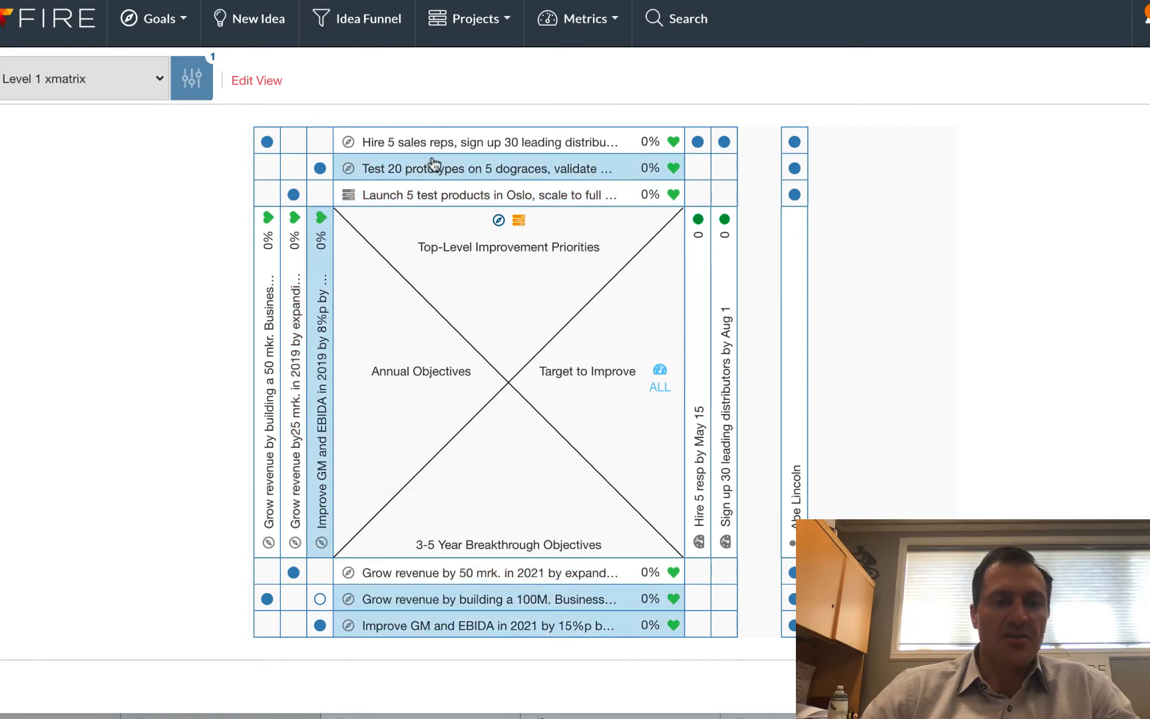
- Scroll through the Excel Level 2 policy deployment X-matrix sheet
scroll(down, 3)
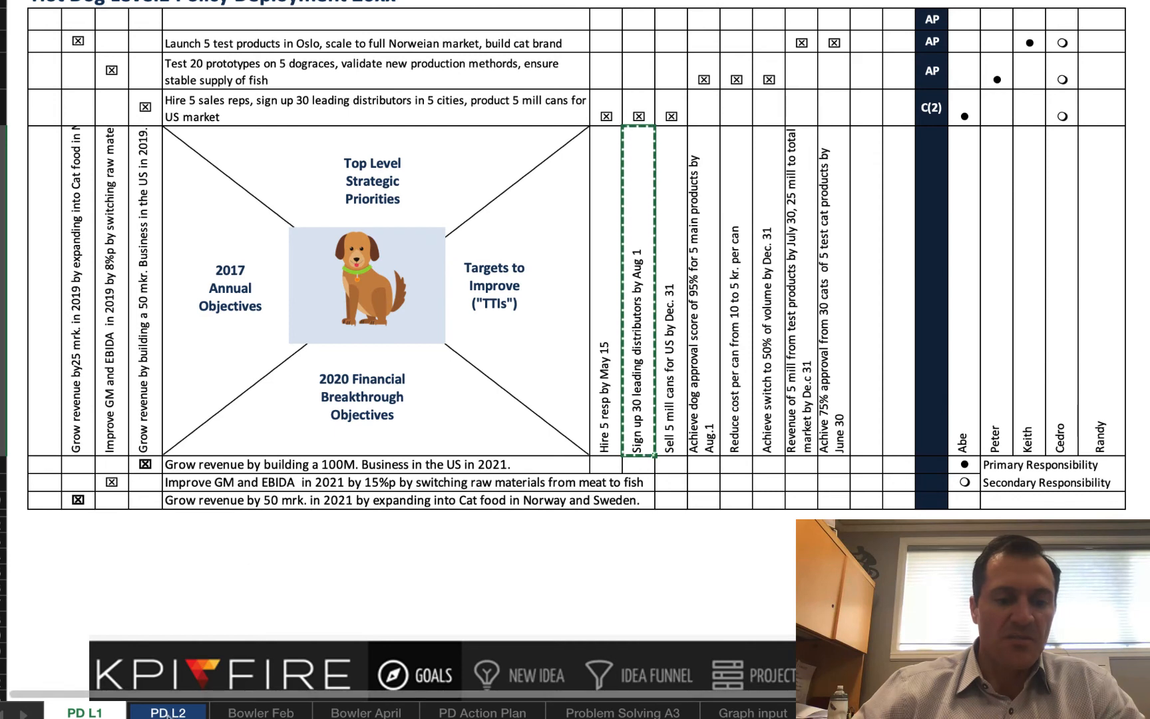
- Return to the KPI Fire Level 1 xmatrix dashboard in the browser
click(167, 712)
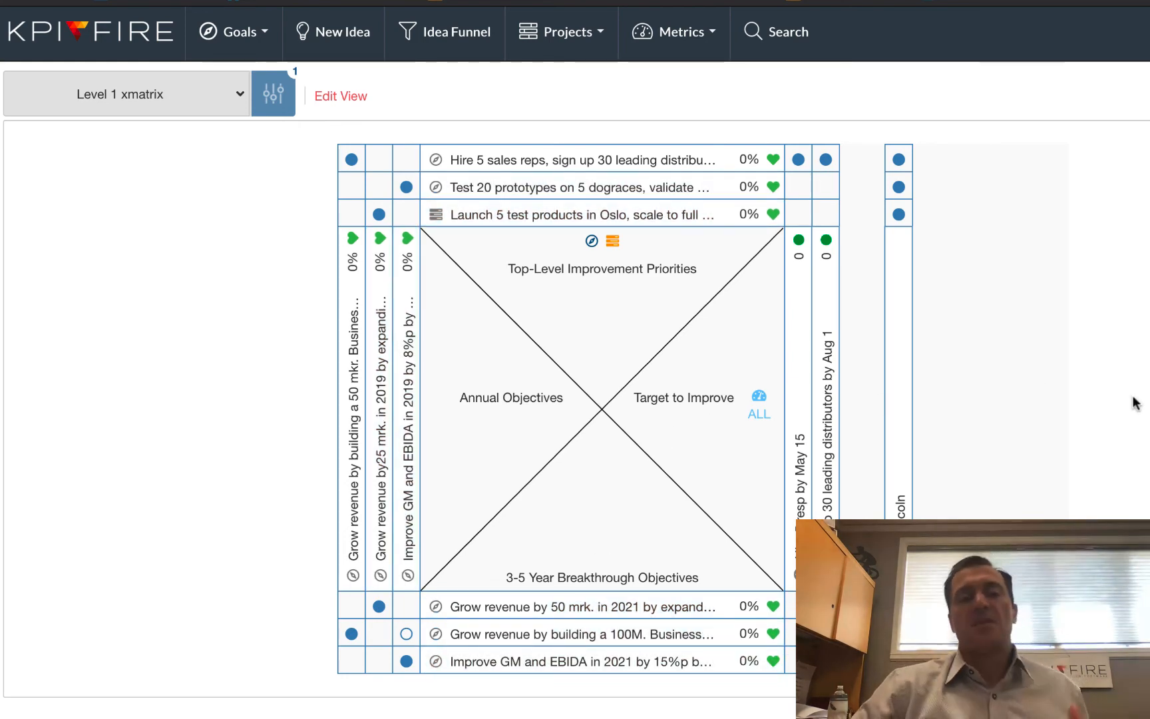
- Create and save a new X-matrix dashboard view named 'L2 Xmatrix' visible to all departments
click(672, 32)
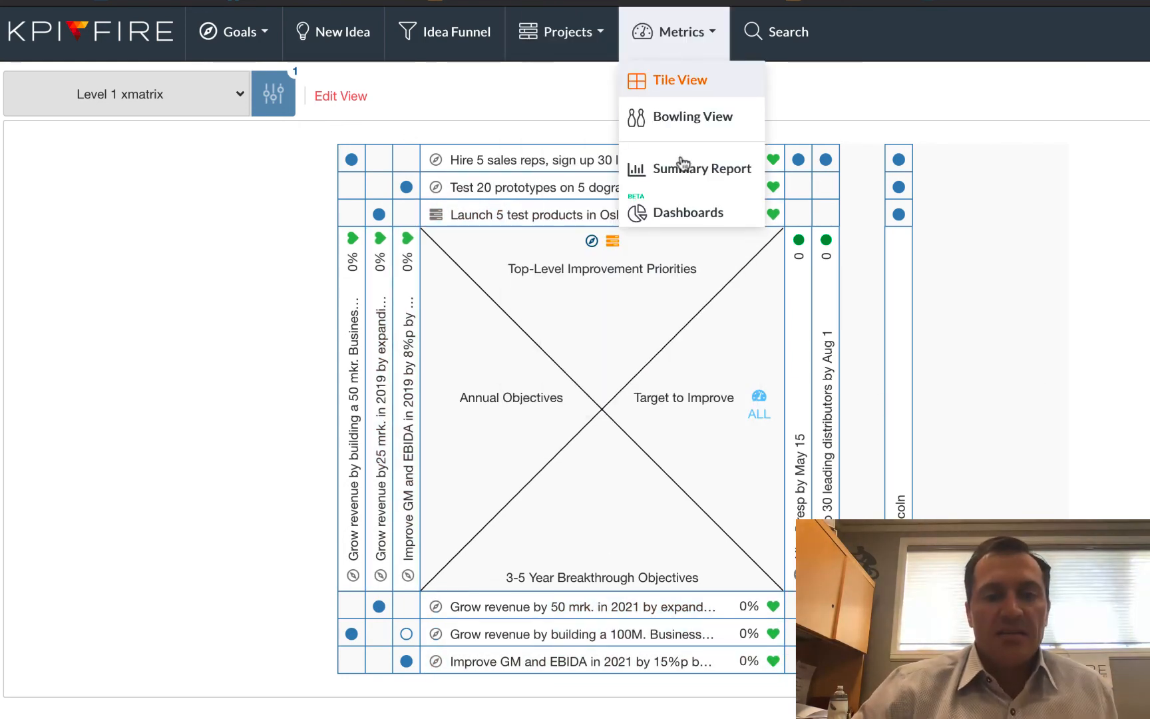
click(688, 212)
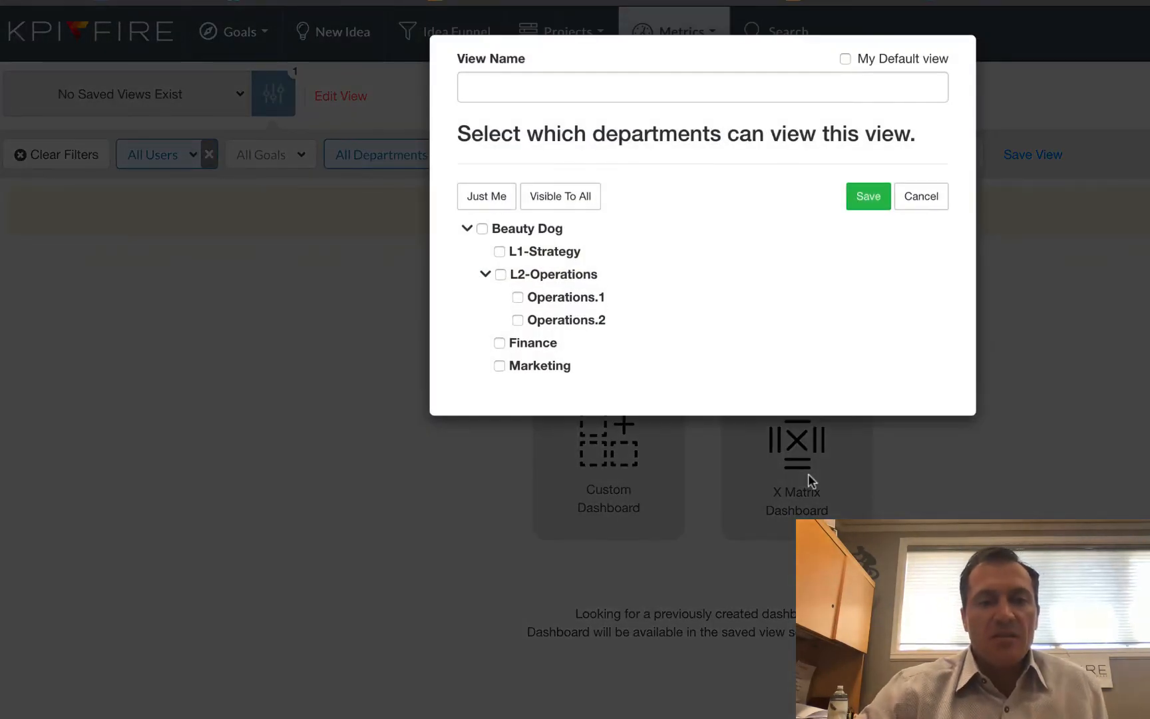
text(L)
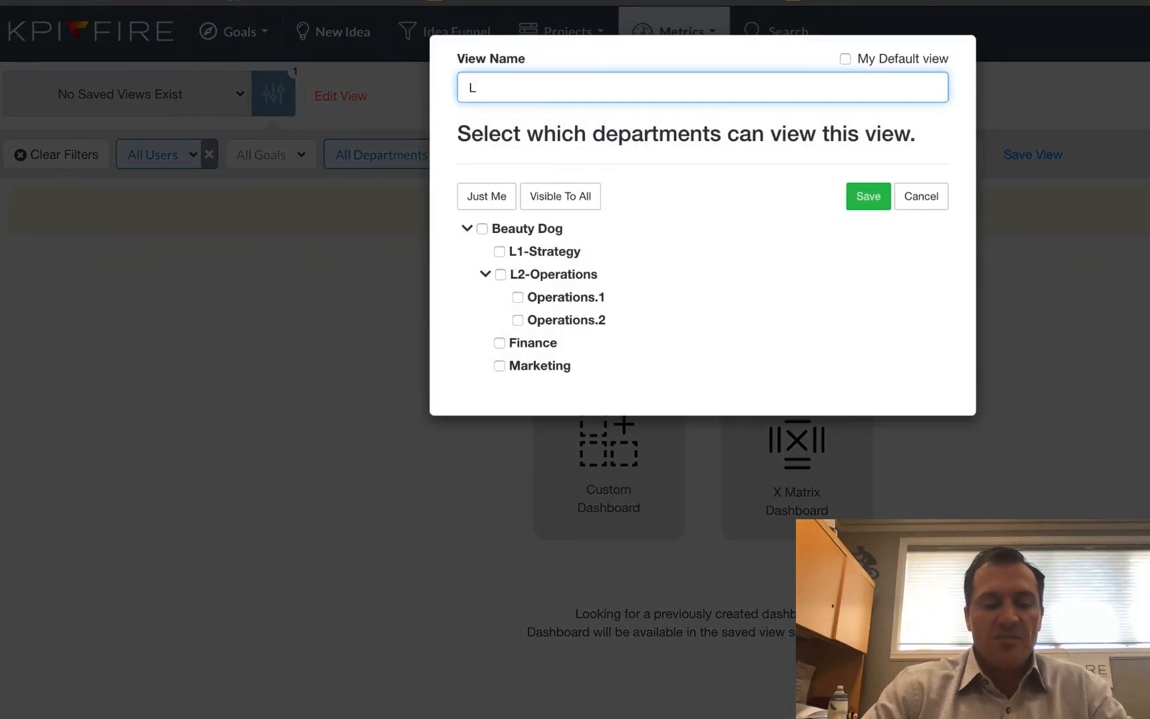
text(2 Xmatrix)
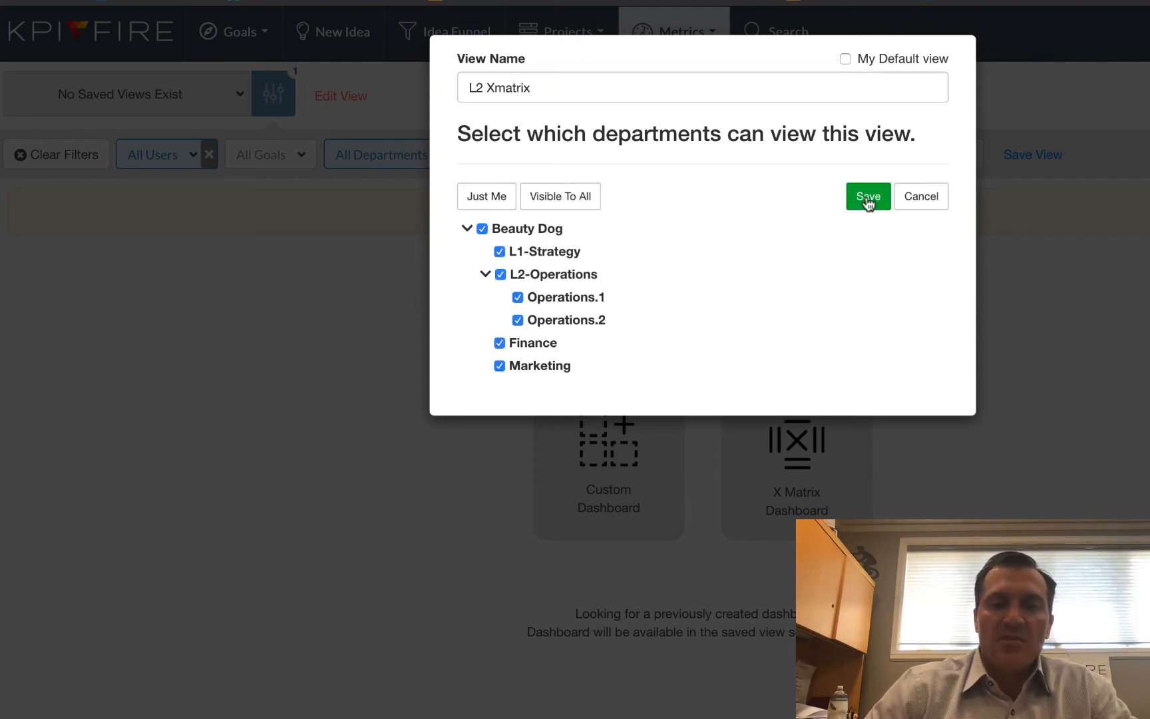
click(868, 196)
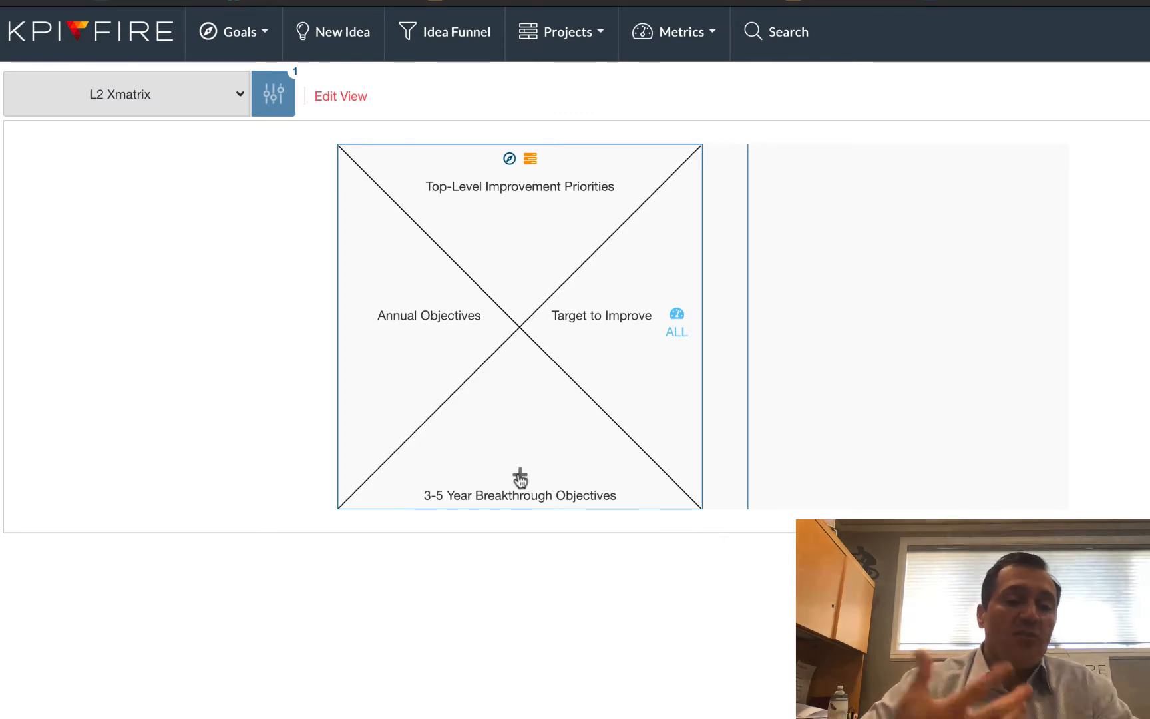
- Add the Hire 5 sales reps annual goal to the L2 Xmatrix by filtering the goal list with 'impr'
click(519, 477)
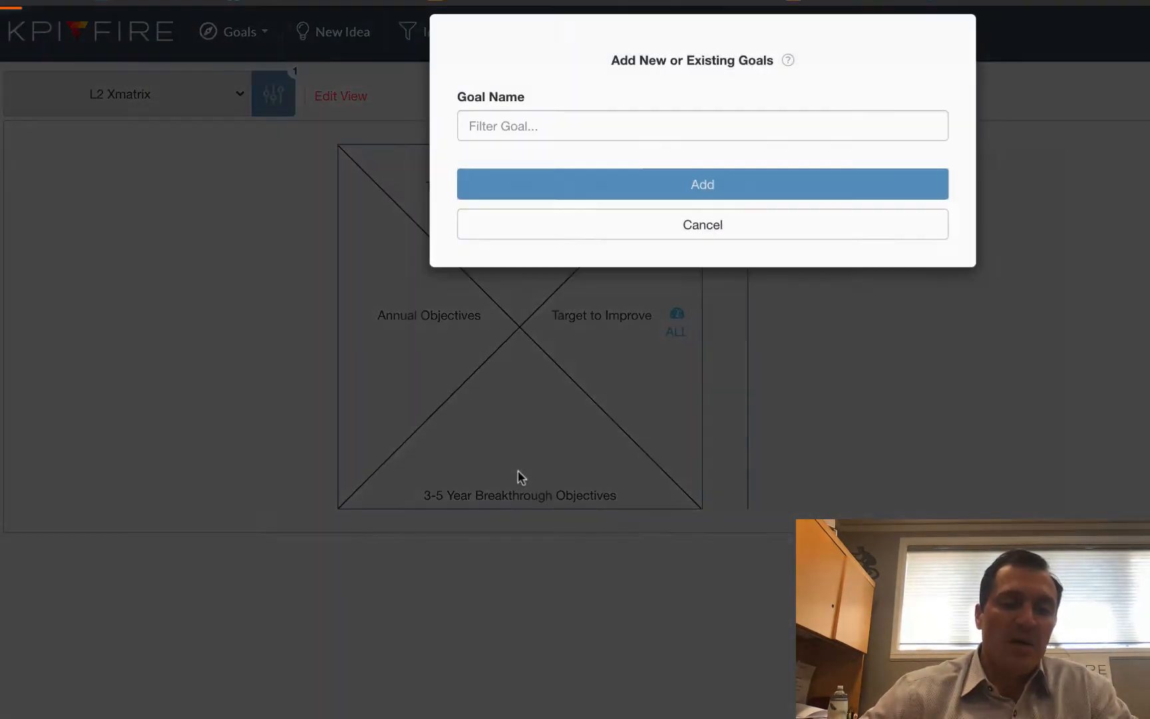
click(700, 125)
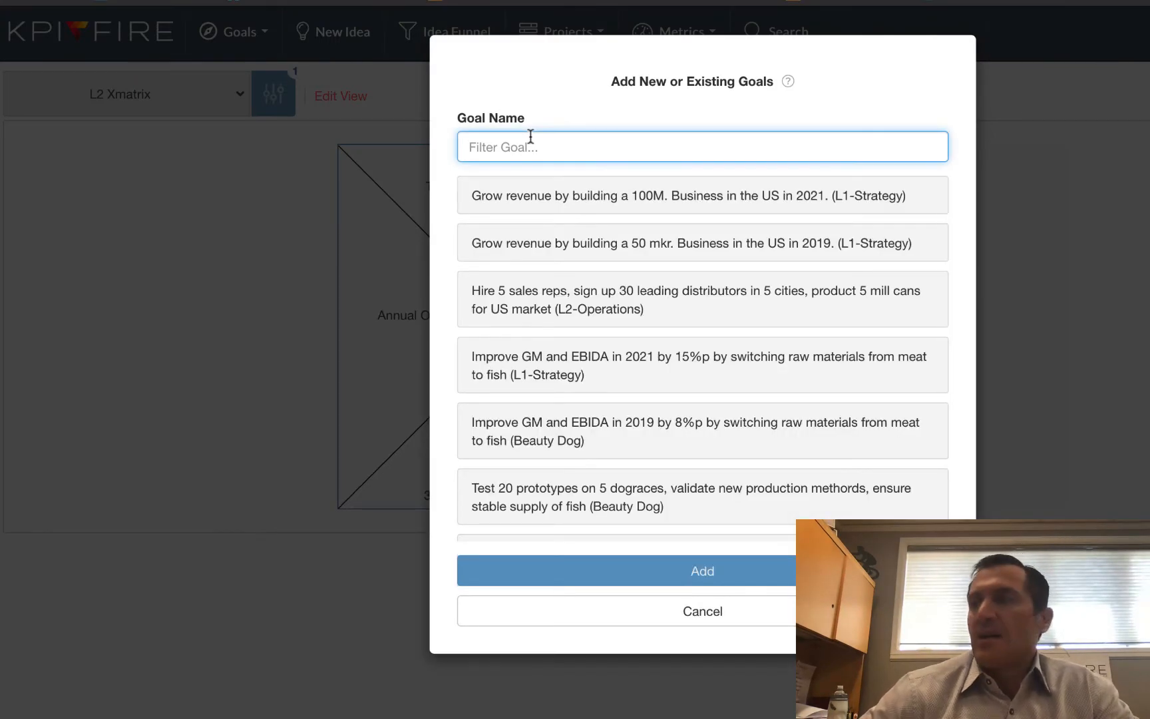
text(impr)
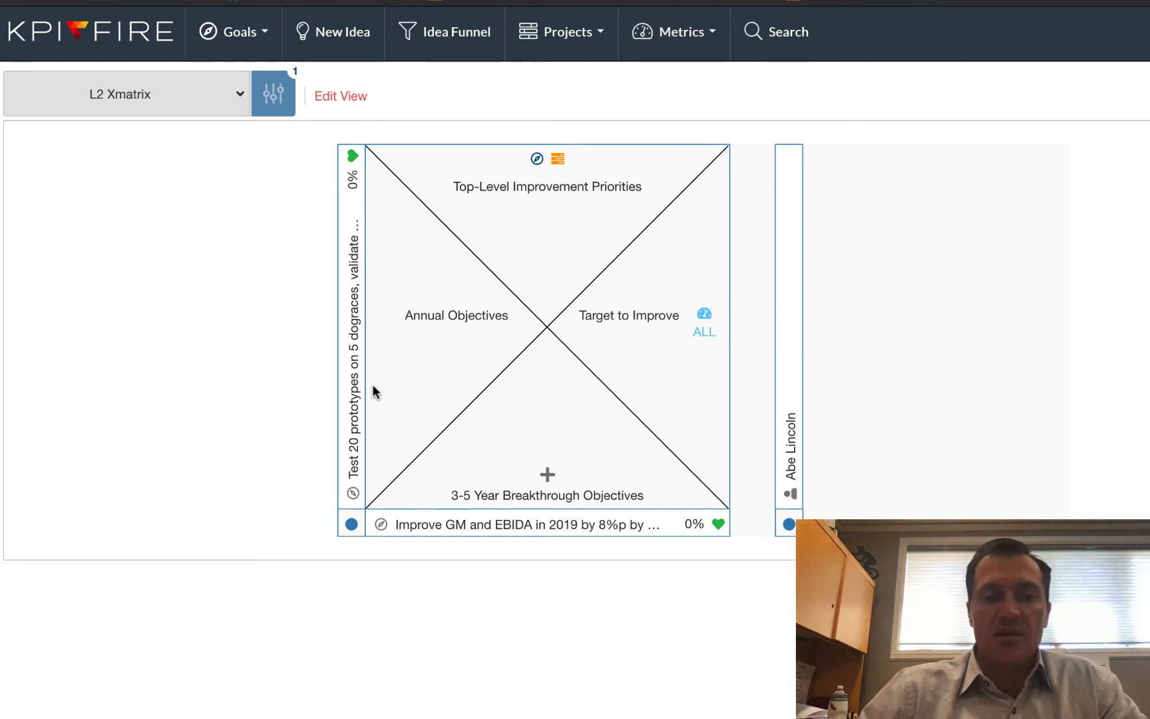
- Add the Test 20 prototypes goal to the L2 Xmatrix by filtering the goal list with 'gro'
click(547, 475)
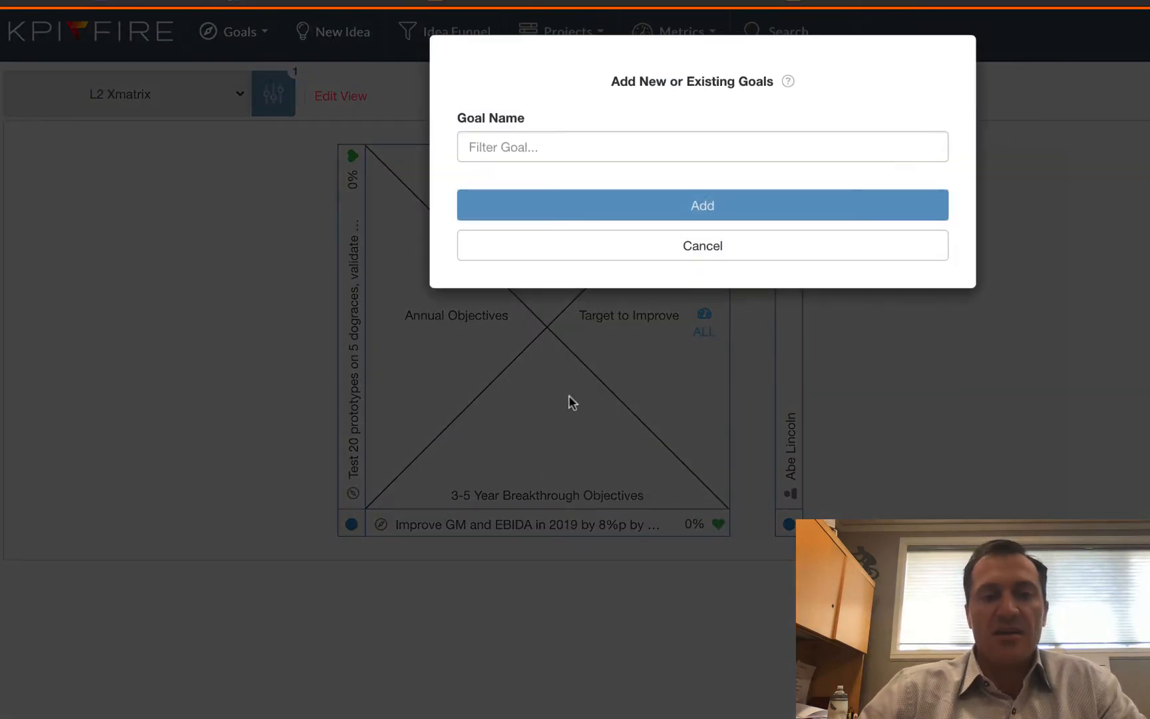
click(700, 146)
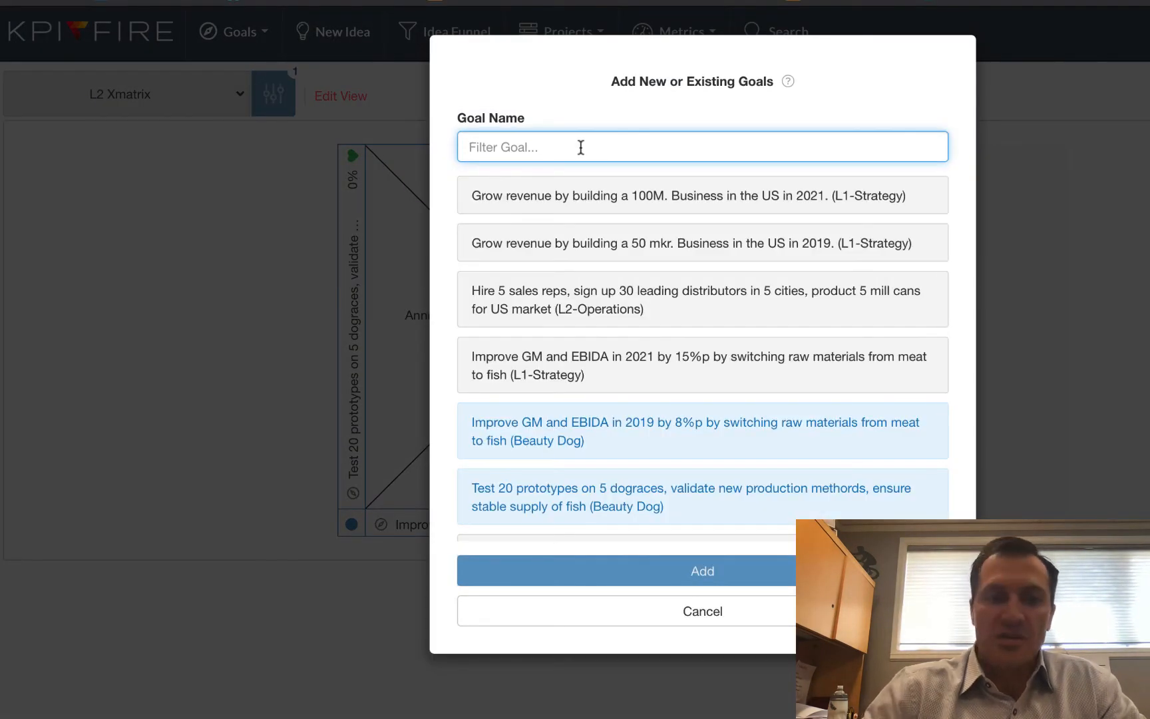
text(gro)
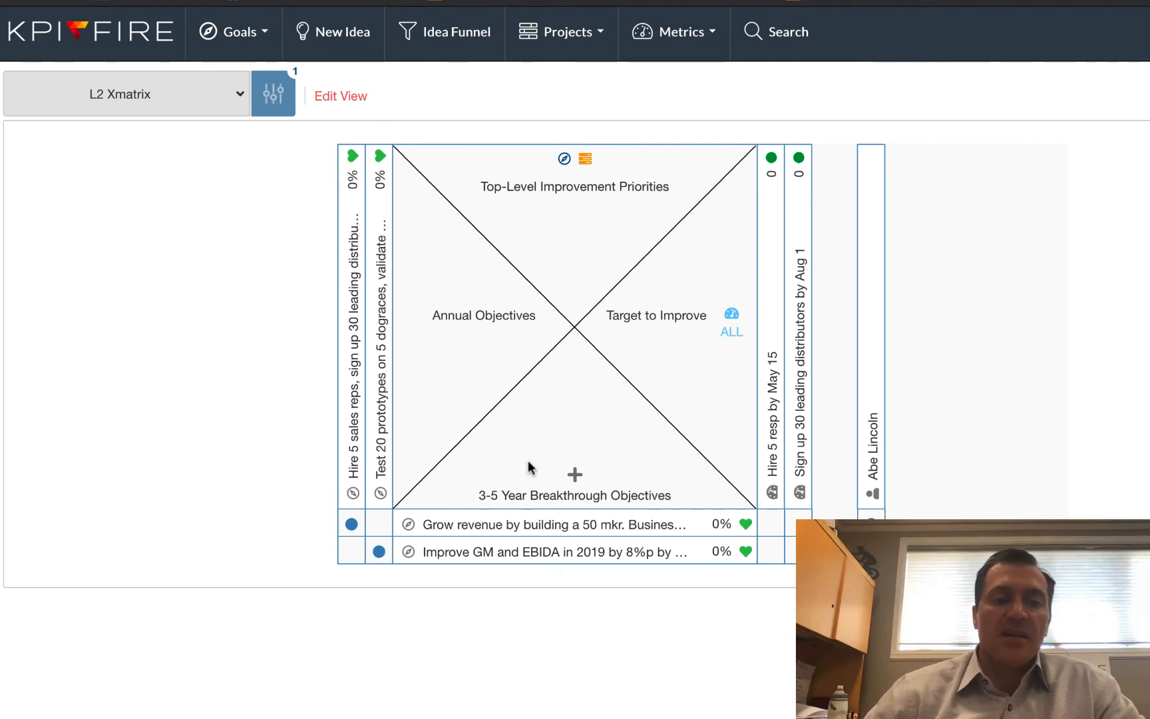
mouse_move(535, 467)
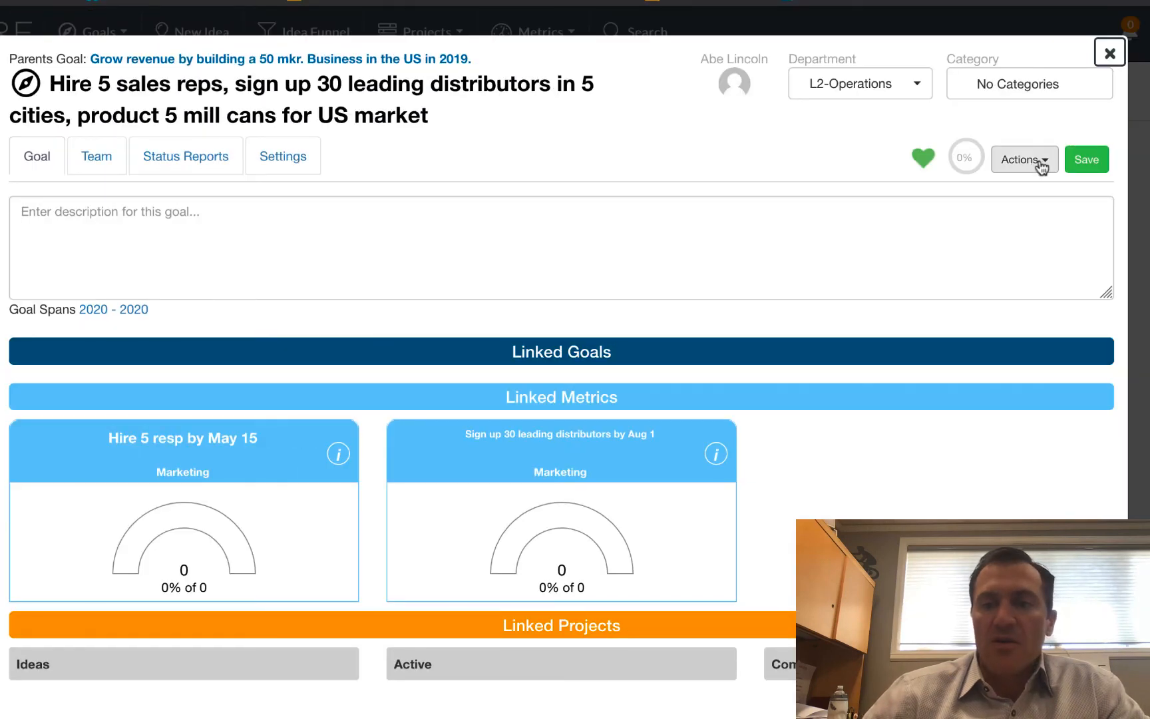
- Link a new project named 'Hire 5 Sales Reps' to the Hire 5 sales reps goal
click(1019, 160)
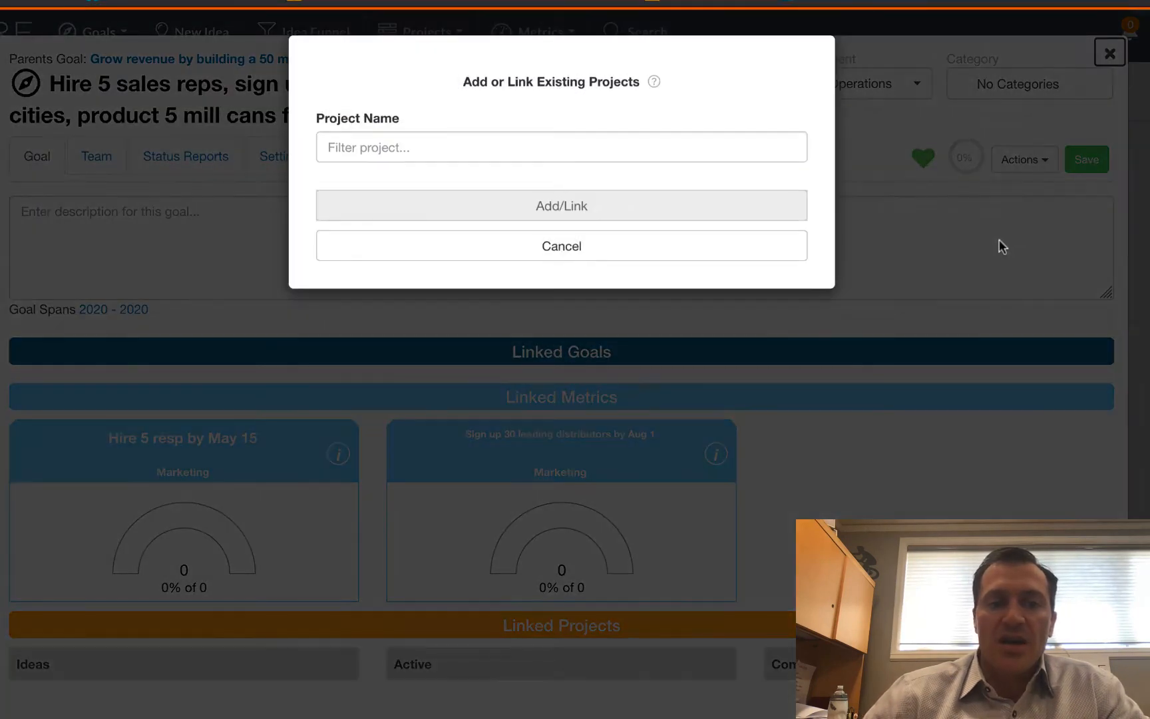
text(H)
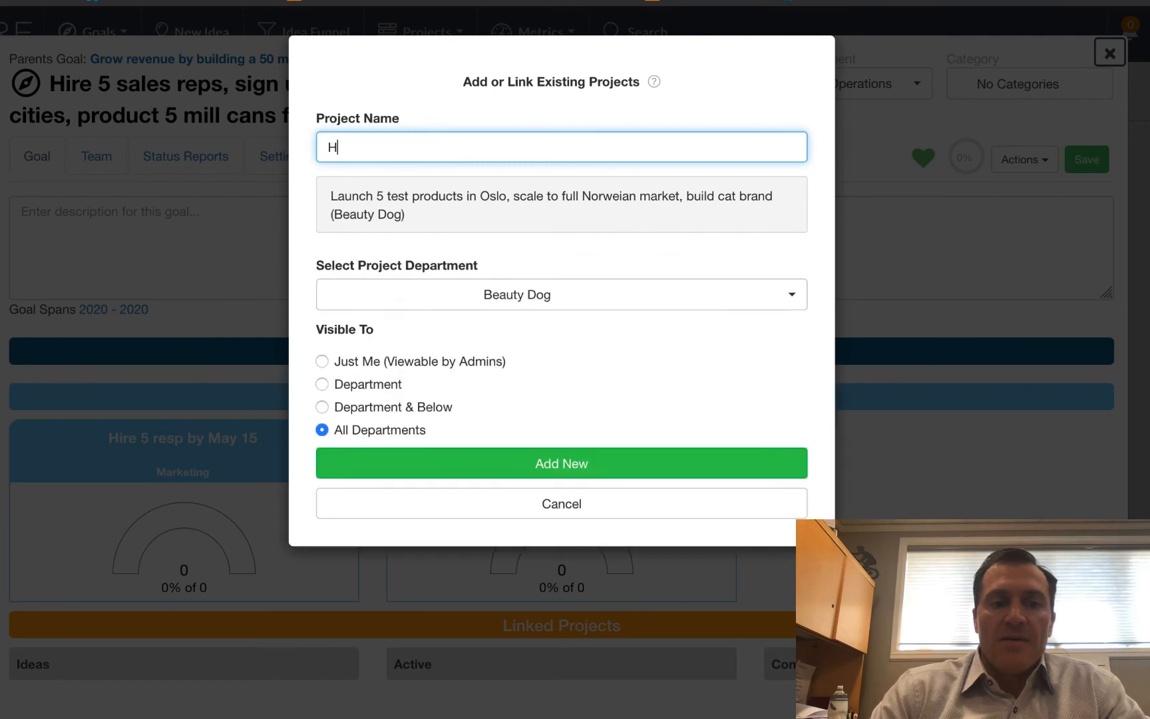
text(ire 5 Sales)
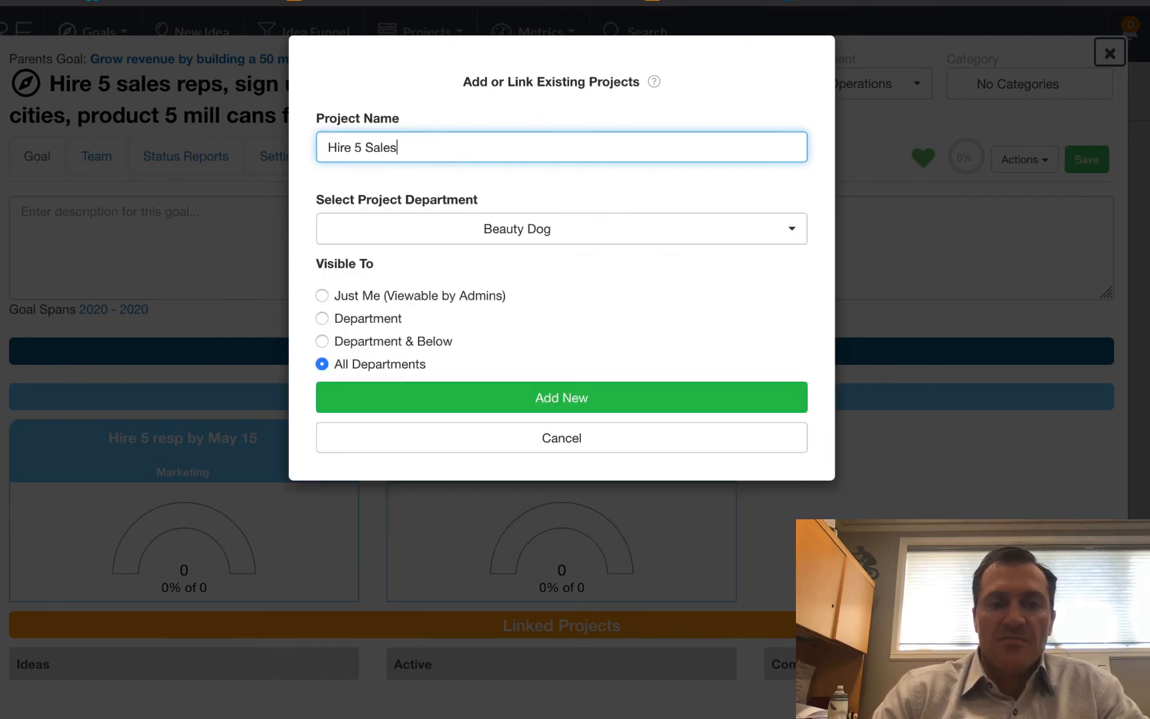
text(Reps)
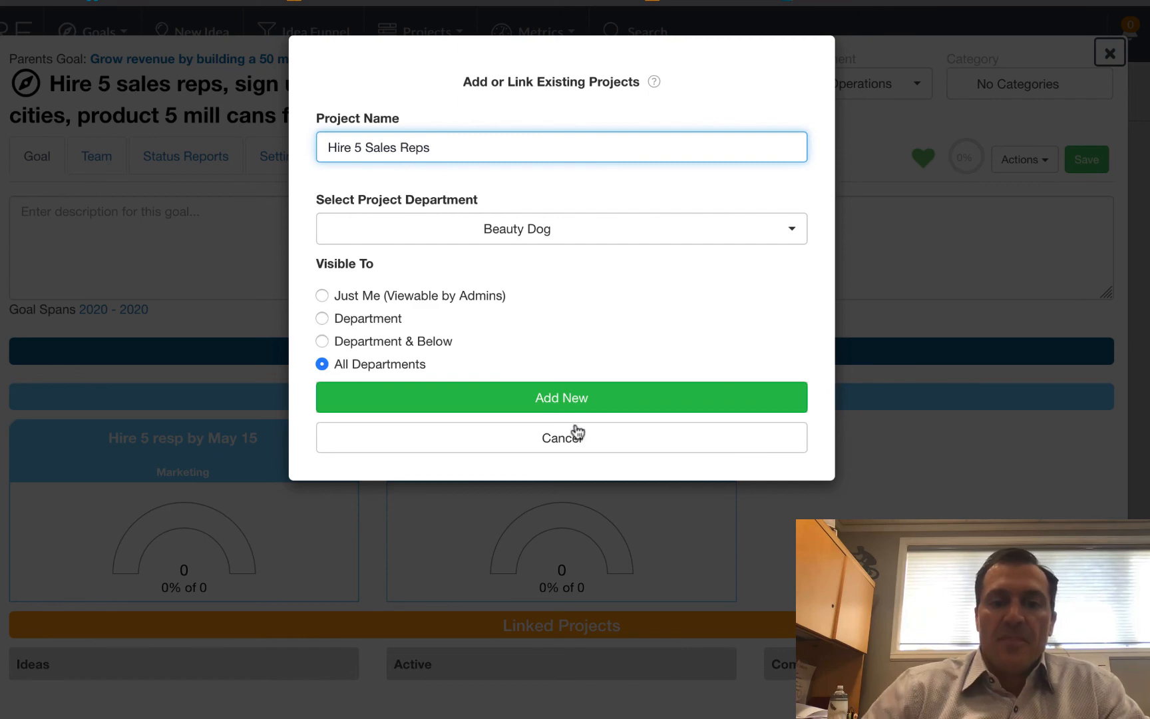
click(561, 398)
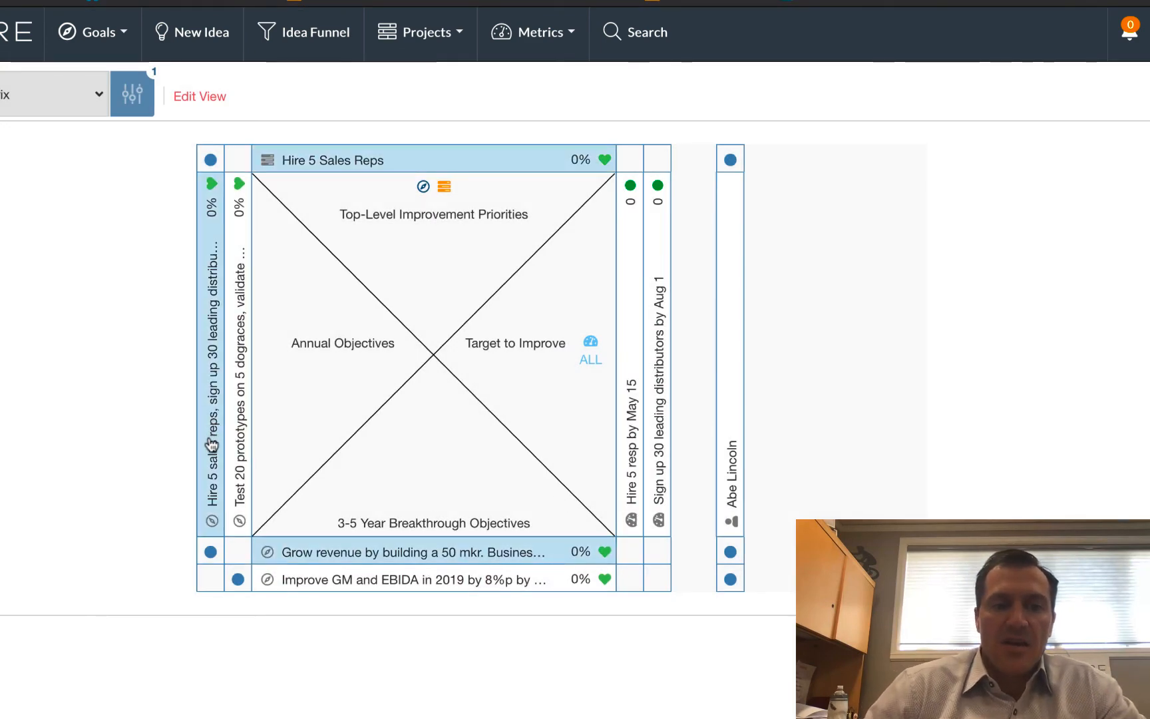
mouse_move(210, 443)
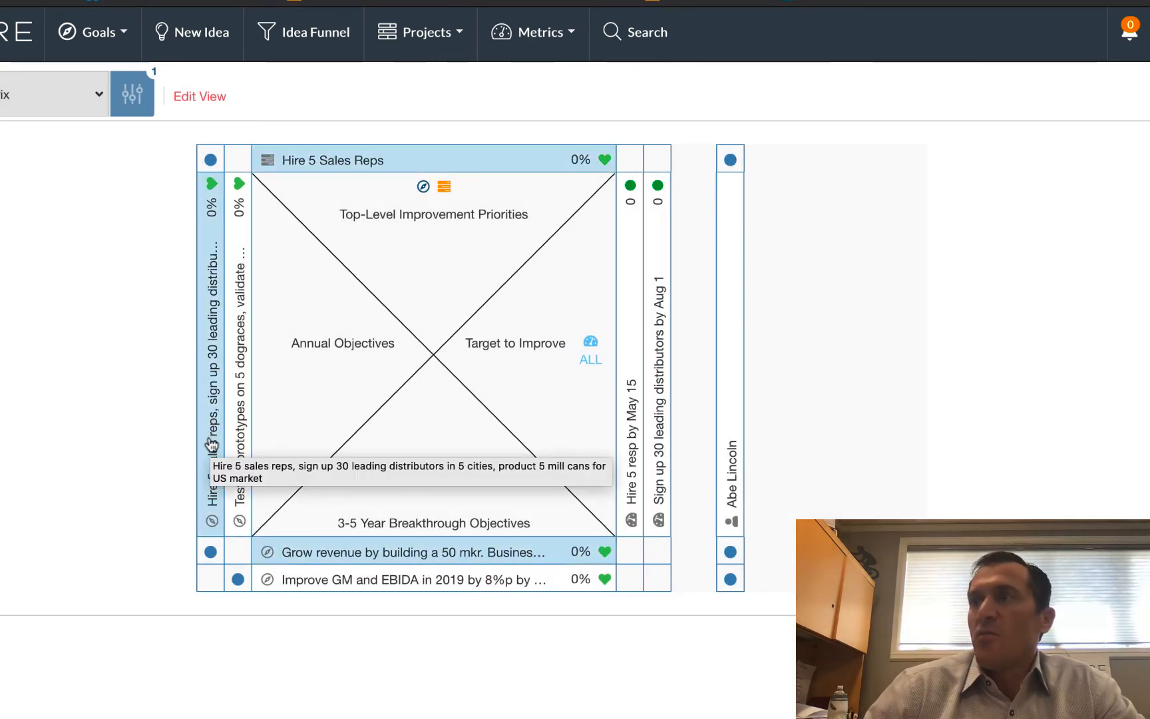
- Link a second new project, 'Sign up 30 Distributors', to the goal and acknowledge its activation
click(333, 160)
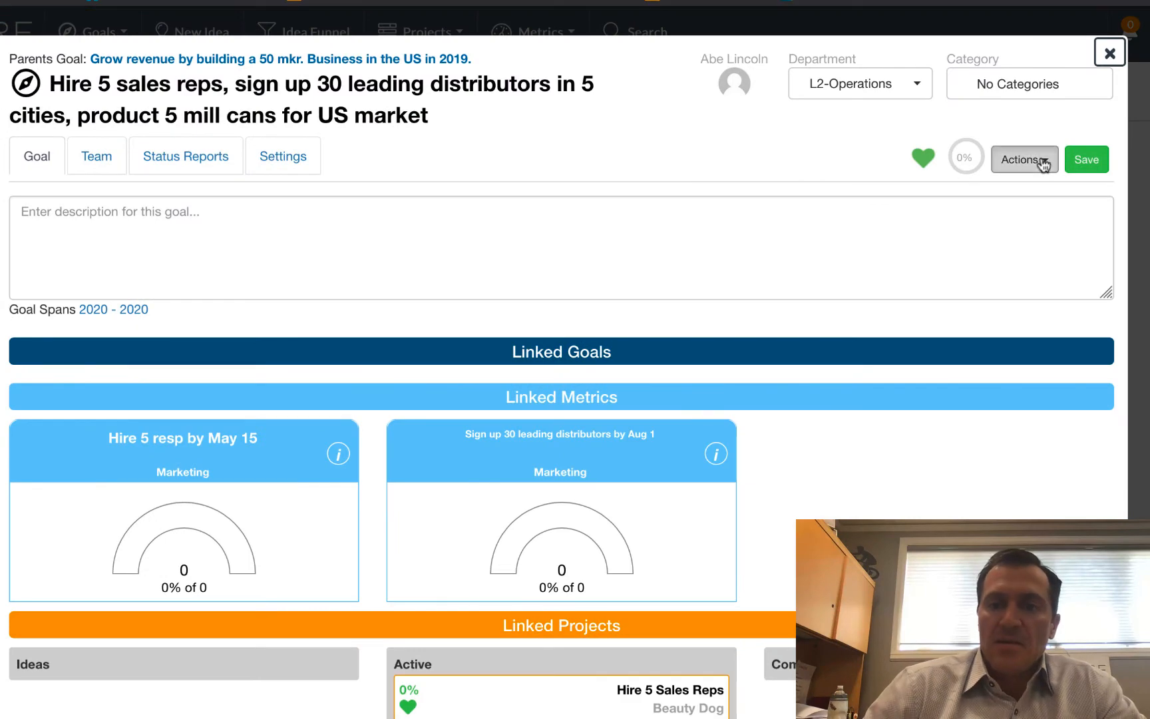
click(1023, 159)
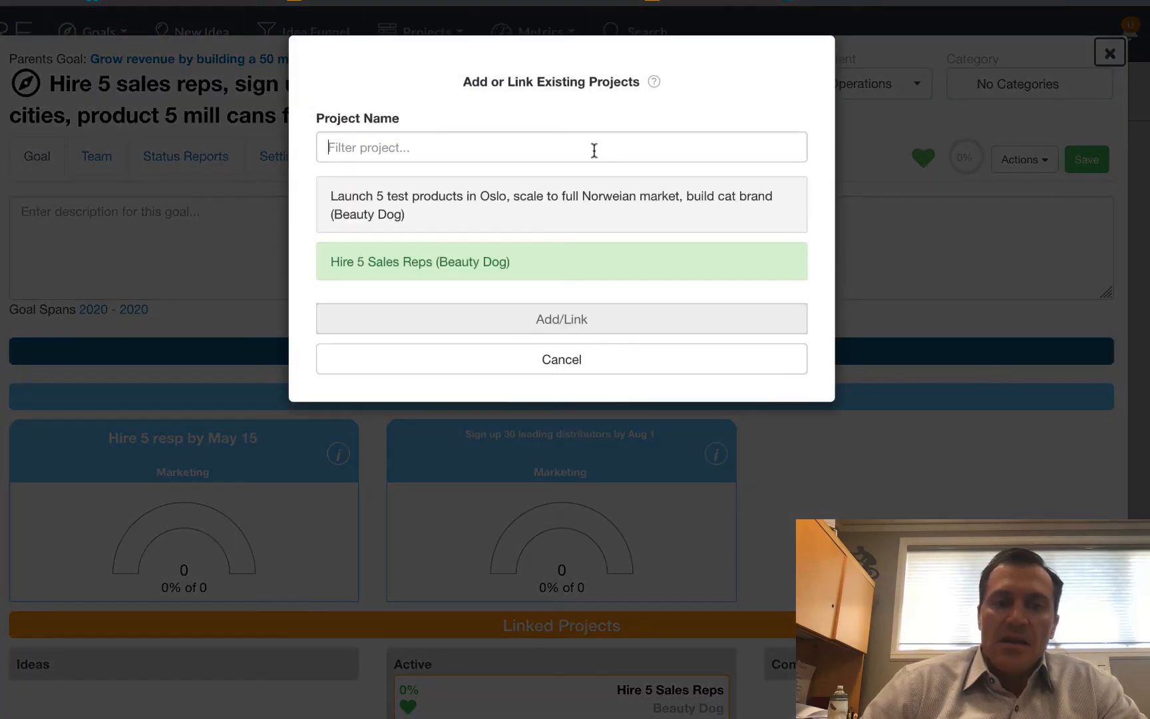
text(Sign up 30 Distributor)
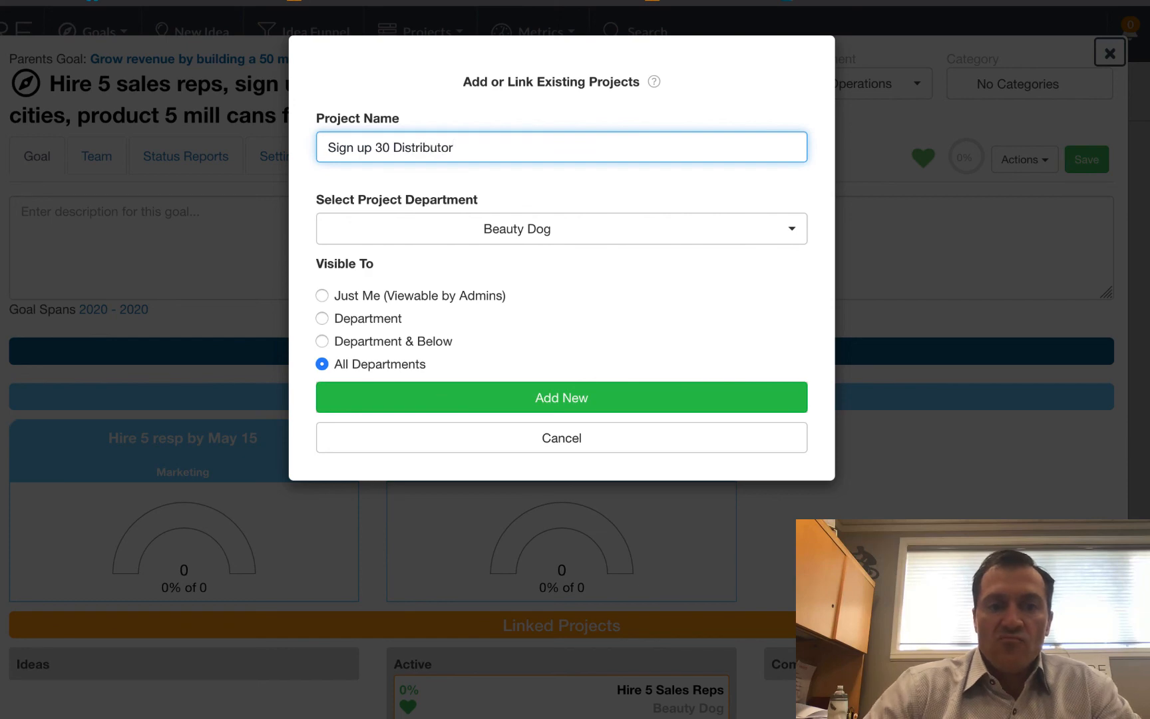
click(562, 398)
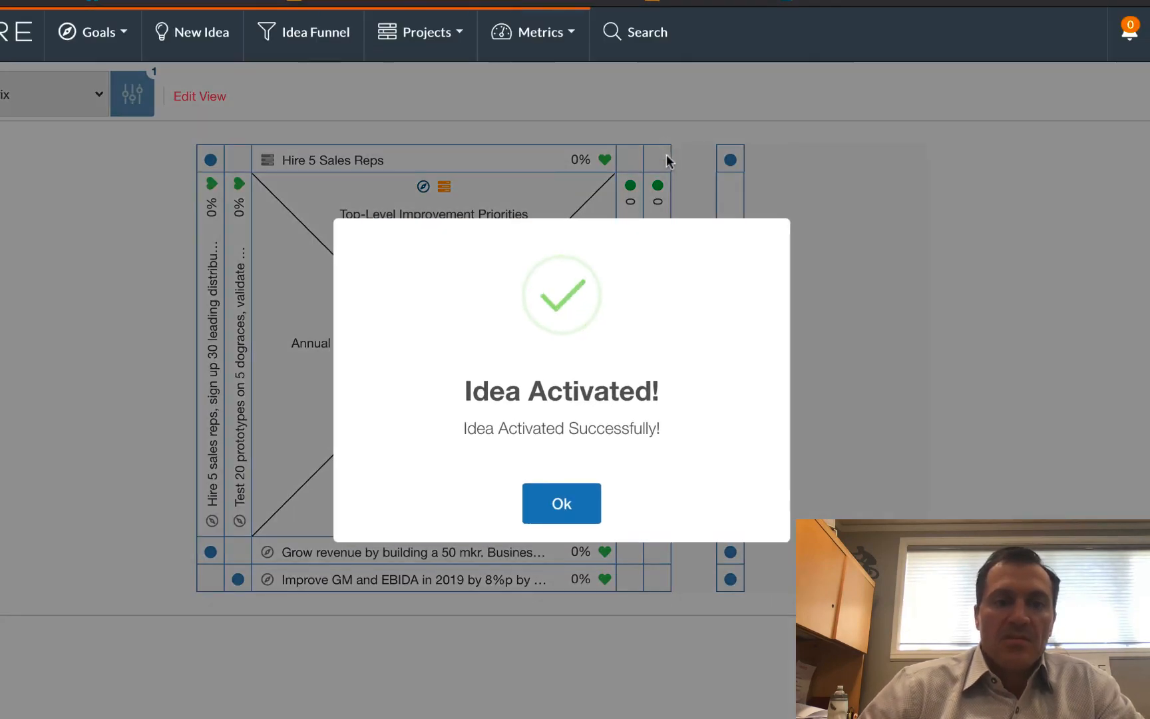
click(562, 503)
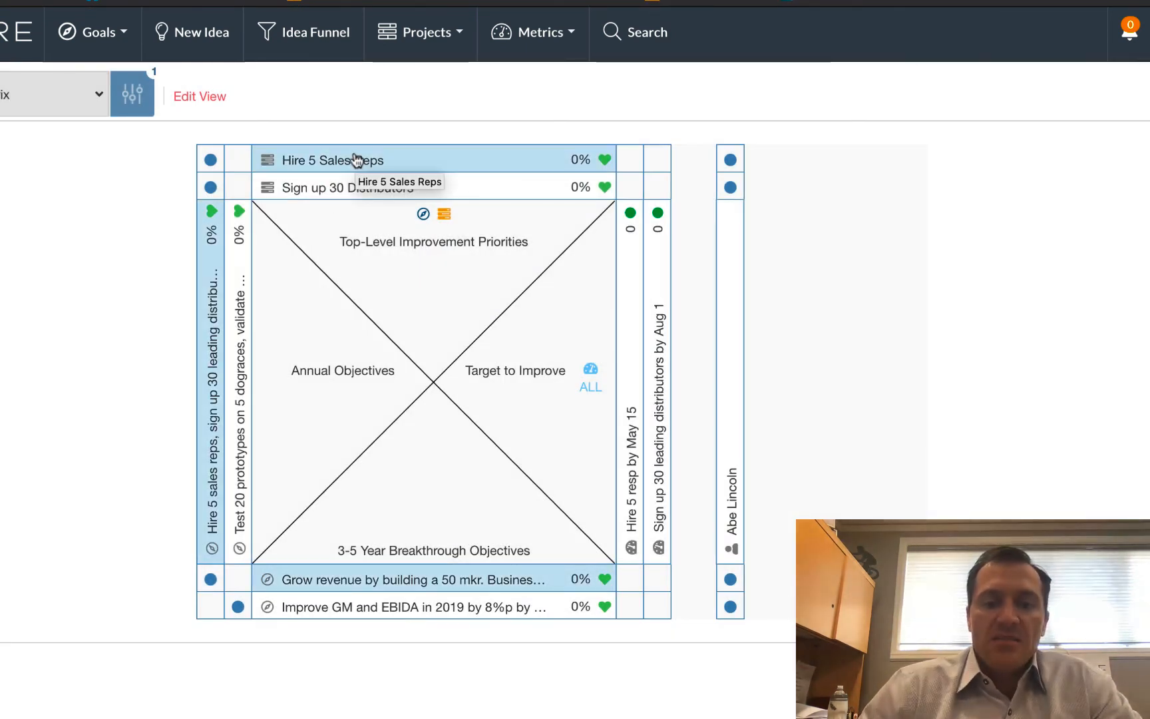
mouse_move(457, 162)
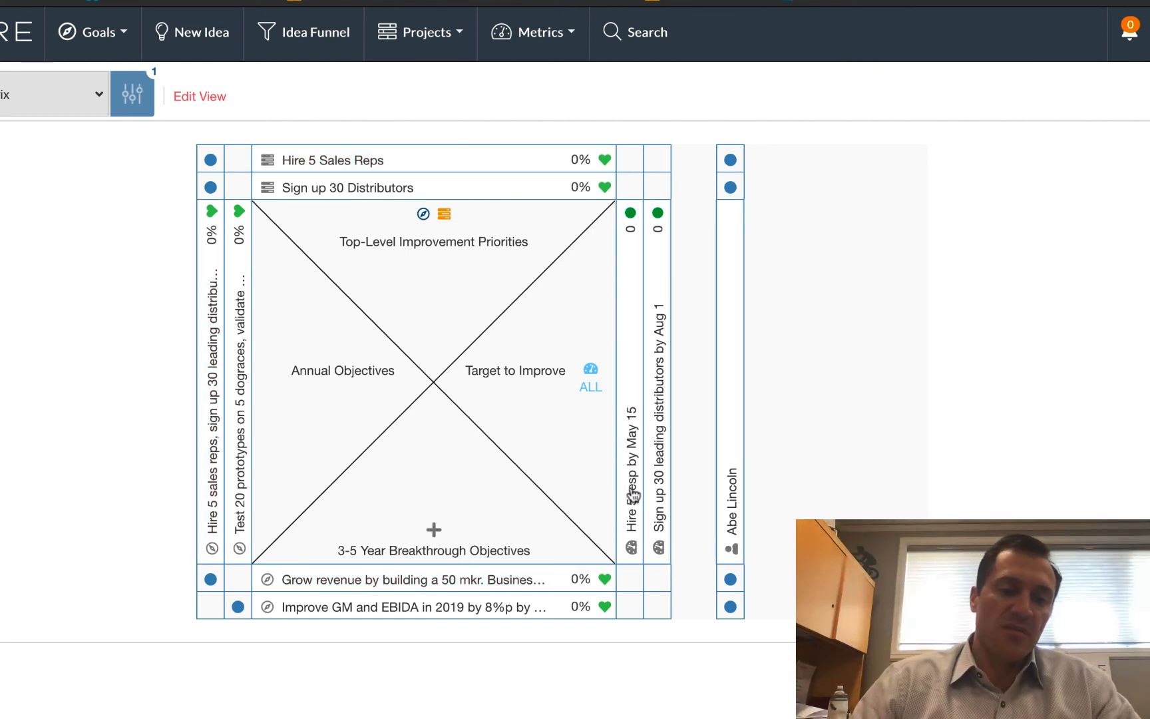
mouse_move(507, 475)
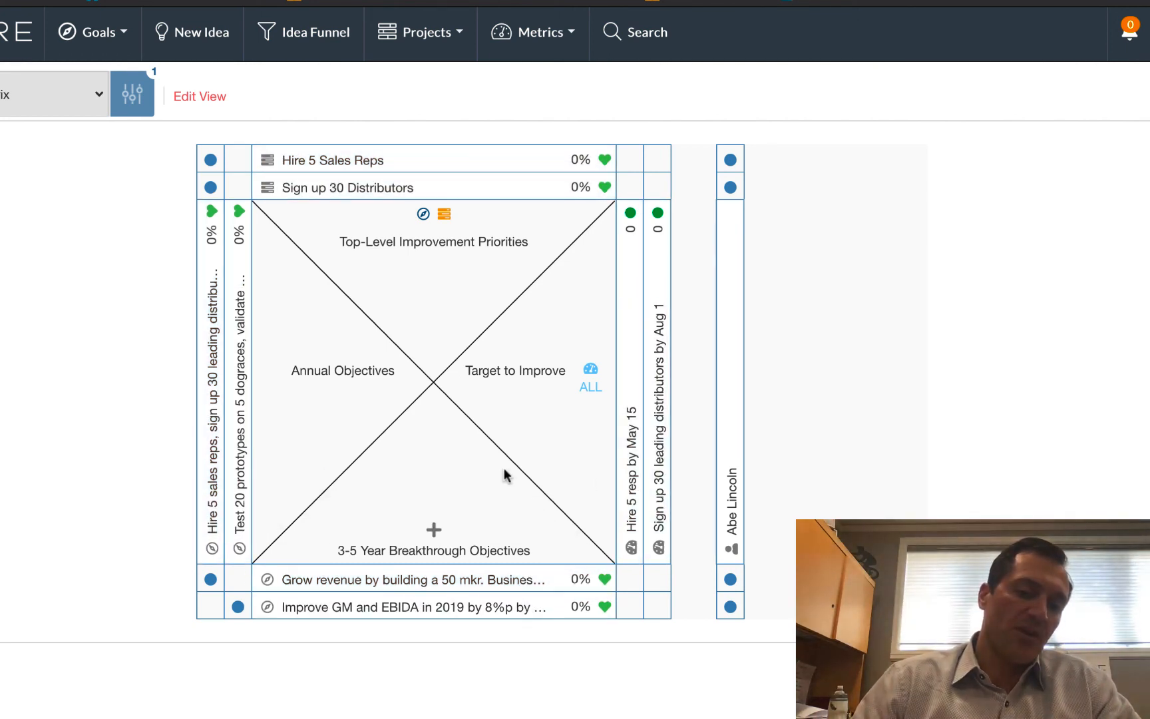
mouse_move(626, 187)
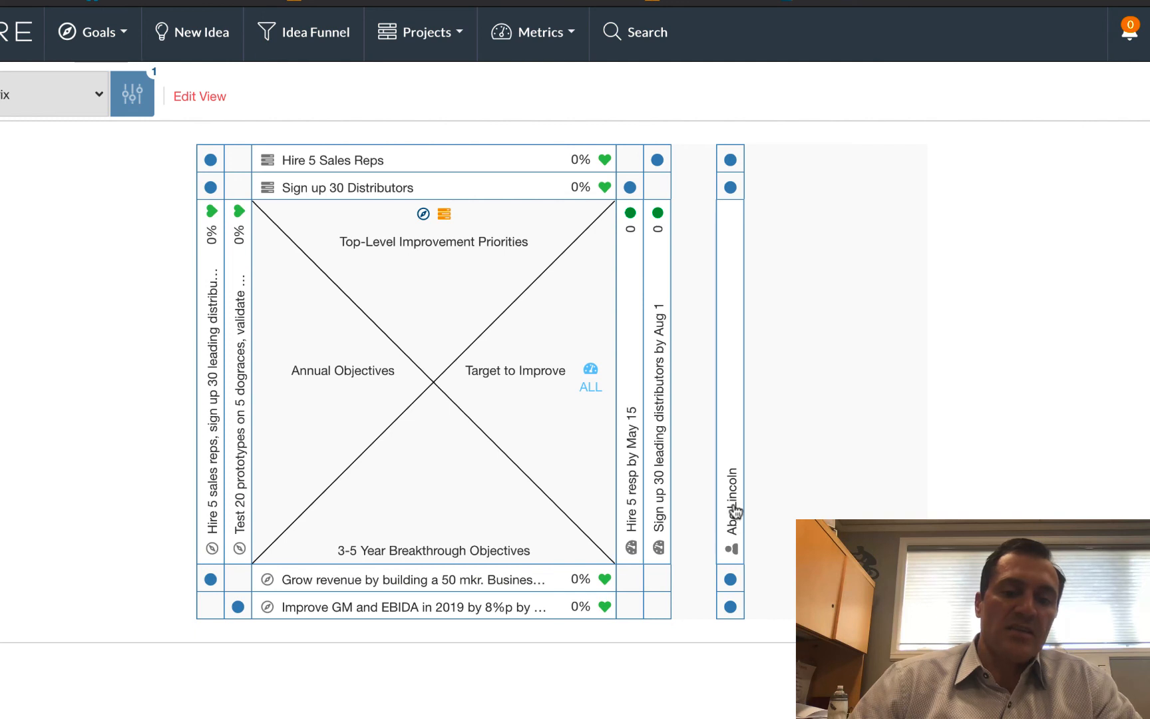
mouse_move(741, 365)
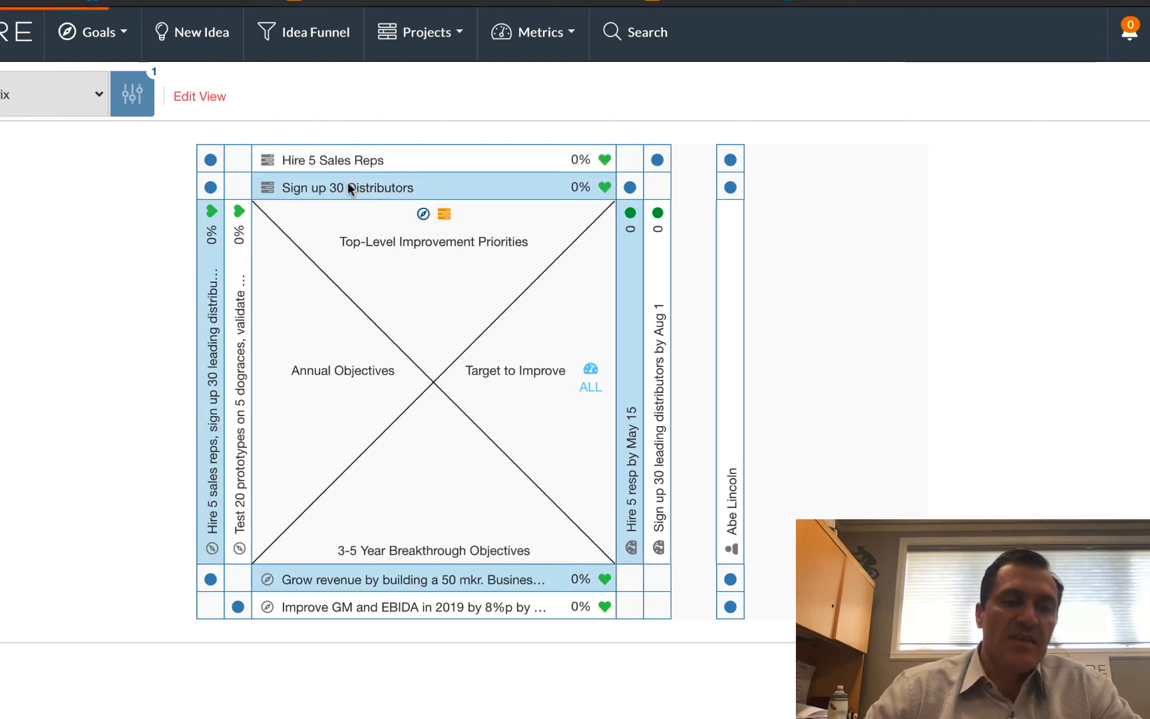
- Add Jerry to the Sign up 30 Distributors project team and make him Project Leader
click(346, 188)
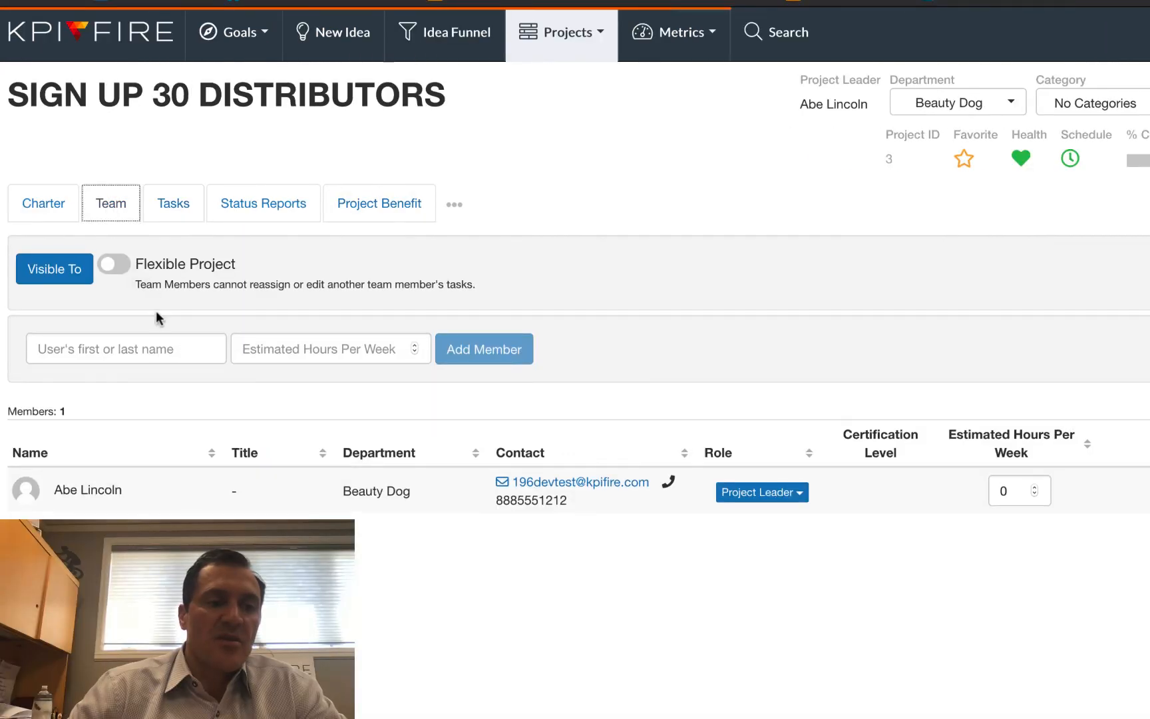
text(j)
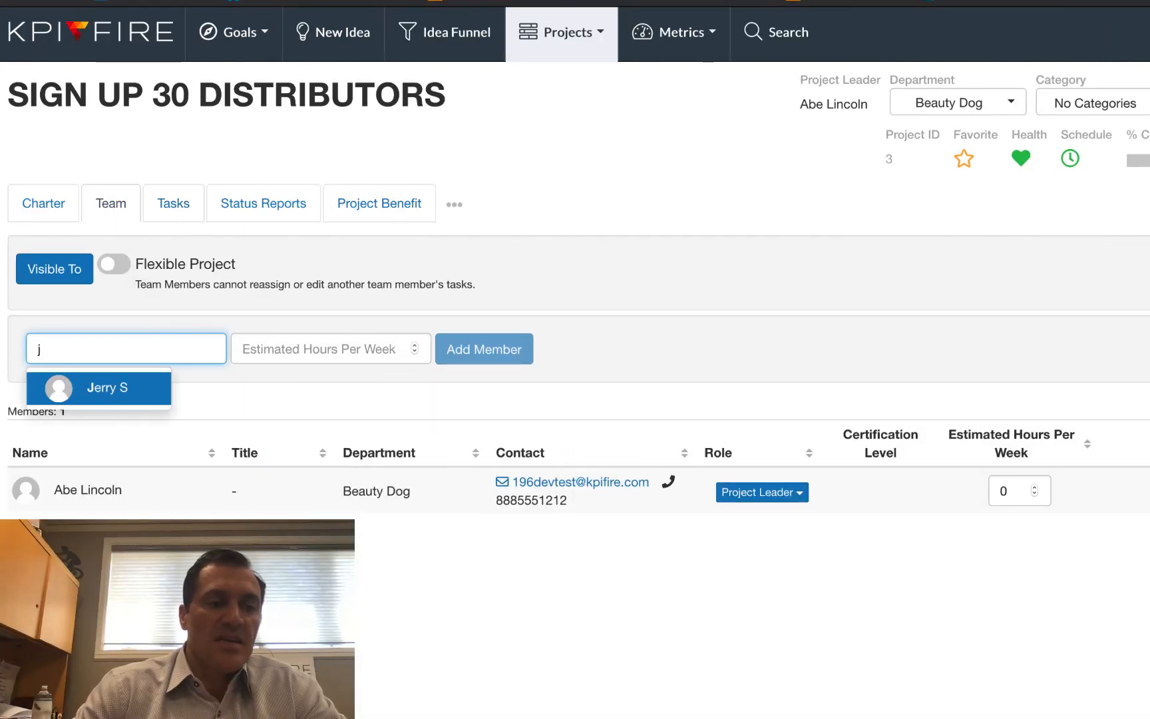
click(483, 348)
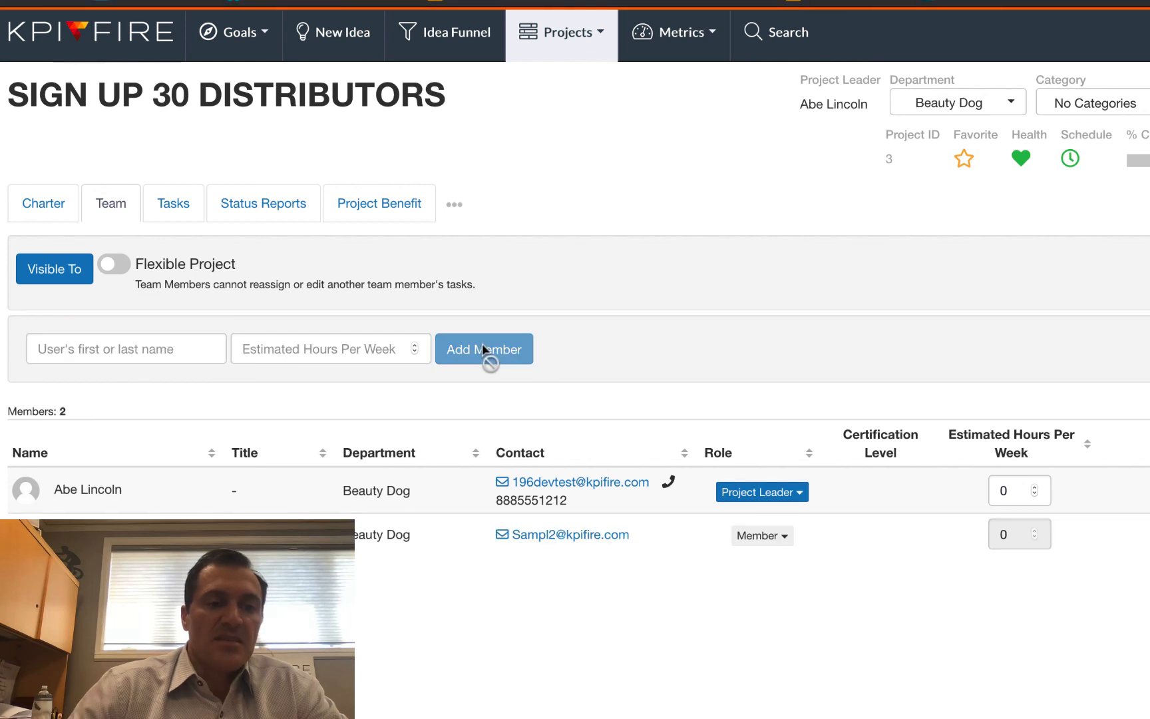
click(762, 535)
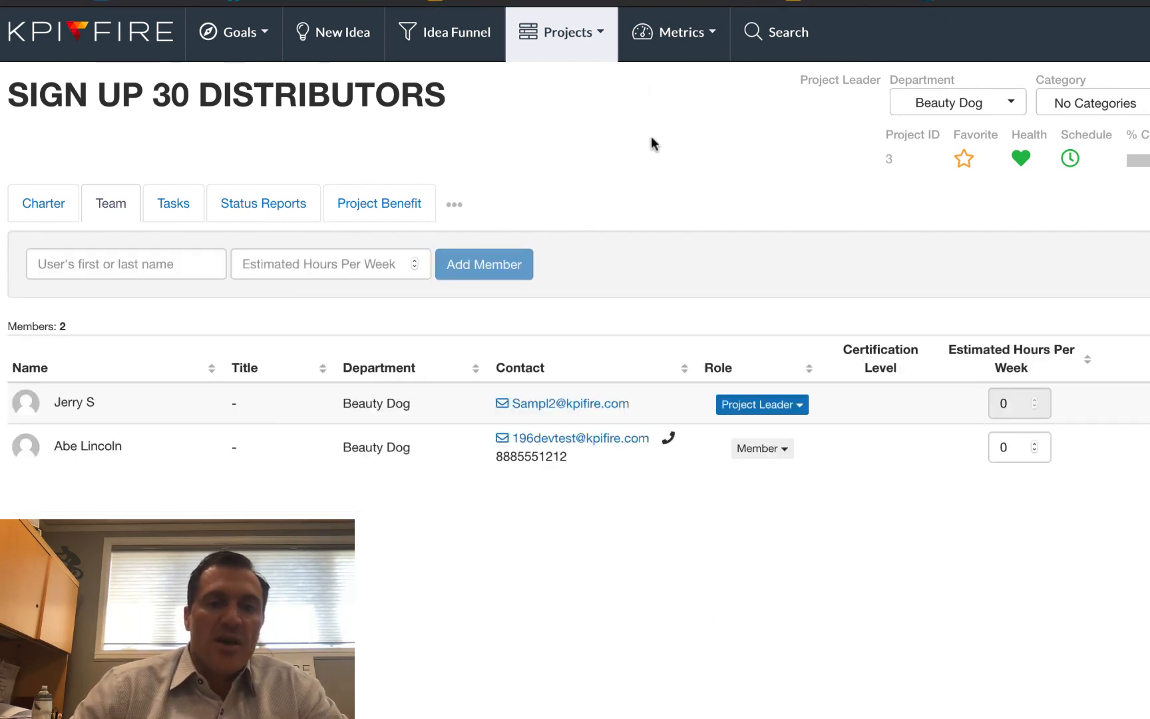
- Reopen the L2 Xmatrix dashboard from Metrics > Dashboards, now showing a second owner column
click(672, 32)
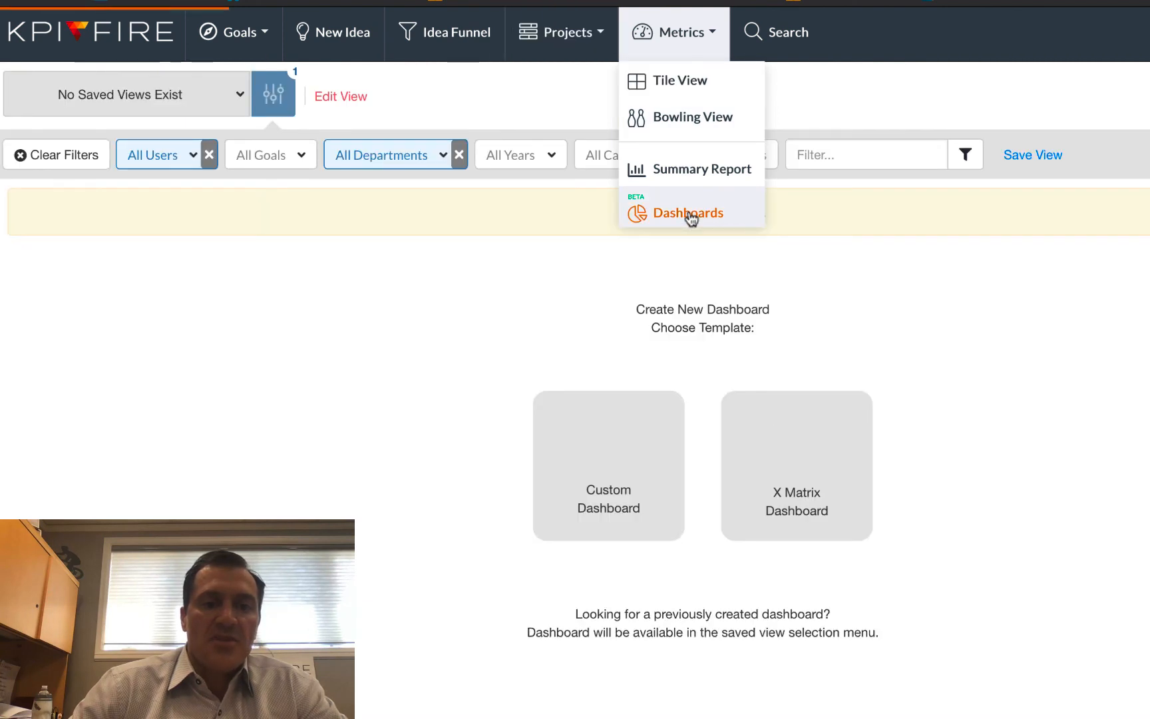
click(688, 213)
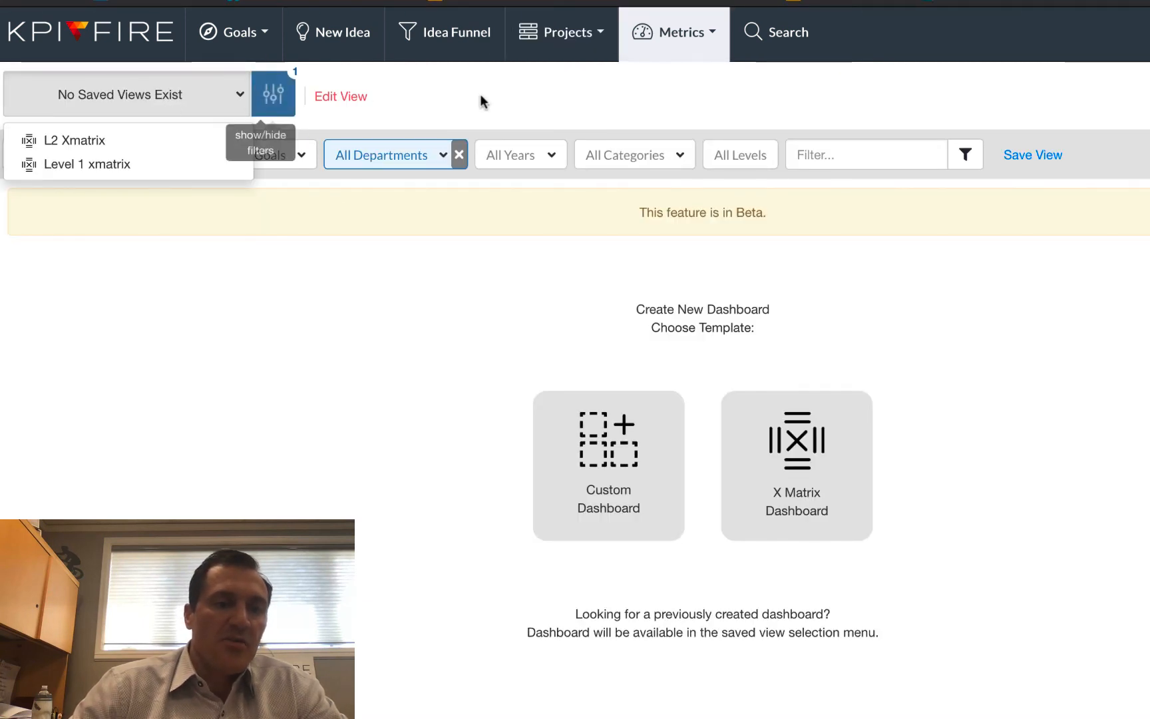
click(682, 32)
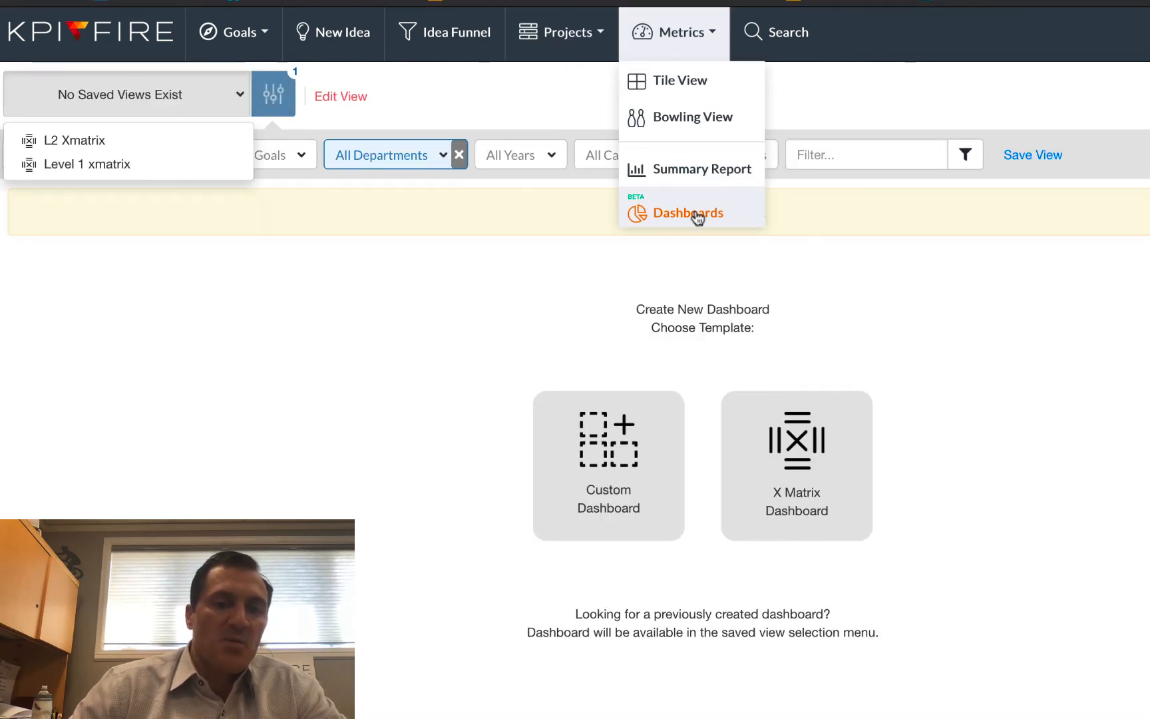
click(688, 213)
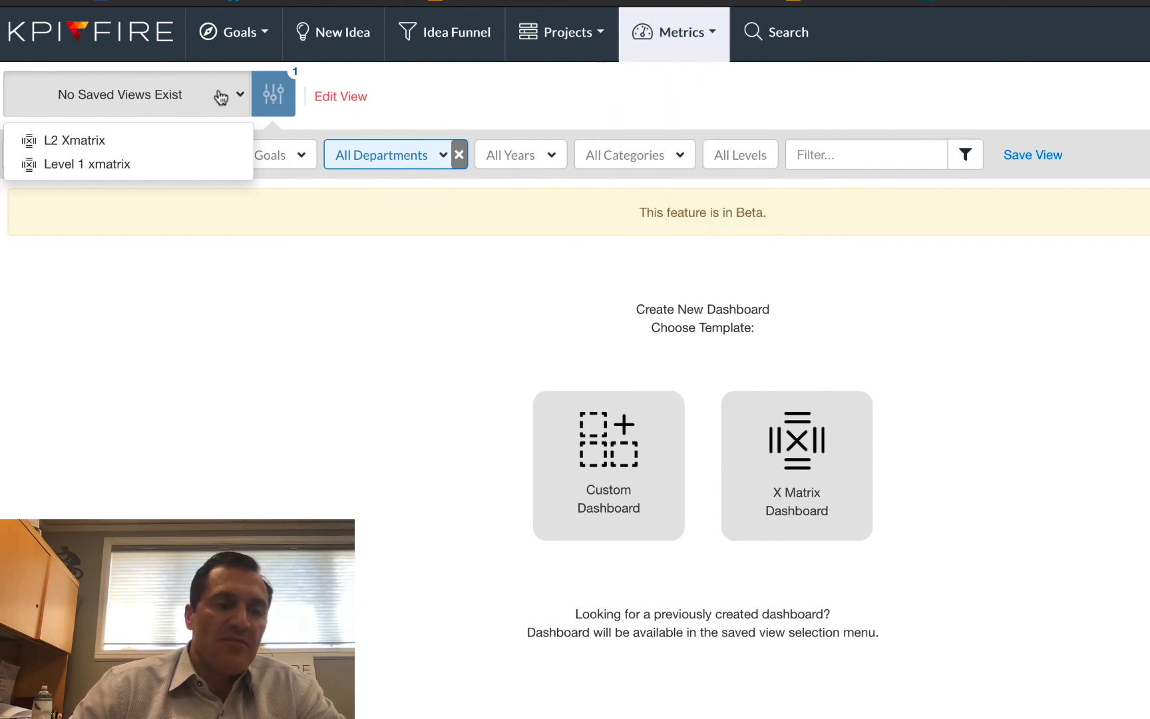
click(73, 139)
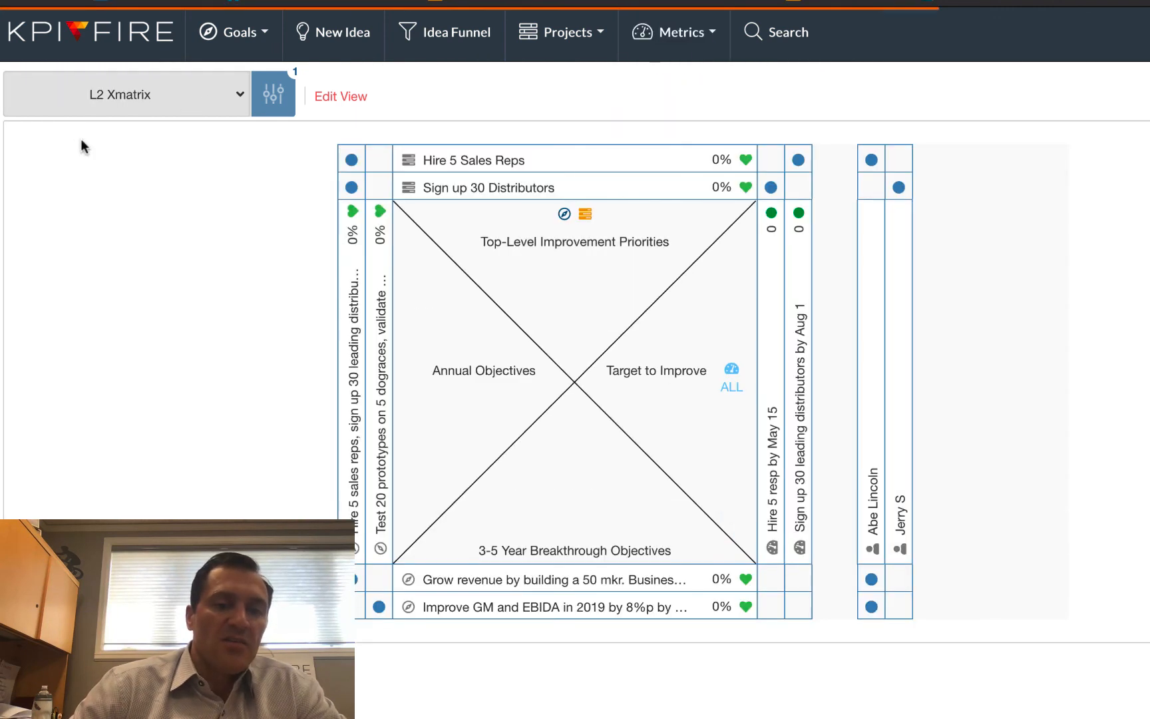
mouse_move(925, 144)
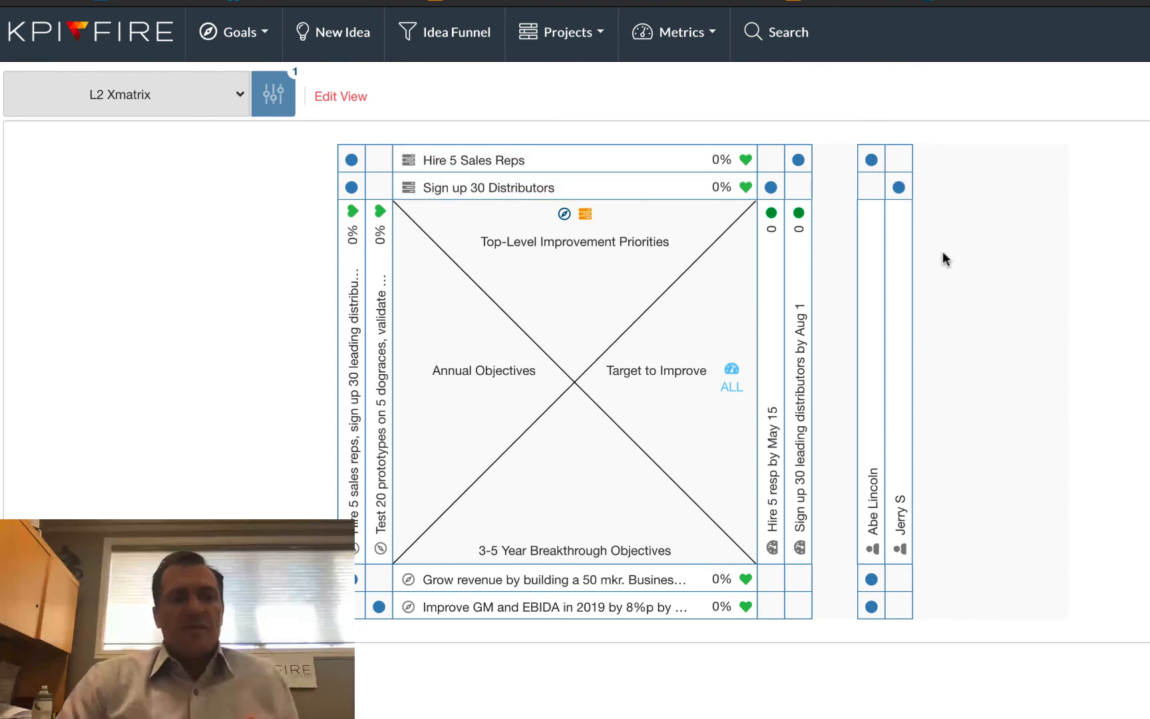
click(125, 94)
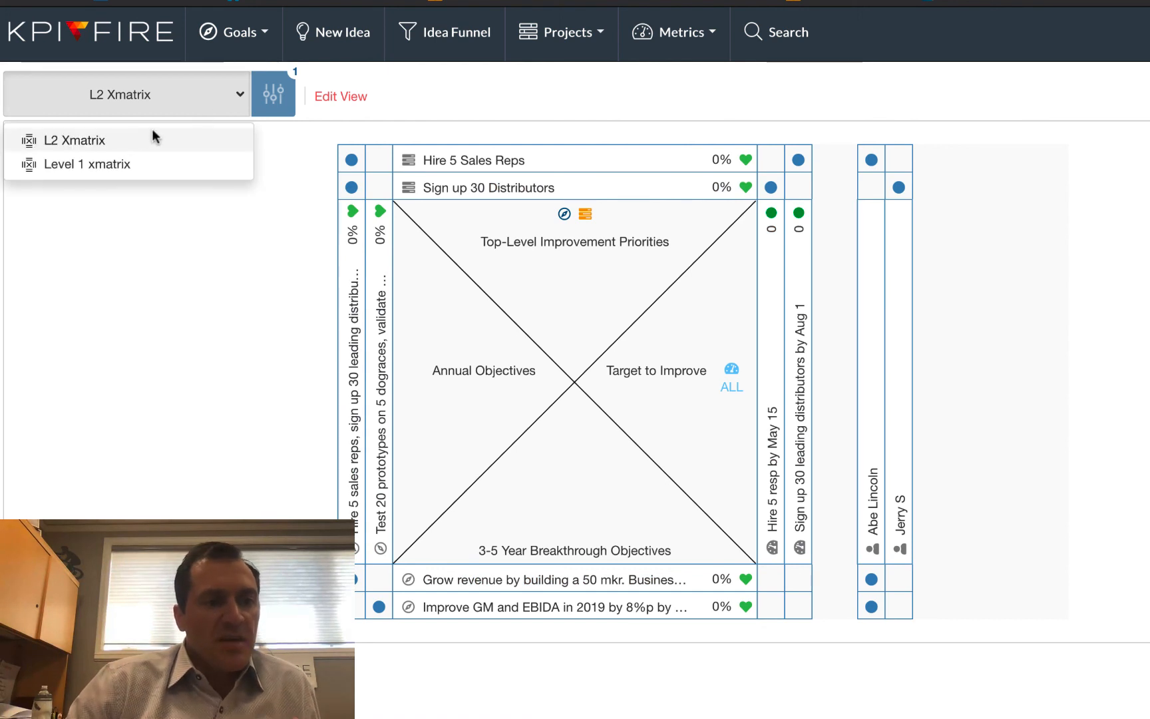
mouse_move(231, 317)
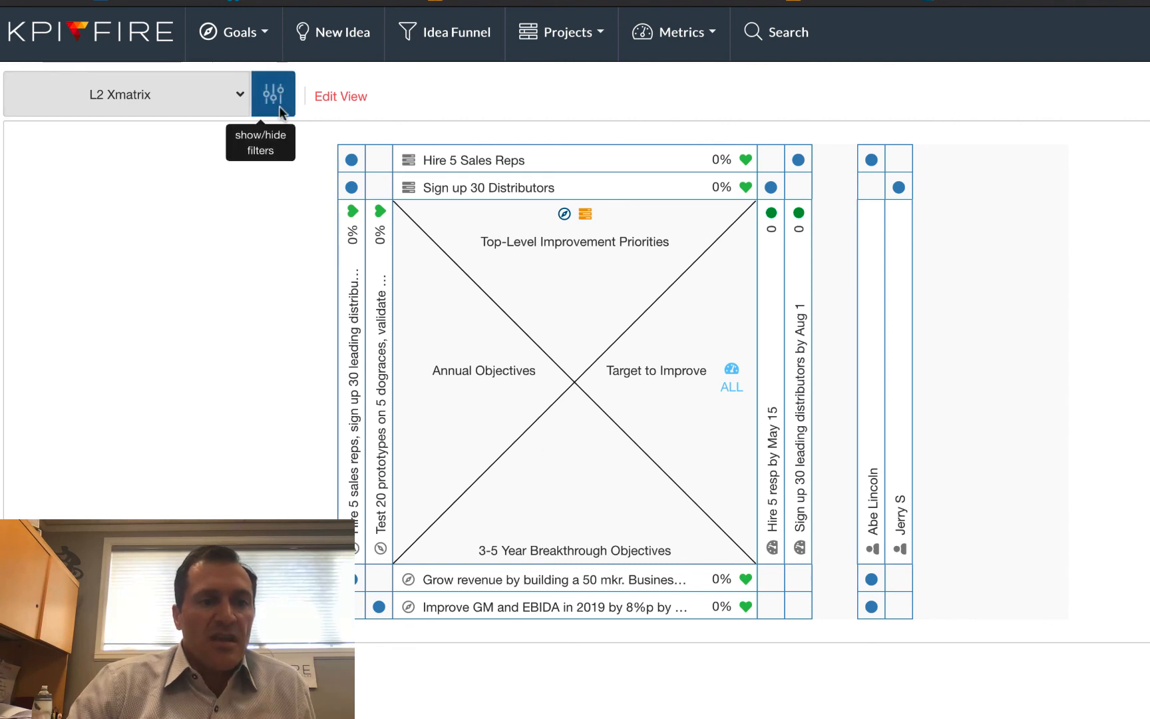
mouse_move(297, 145)
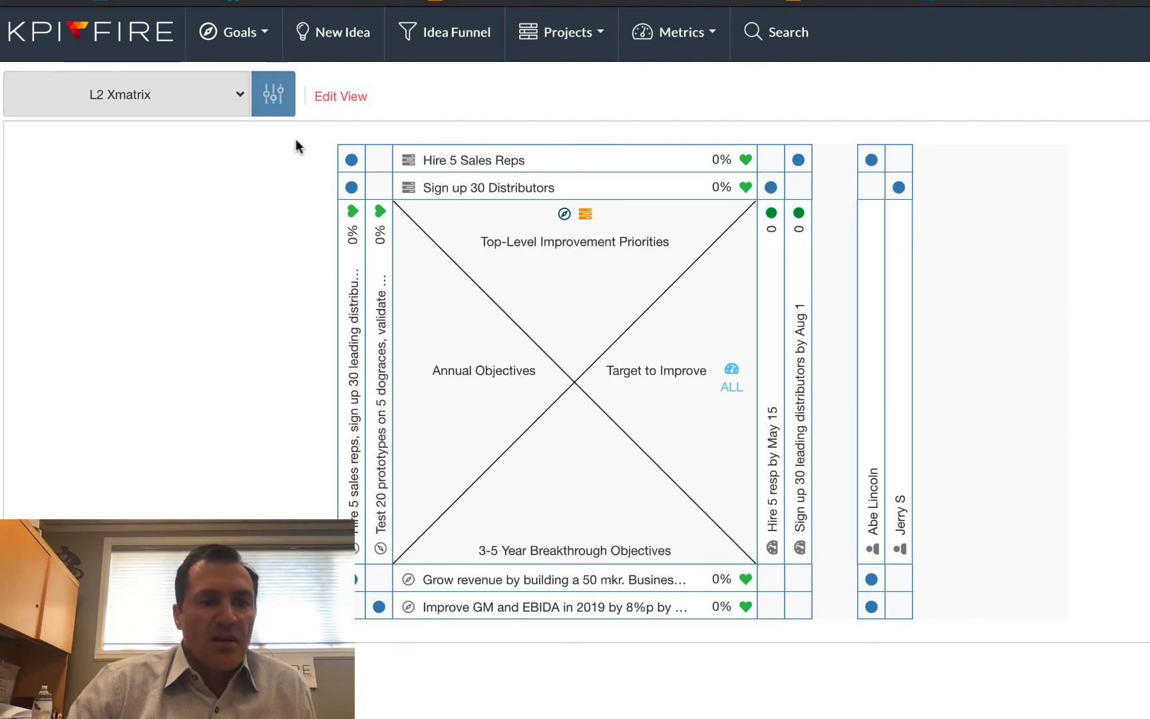